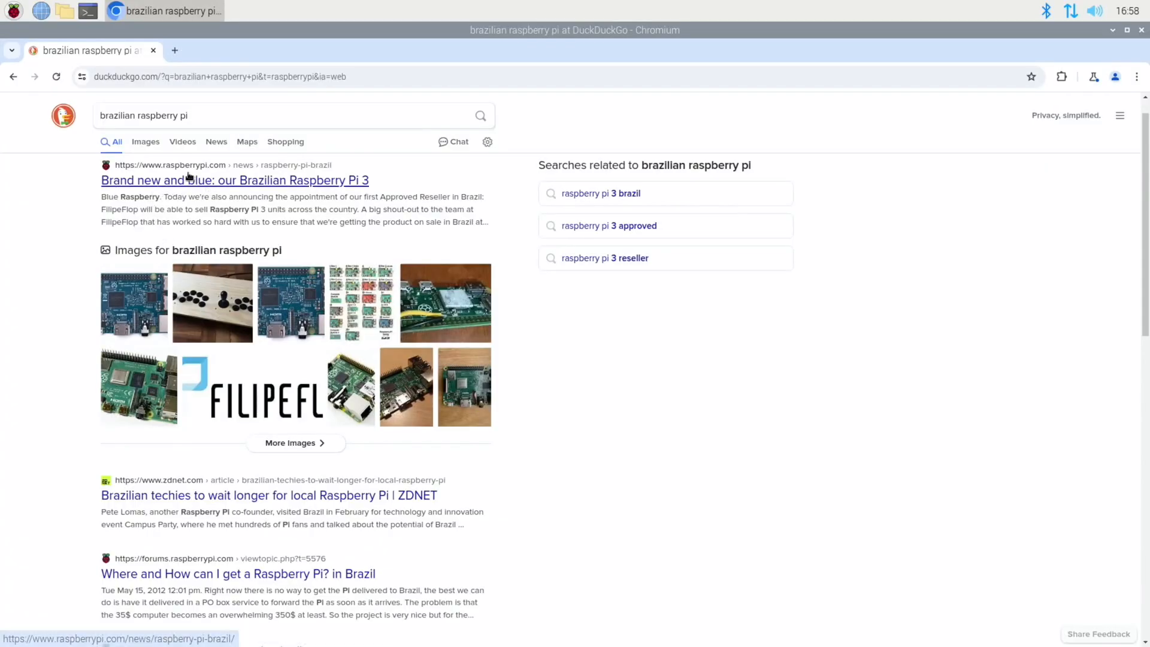
# Follow the 'Brand new and blue: our Brazilian Raspberry Pi 3' result to the raspberrypi.com article.
pyautogui.click(233, 180)
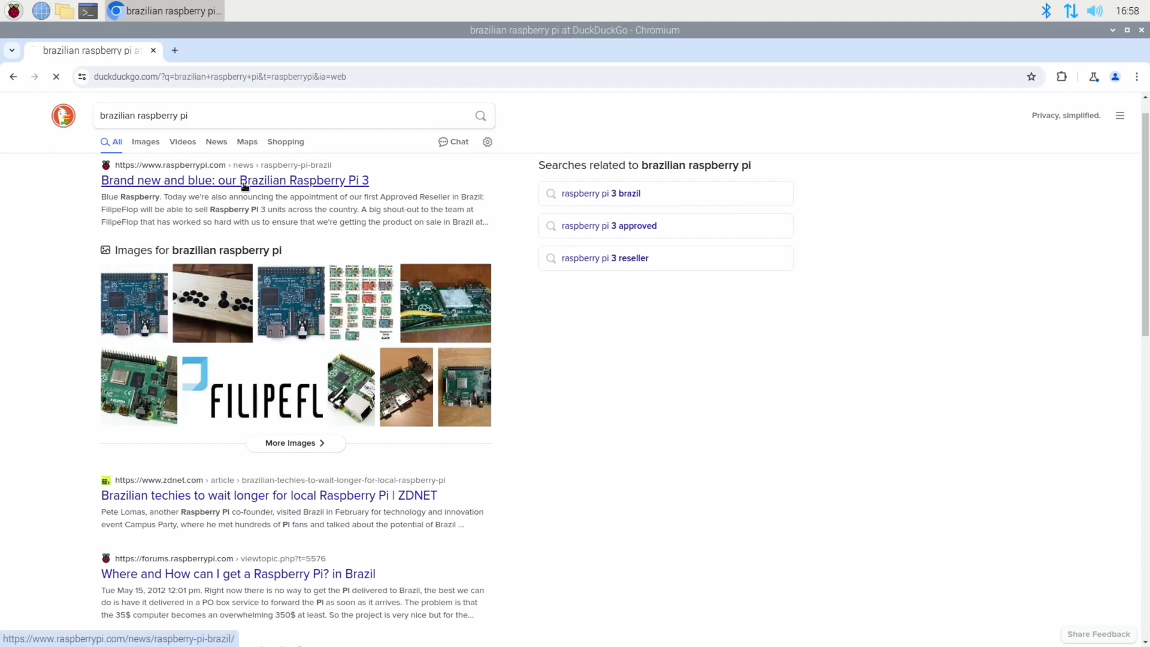
pyautogui.click(235, 179)
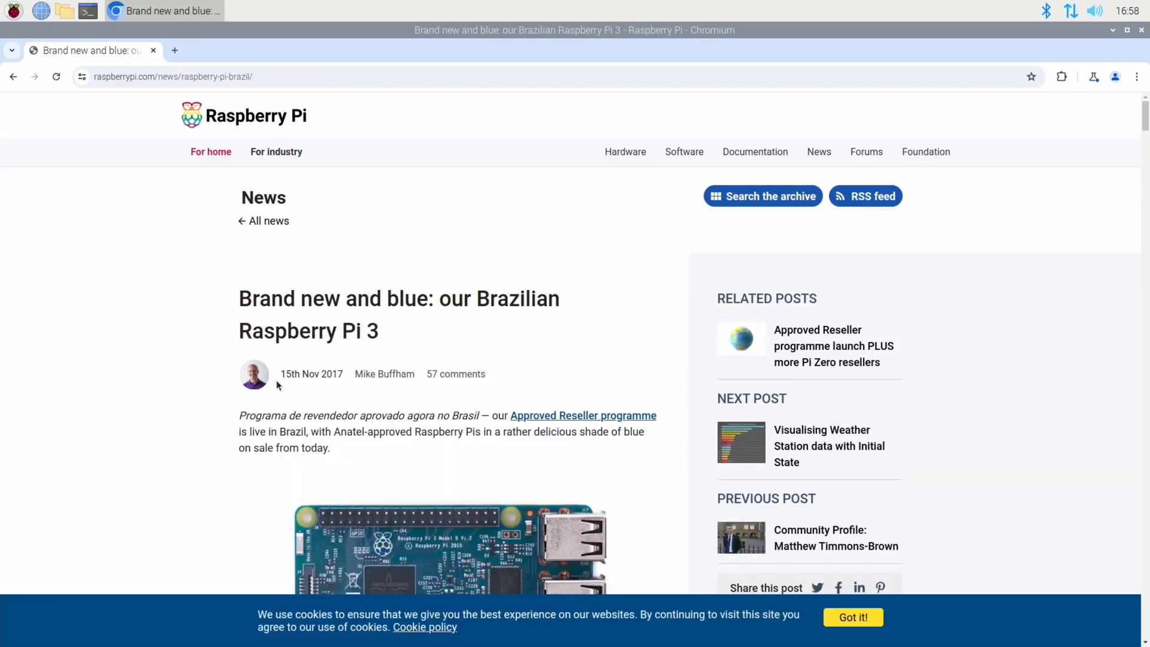
pyautogui.scroll(-3)
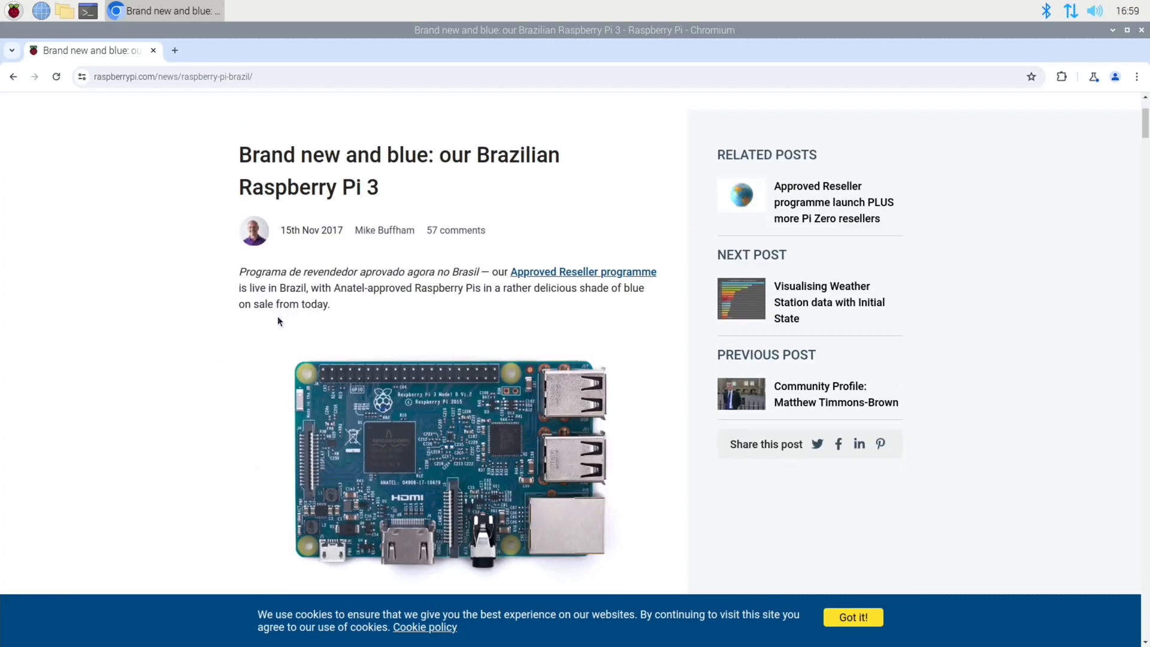
pyautogui.moveTo(493, 319)
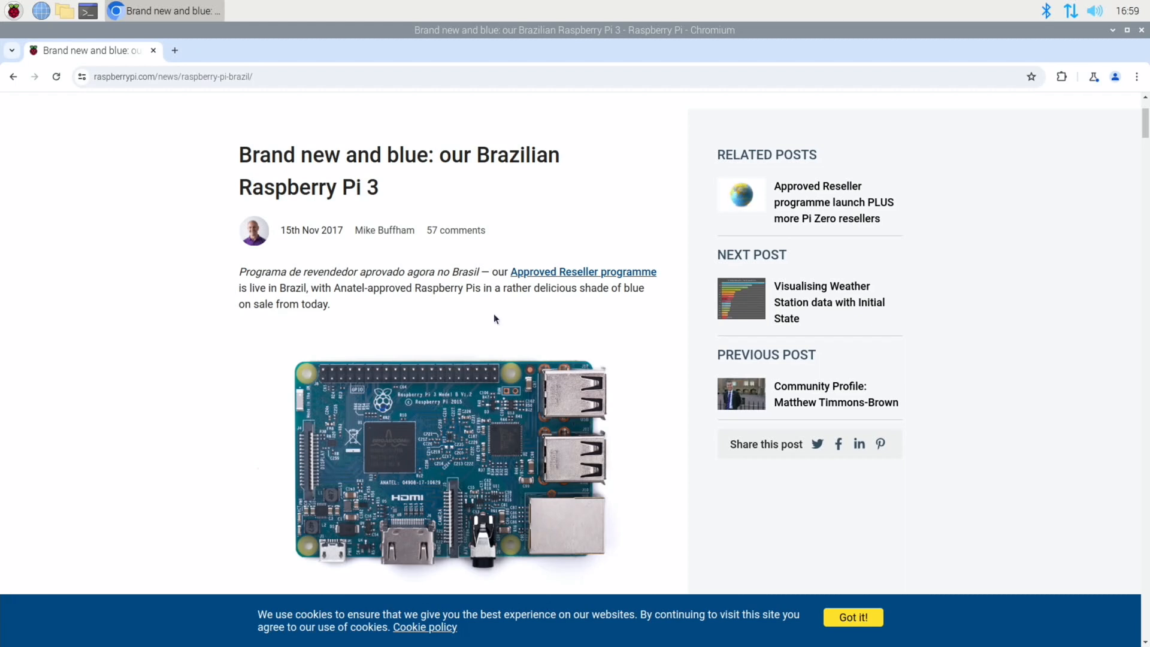
pyautogui.moveTo(264, 342)
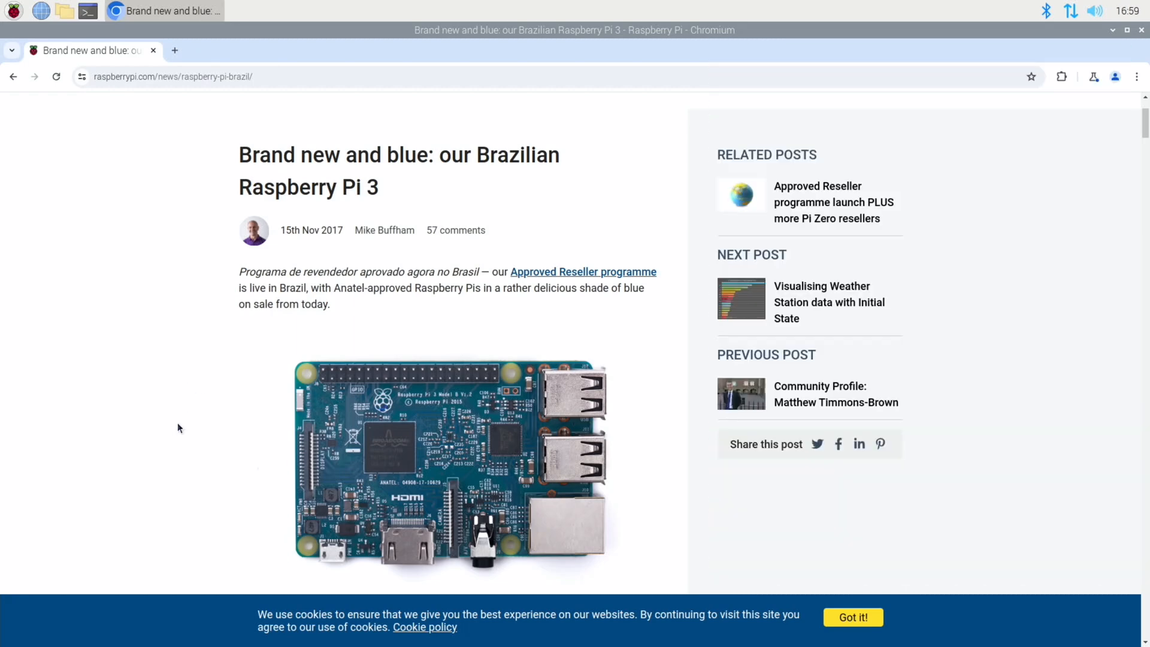
pyautogui.moveTo(354, 469)
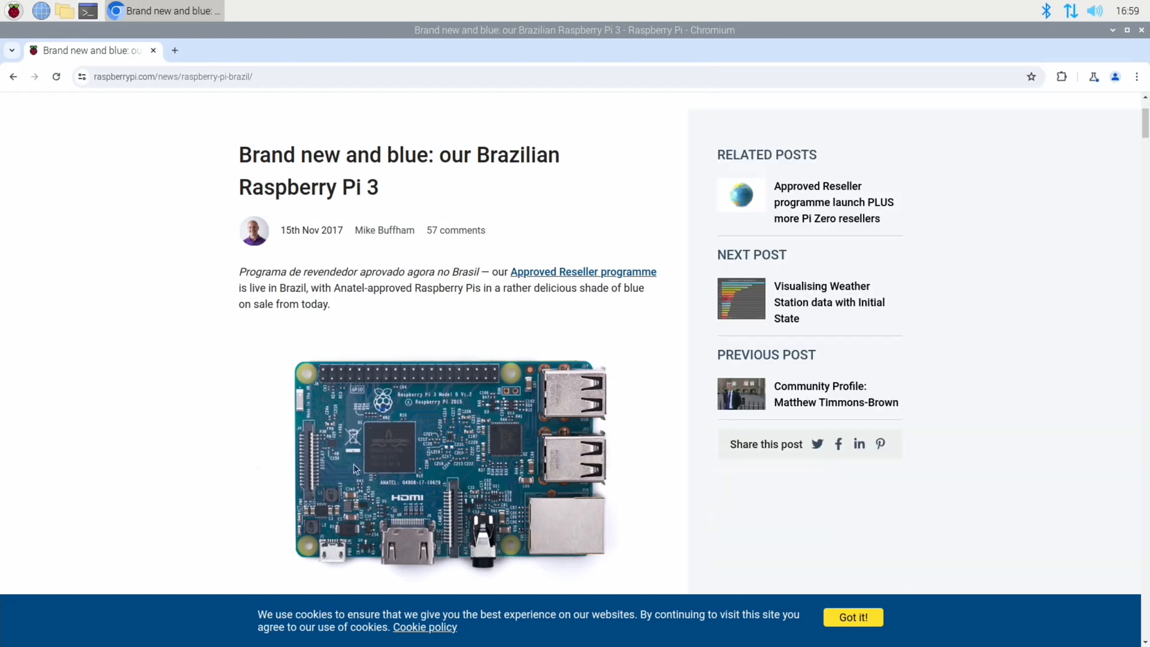
pyautogui.moveTo(375, 438)
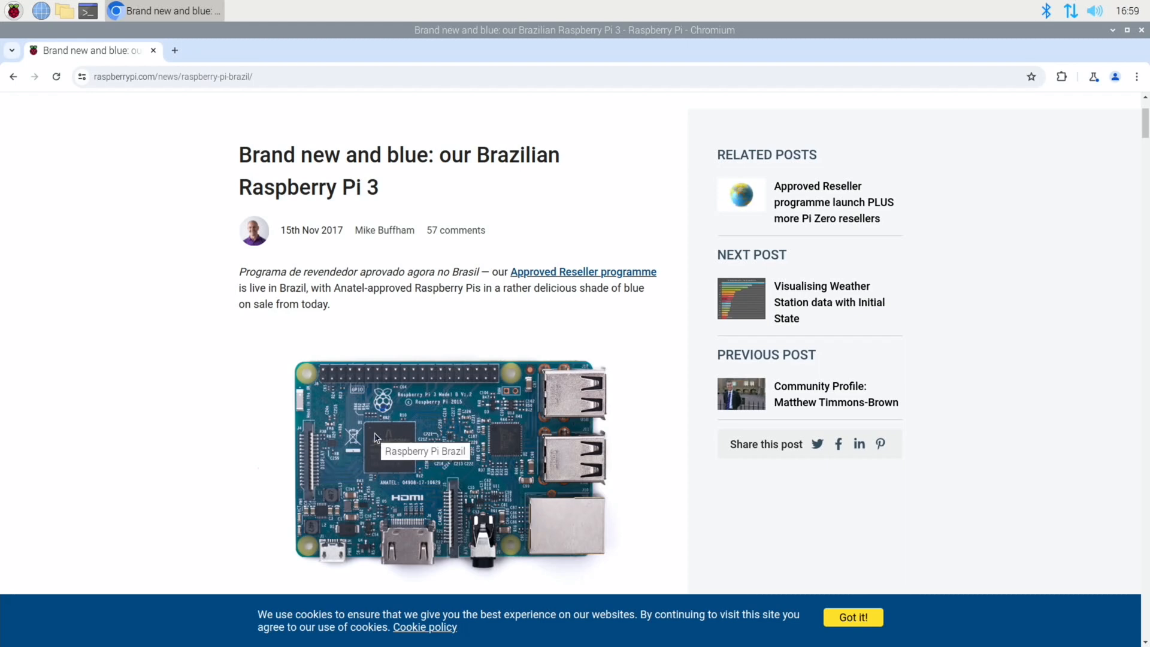
pyautogui.moveTo(403, 482)
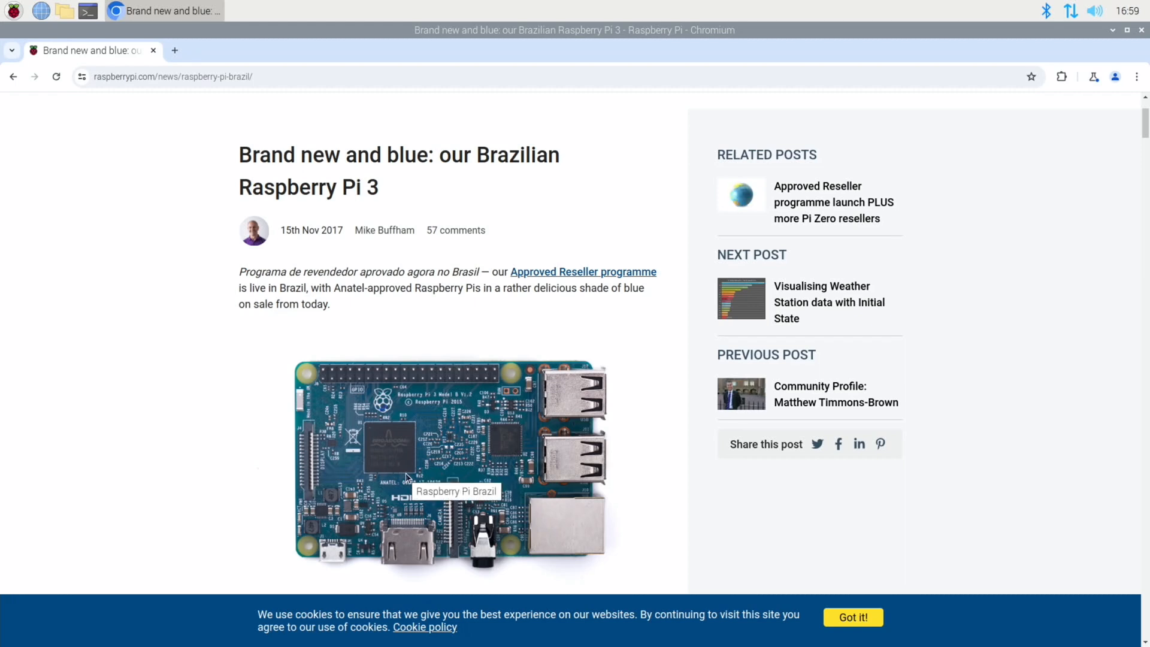
pyautogui.moveTo(217, 417)
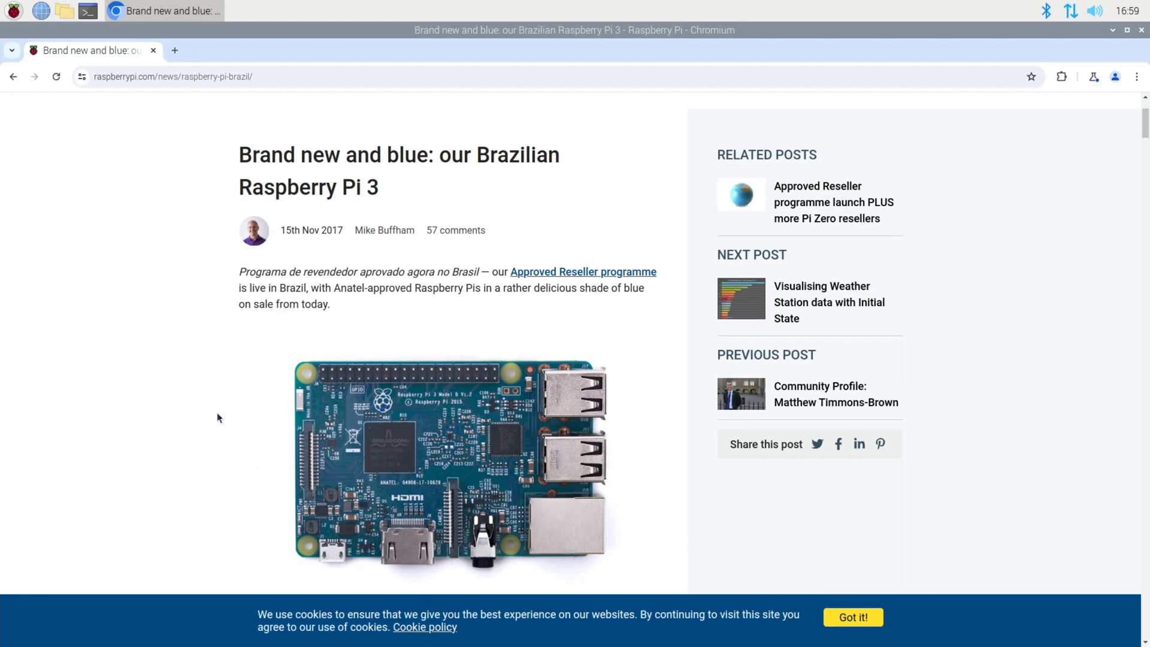
pyautogui.scroll(-3)
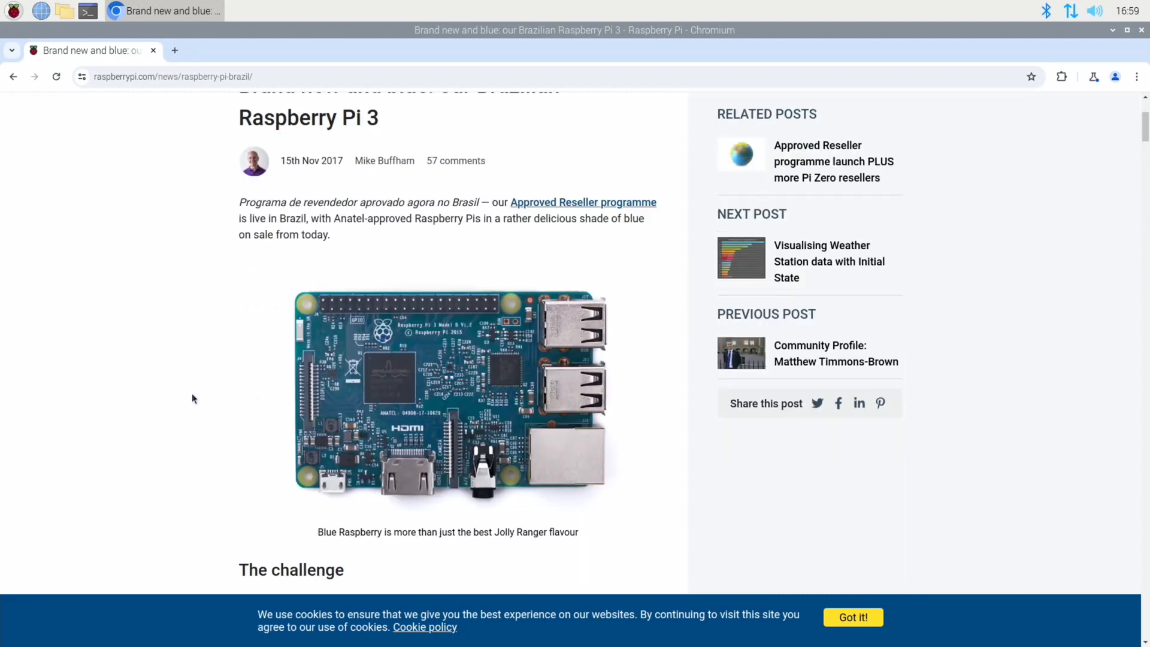
pyautogui.scroll(-3)
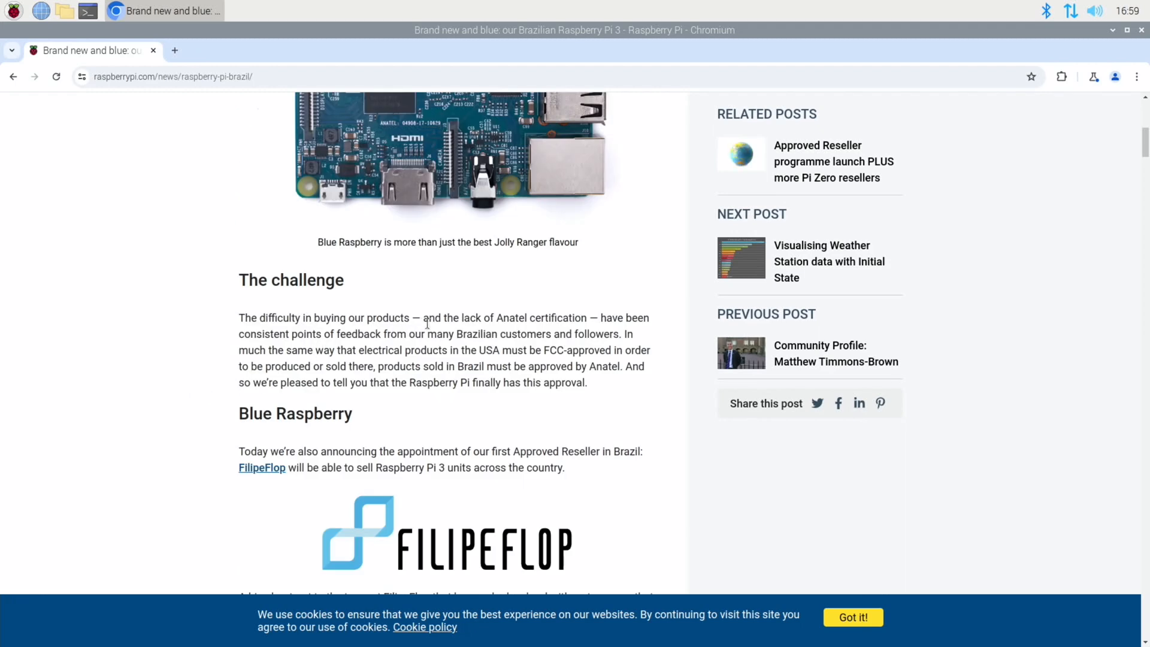
pyautogui.moveTo(339, 363)
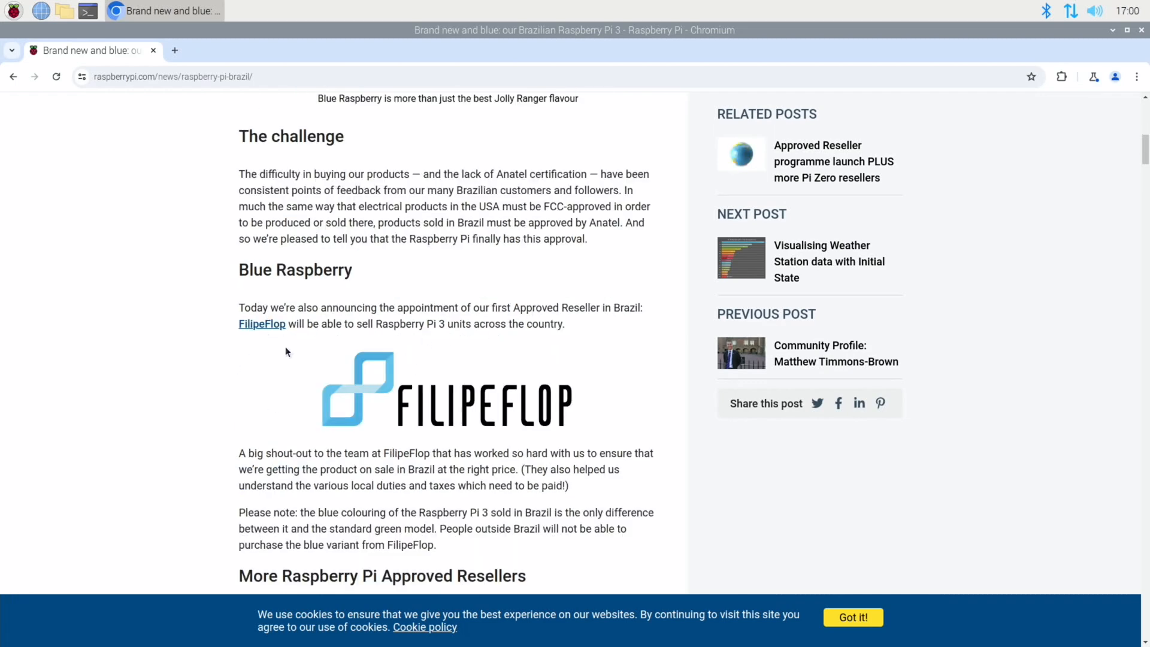
pyautogui.scroll(-3)
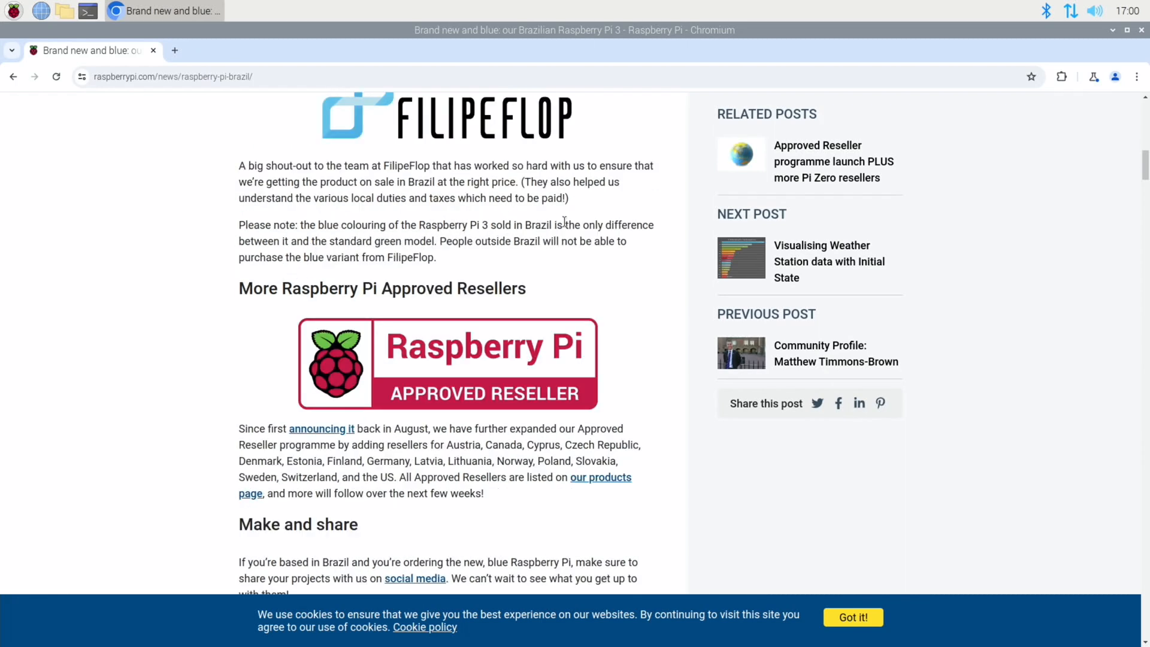
pyautogui.moveTo(350, 257)
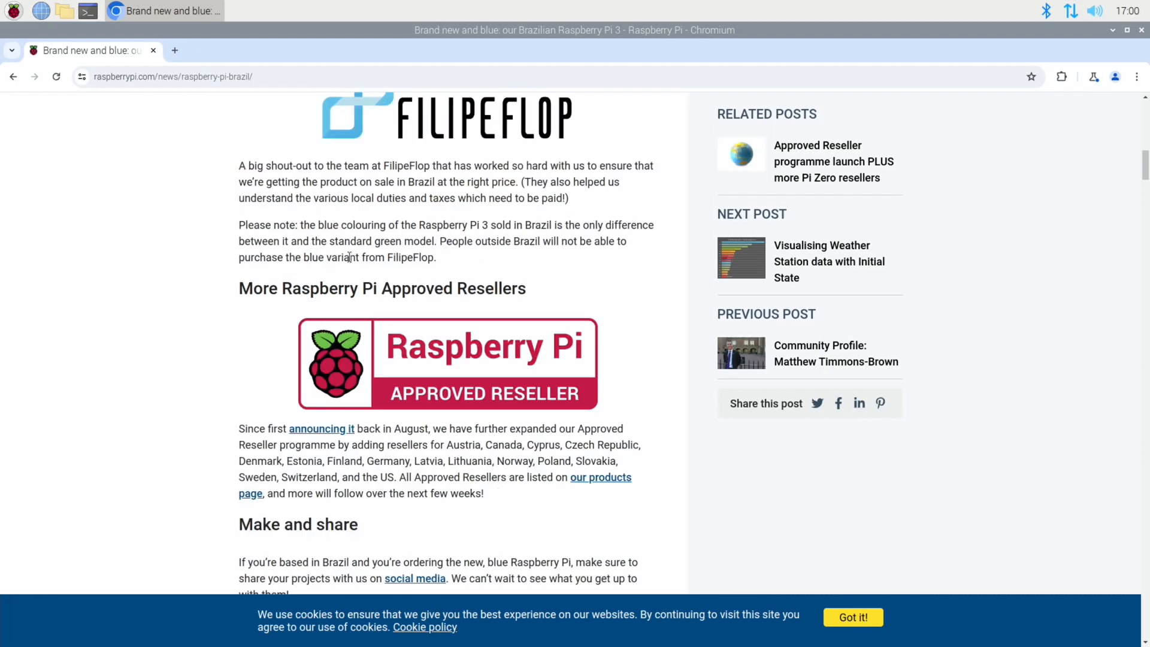
pyautogui.moveTo(533, 260)
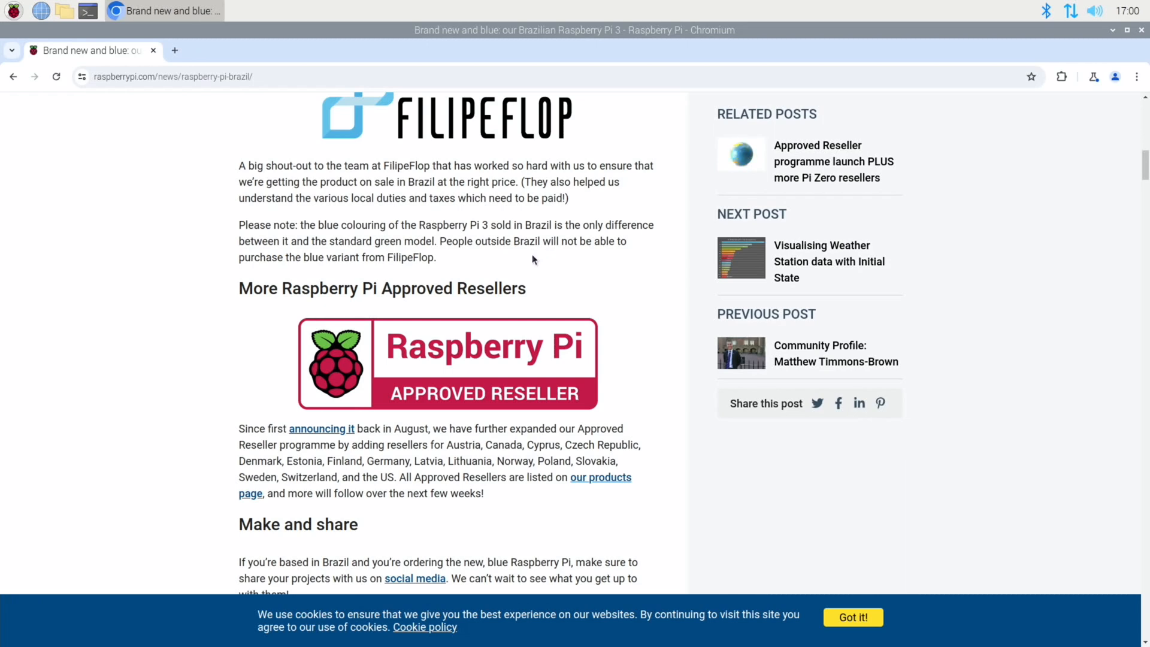
pyautogui.moveTo(408, 276)
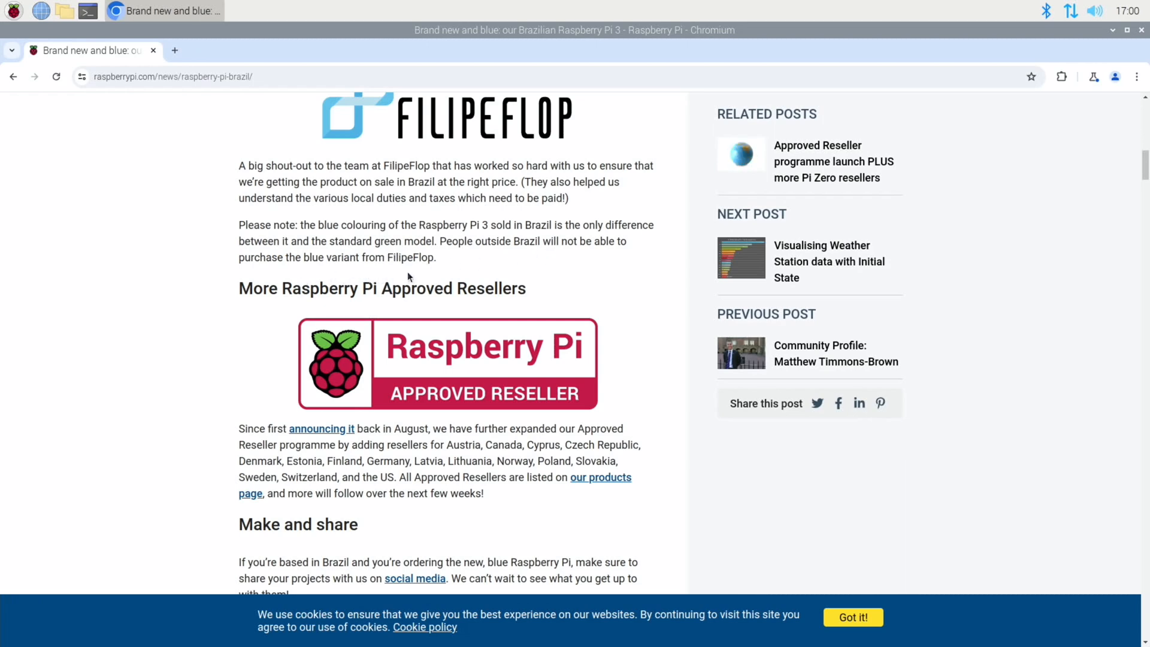
pyautogui.scroll(-3)
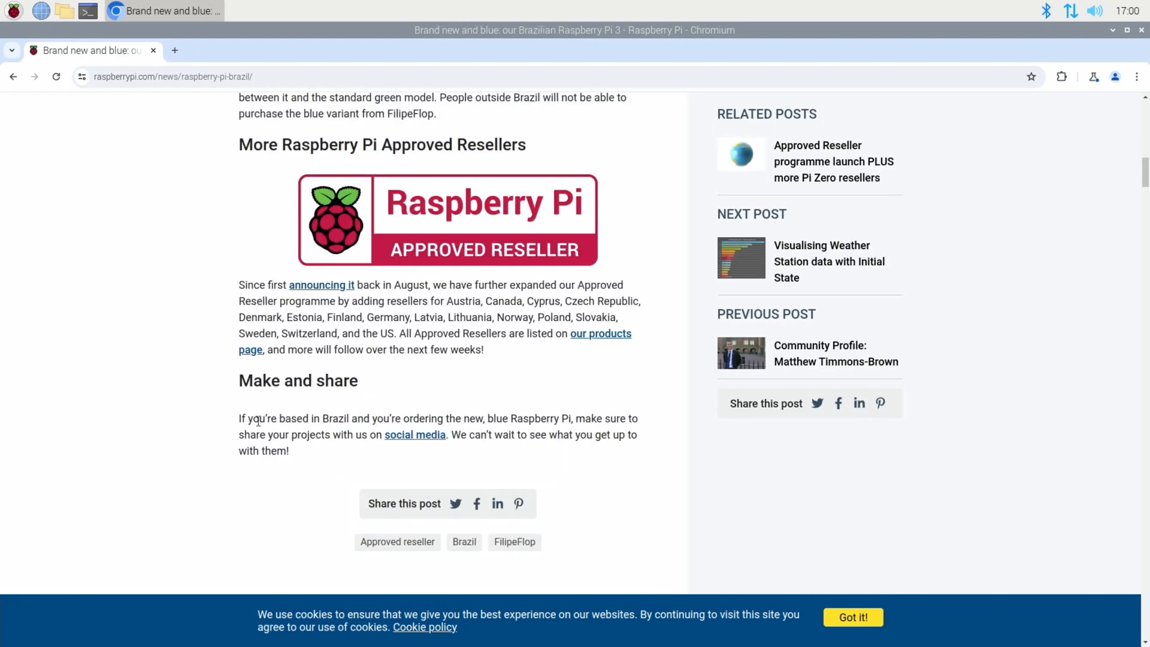
pyautogui.scroll(-3)
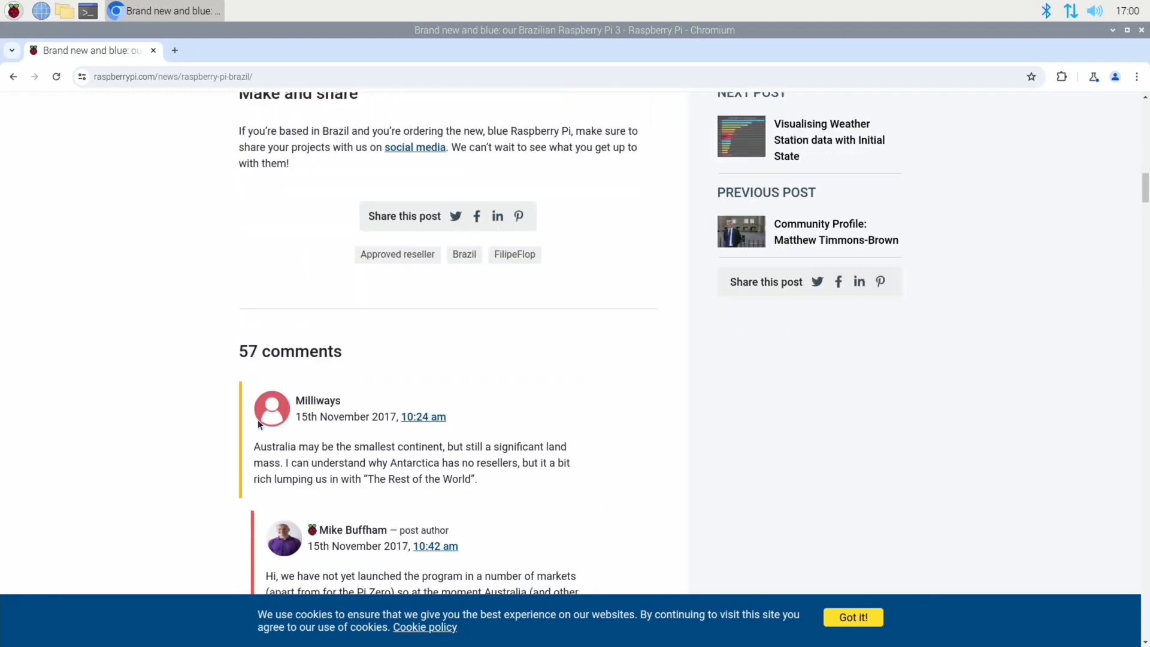
pyautogui.scroll(-3)
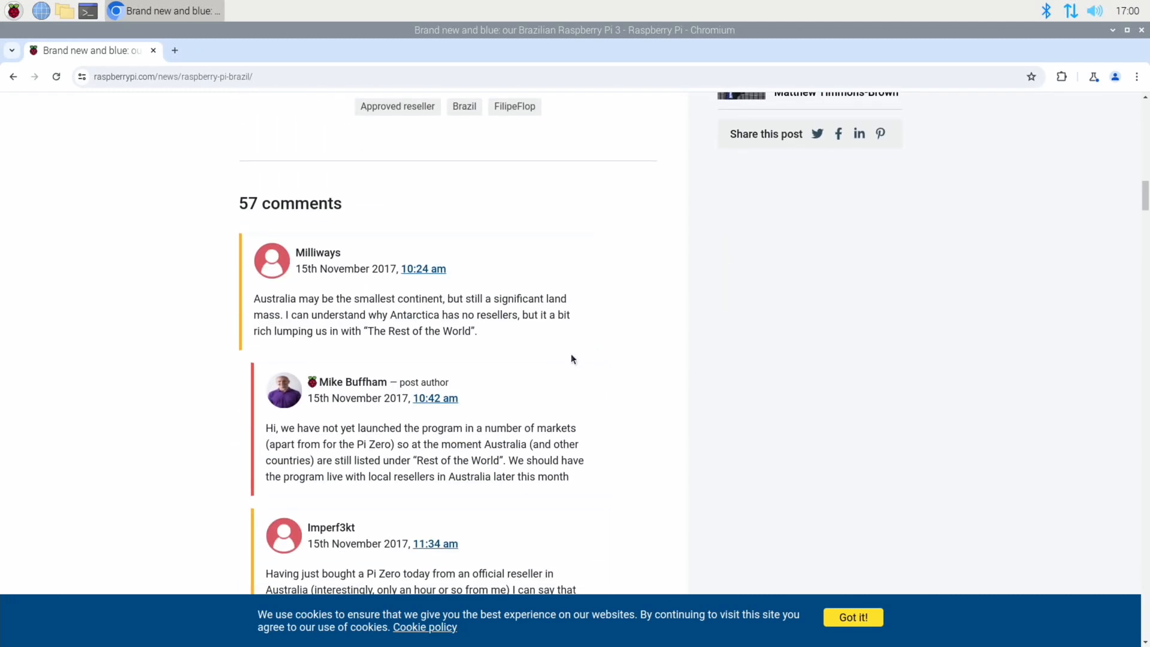
pyautogui.scroll(-3)
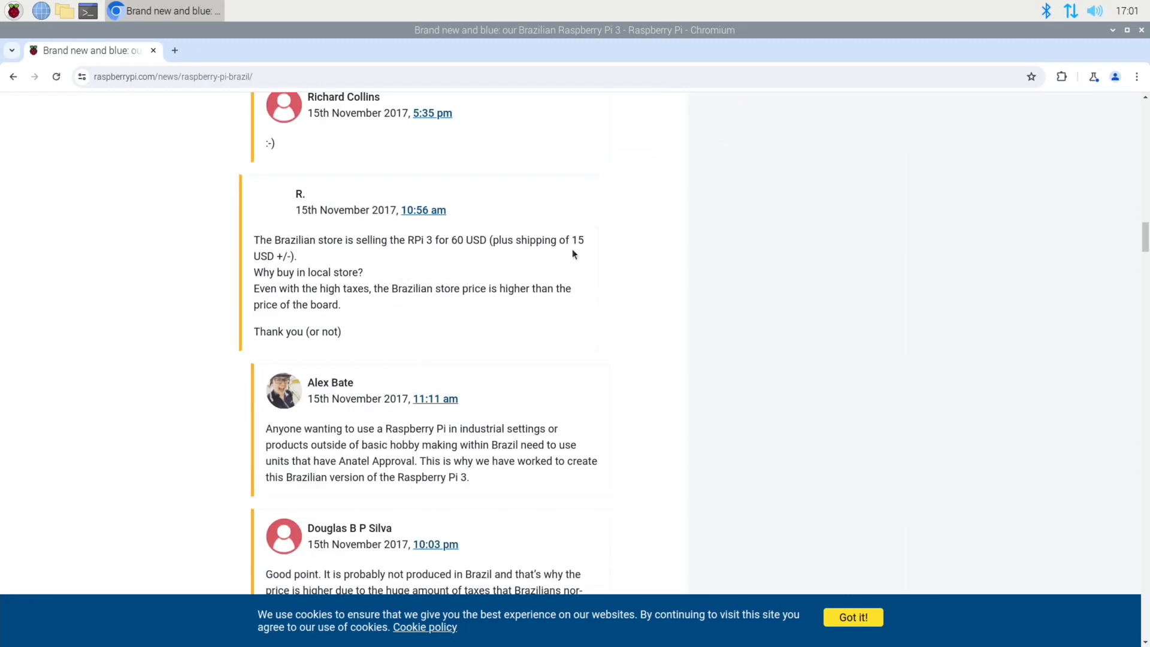
pyautogui.scroll(-3)
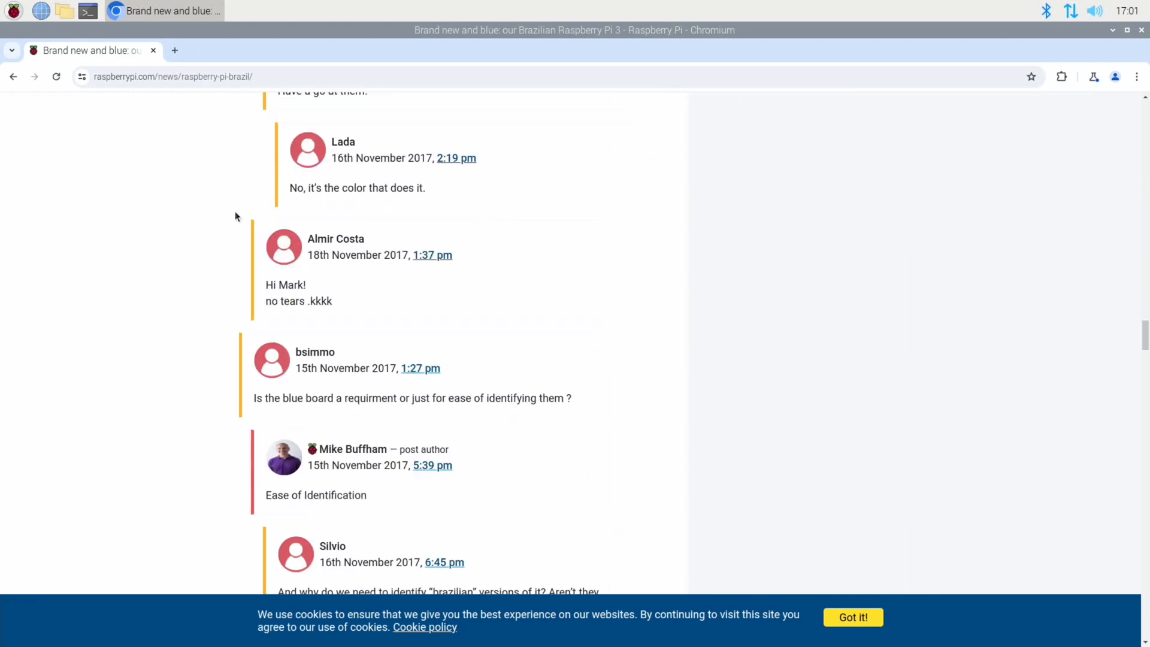
pyautogui.scroll(-3)
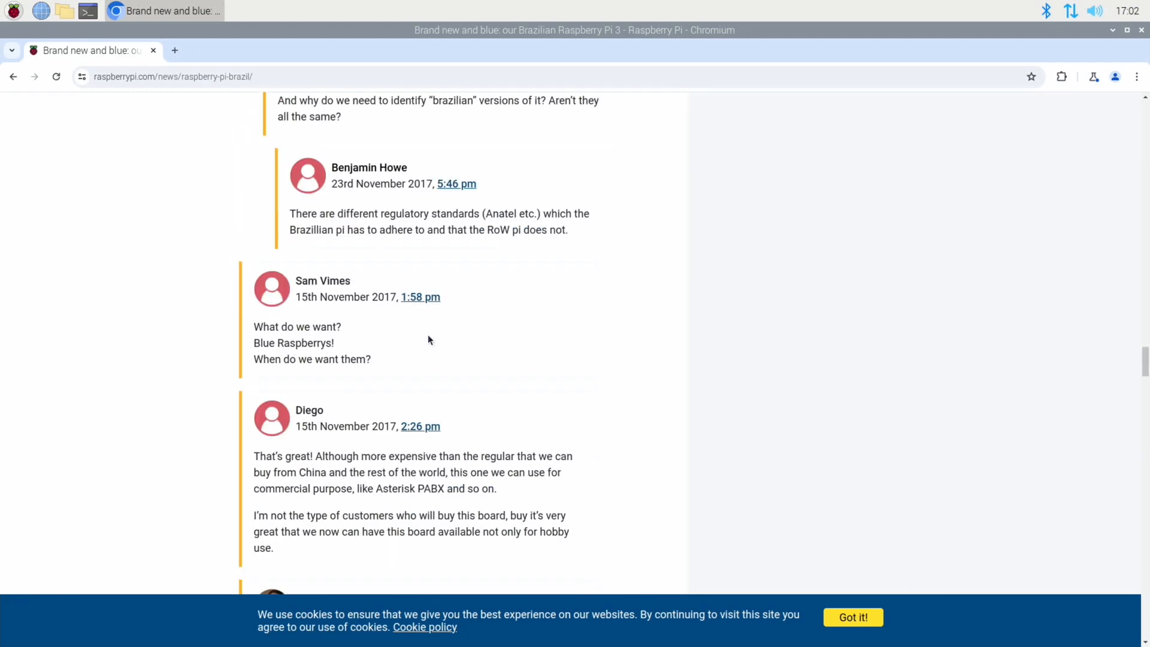
pyautogui.scroll(-3)
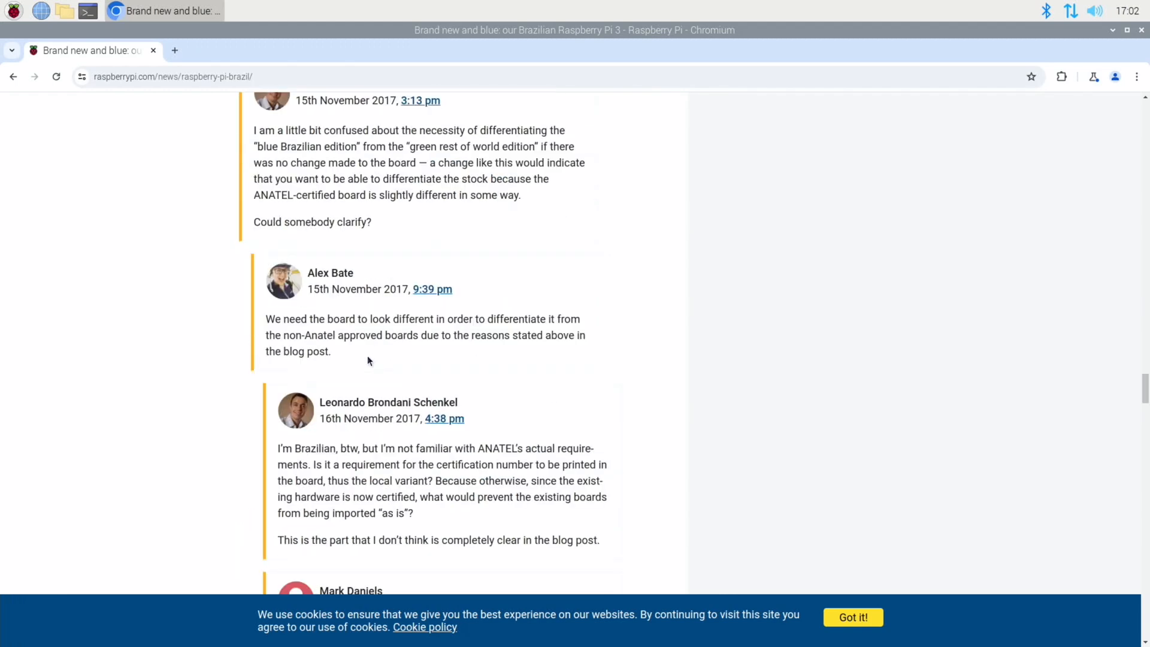
pyautogui.moveTo(12, 76)
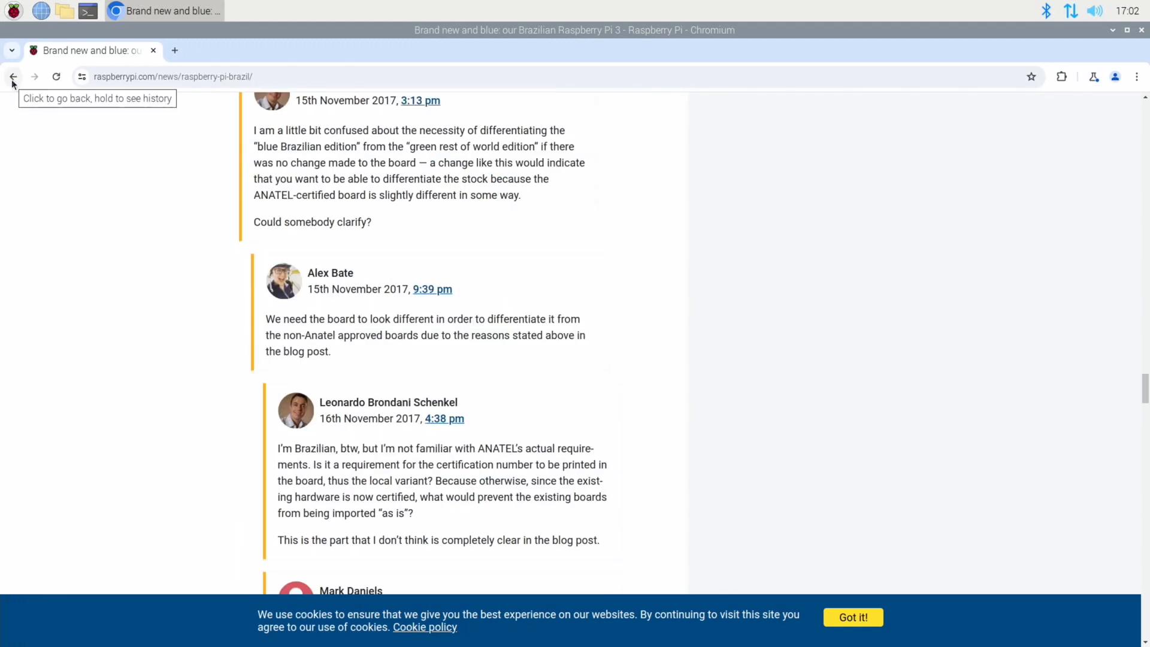
# Return to the search results and open the full-size RasPi.TV Raspberry Pi family photo.
pyautogui.click(12, 77)
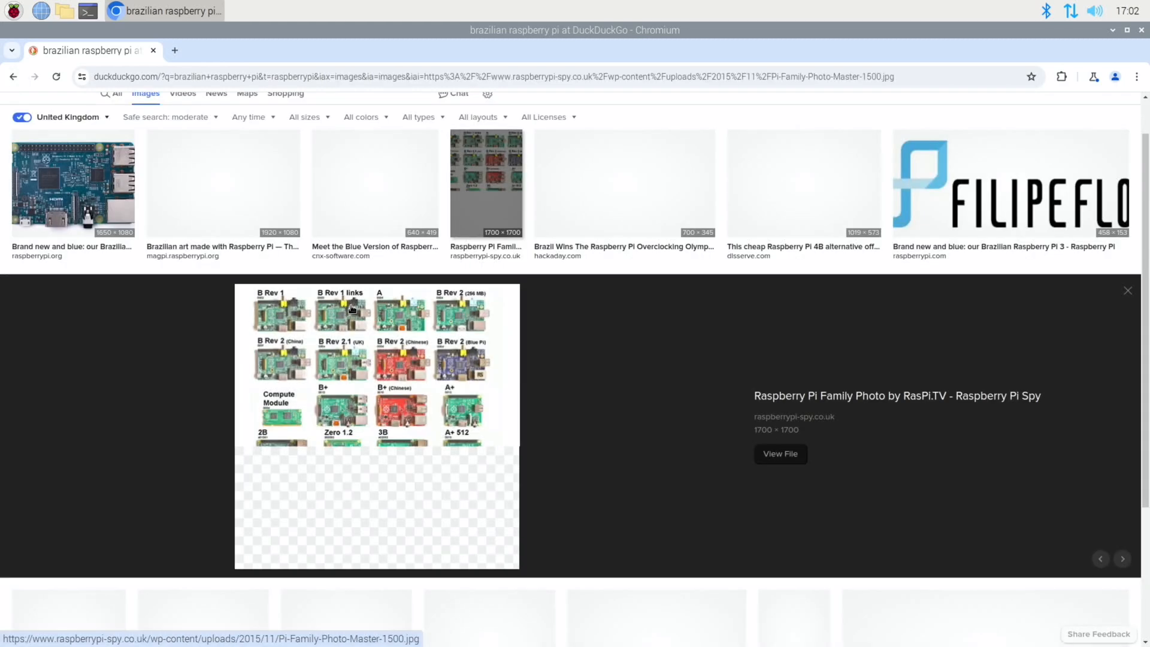
pyautogui.scroll(-3)
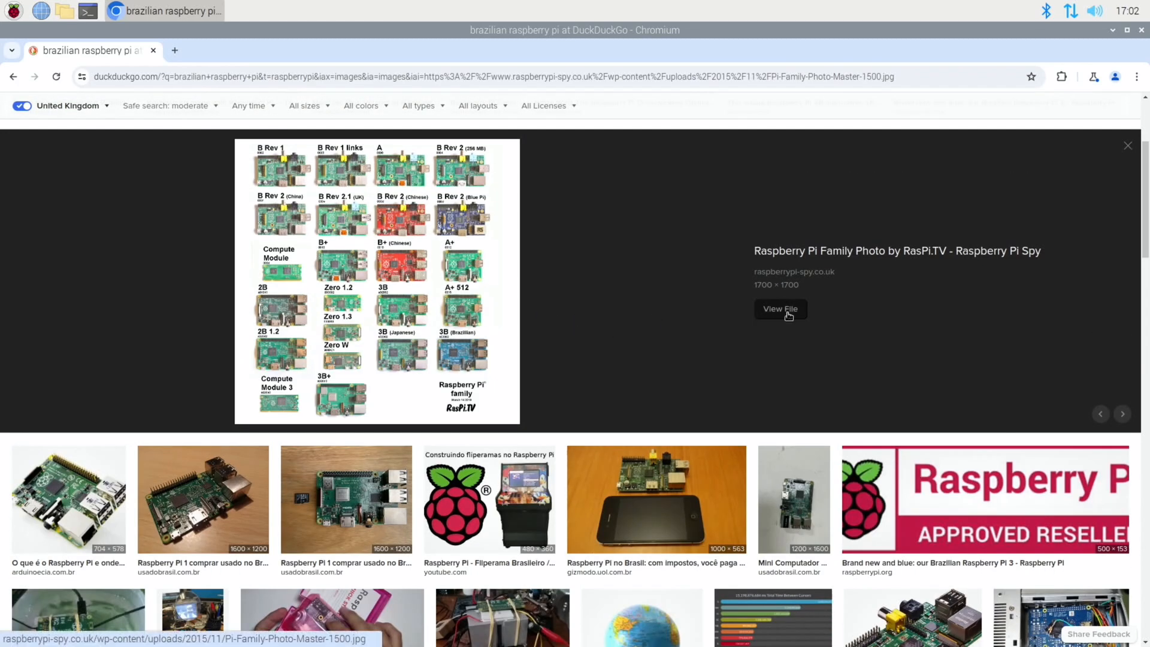
pyautogui.click(780, 310)
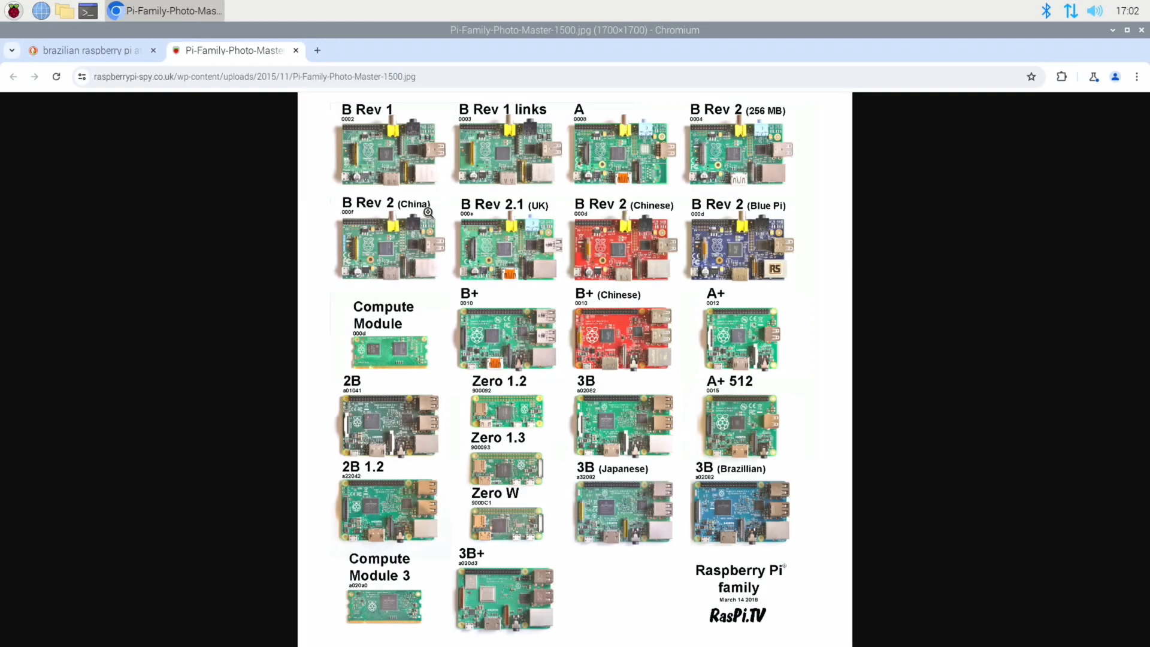
pyautogui.moveTo(549, 474)
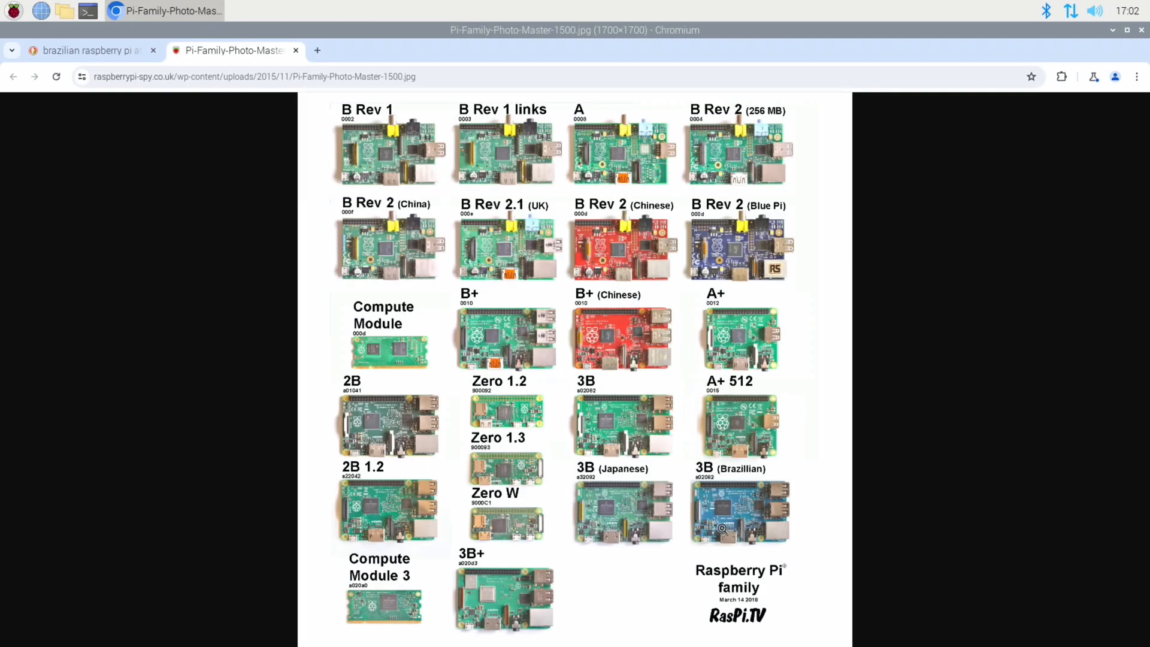
pyautogui.moveTo(721, 262)
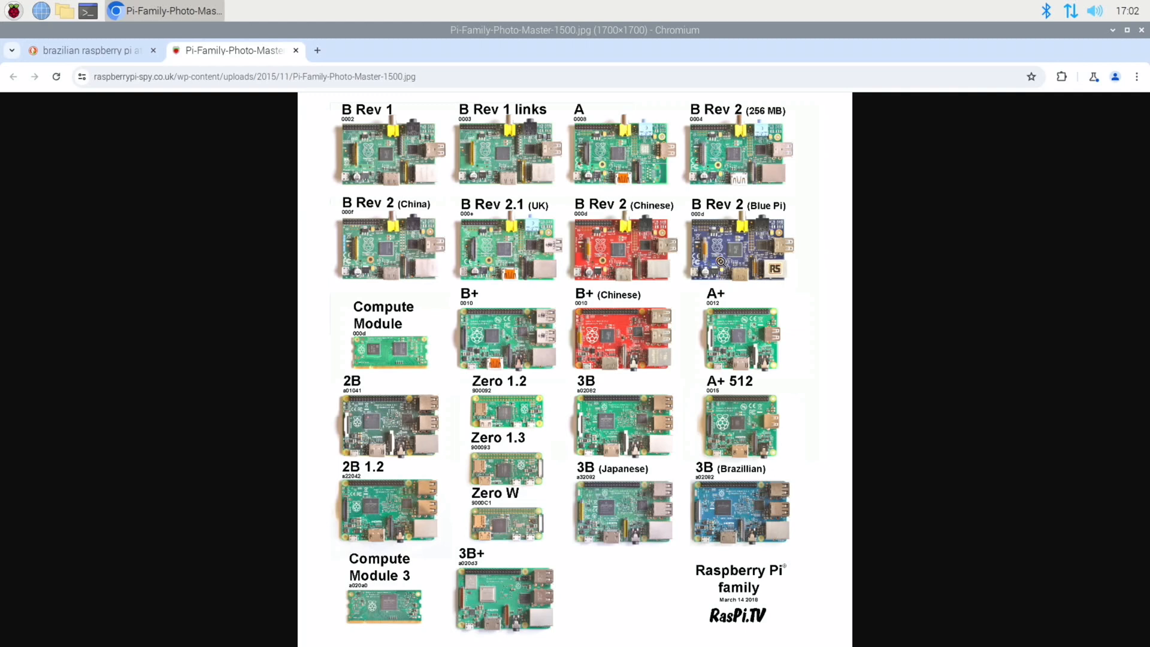
pyautogui.moveTo(606, 355)
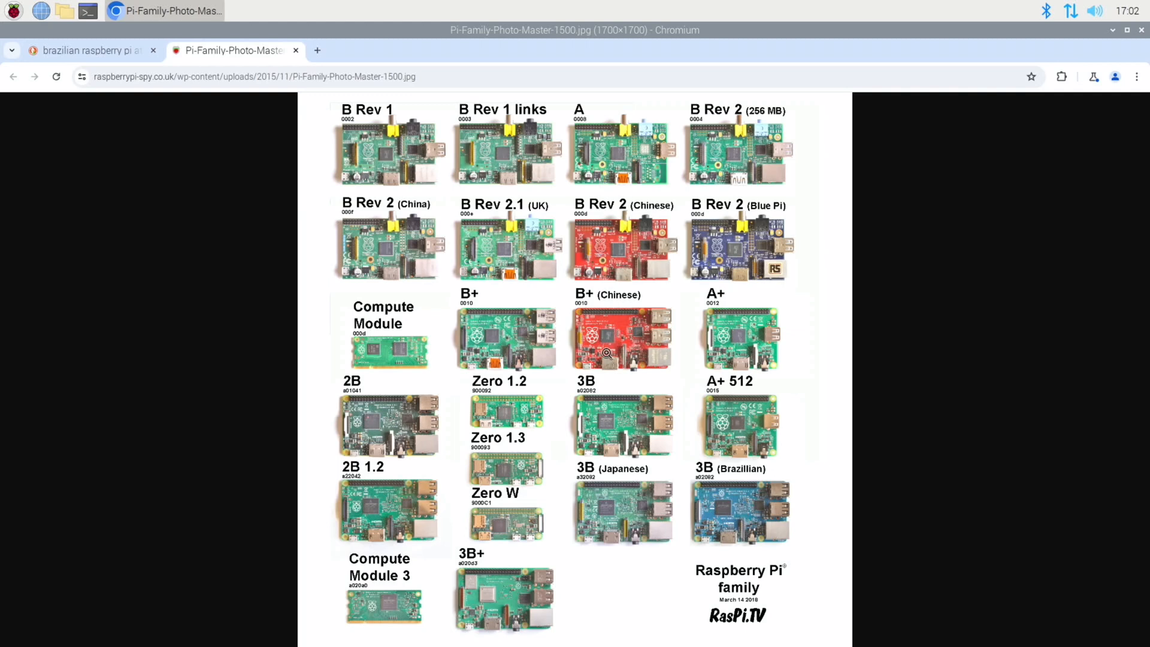
pyautogui.moveTo(619, 336)
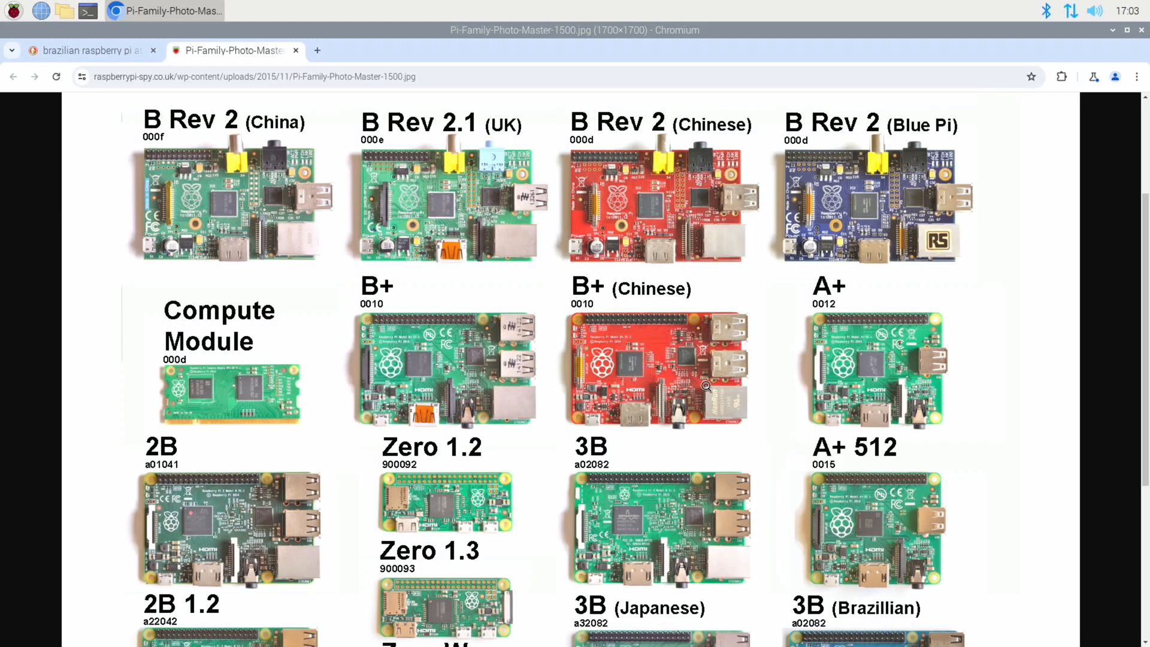
# Scroll down and back up through the enlarged board photos, including the Brazilian 3B.
pyautogui.scroll(-3)
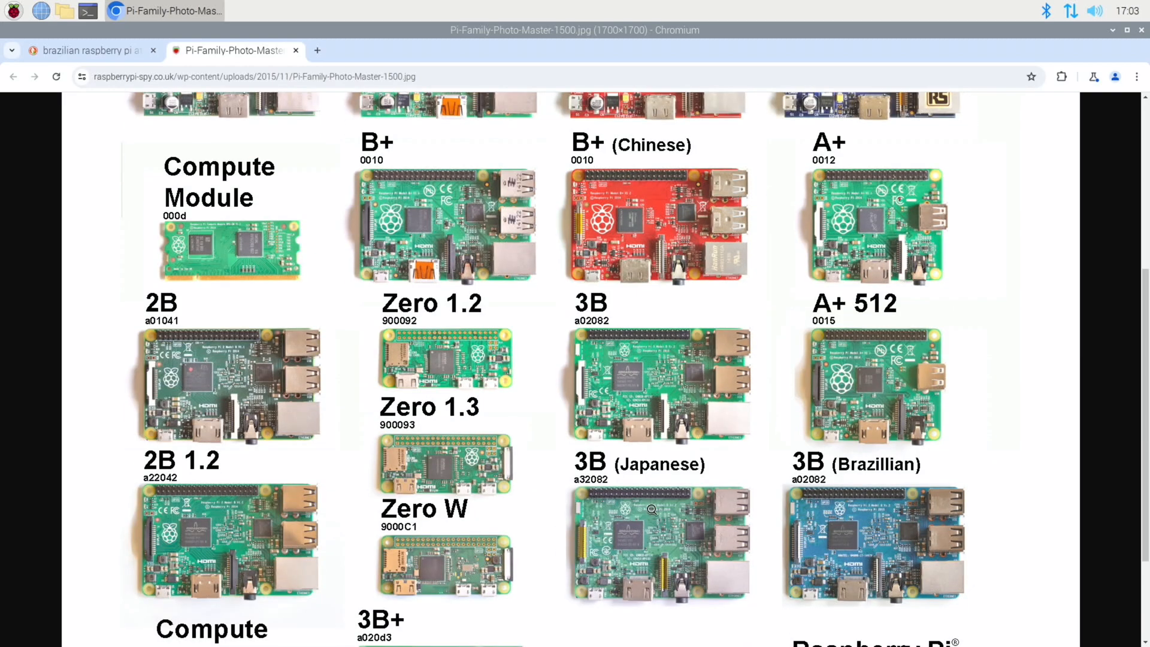
pyautogui.scroll(-3)
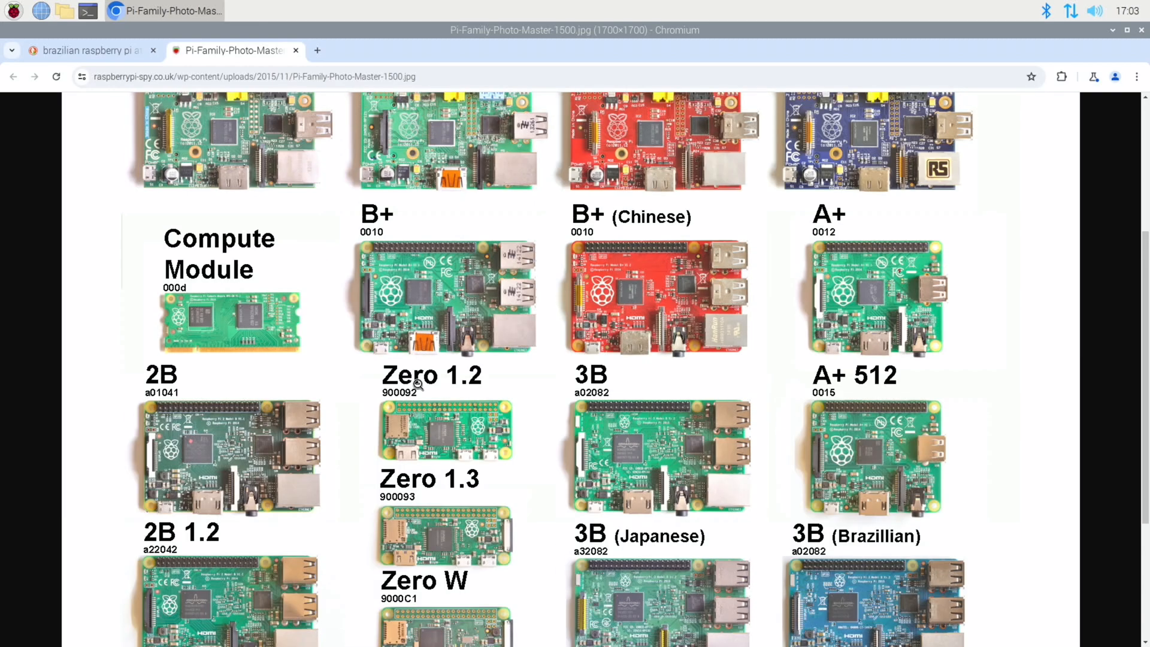
pyautogui.scroll(3)
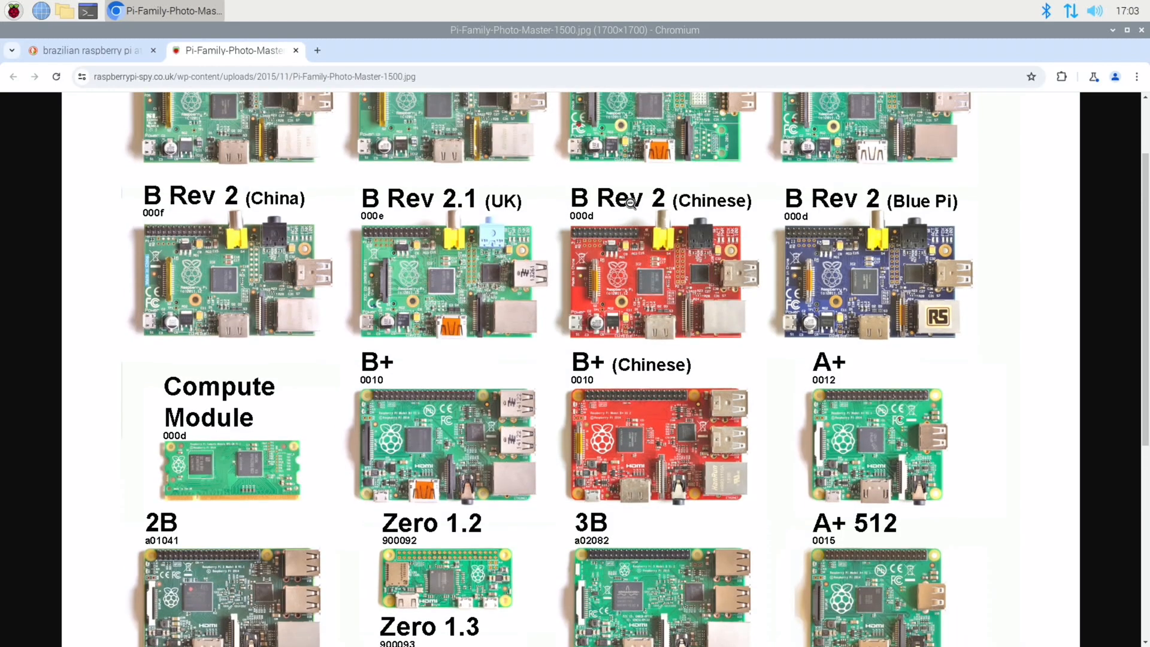
pyautogui.scroll(3)
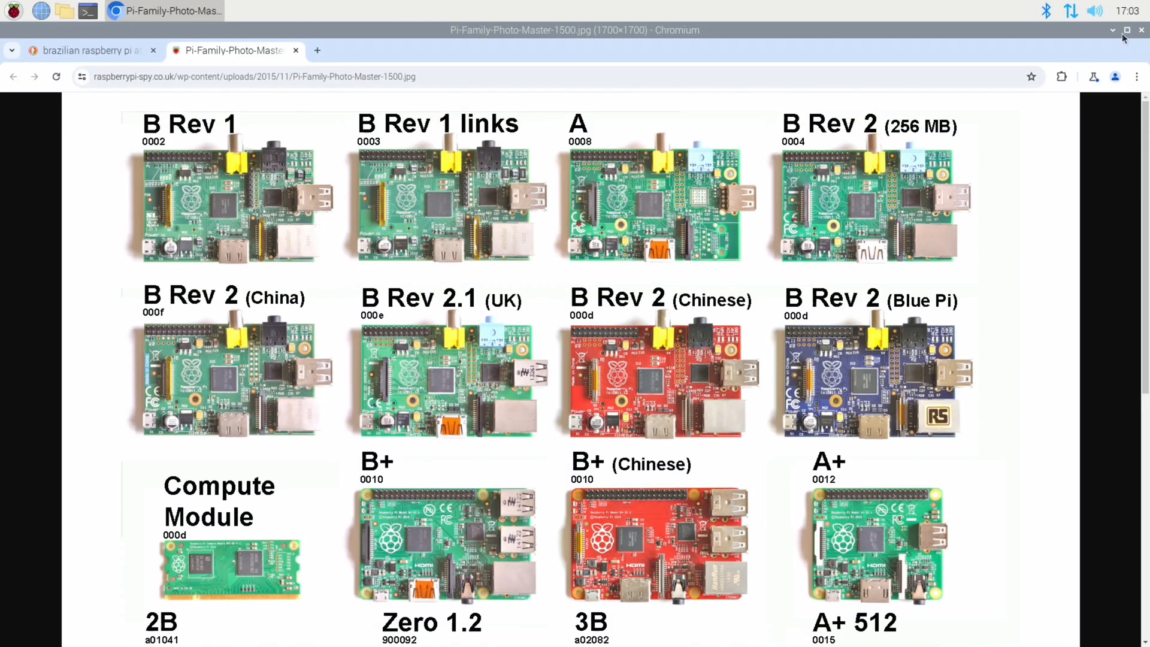
# In a new terminal run 'sudo apt install neofetch', confirming it is already the newest version.
pyautogui.click(1112, 30)
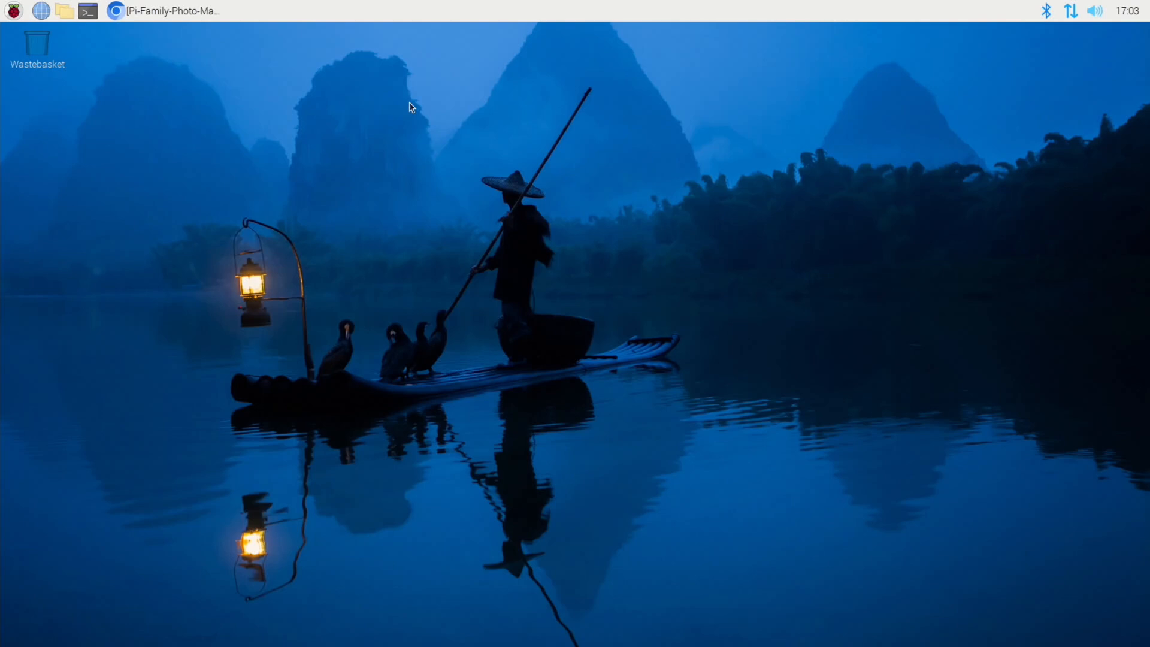
pyautogui.click(87, 11)
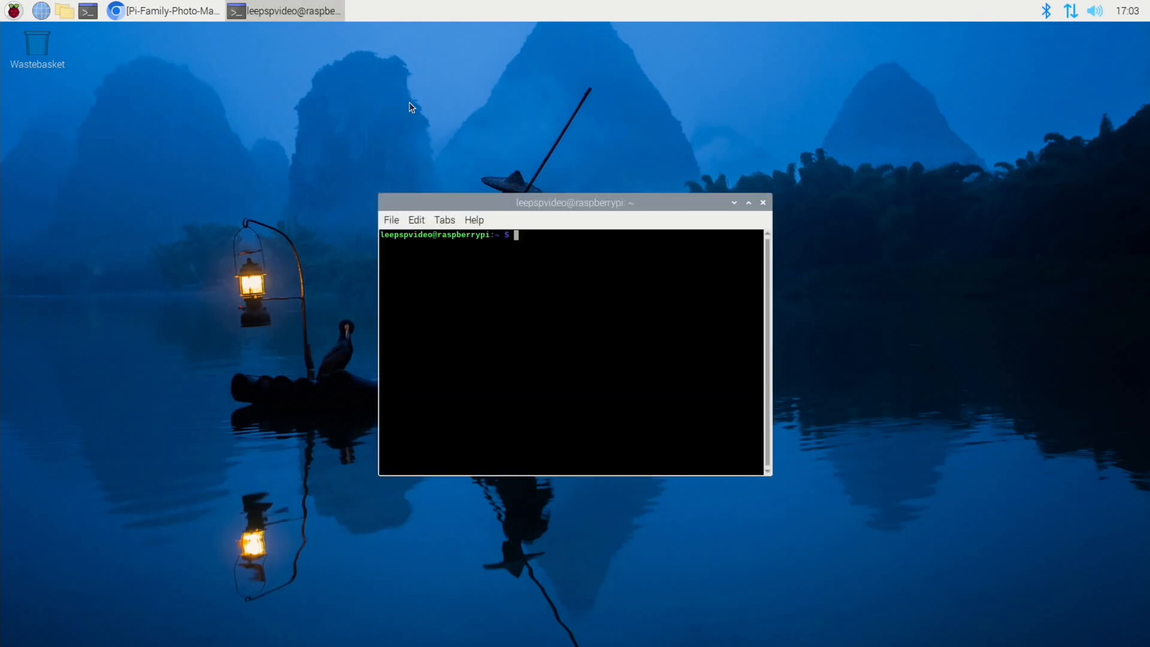
pyautogui.write('sudo apt install')
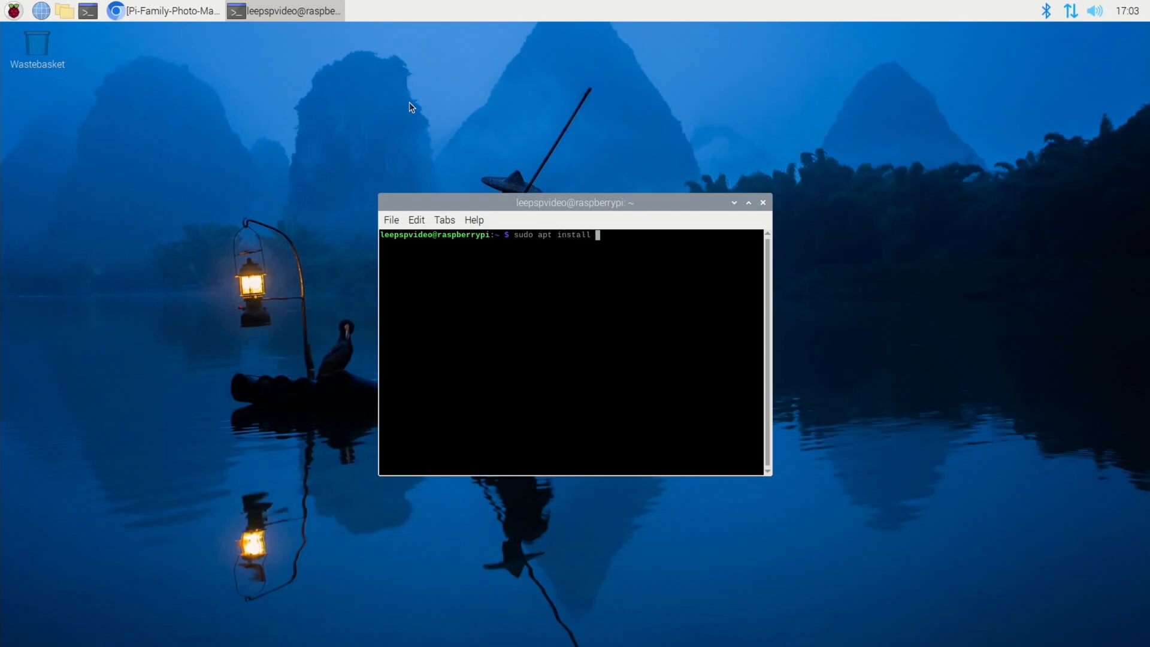
pyautogui.write('neofetch')
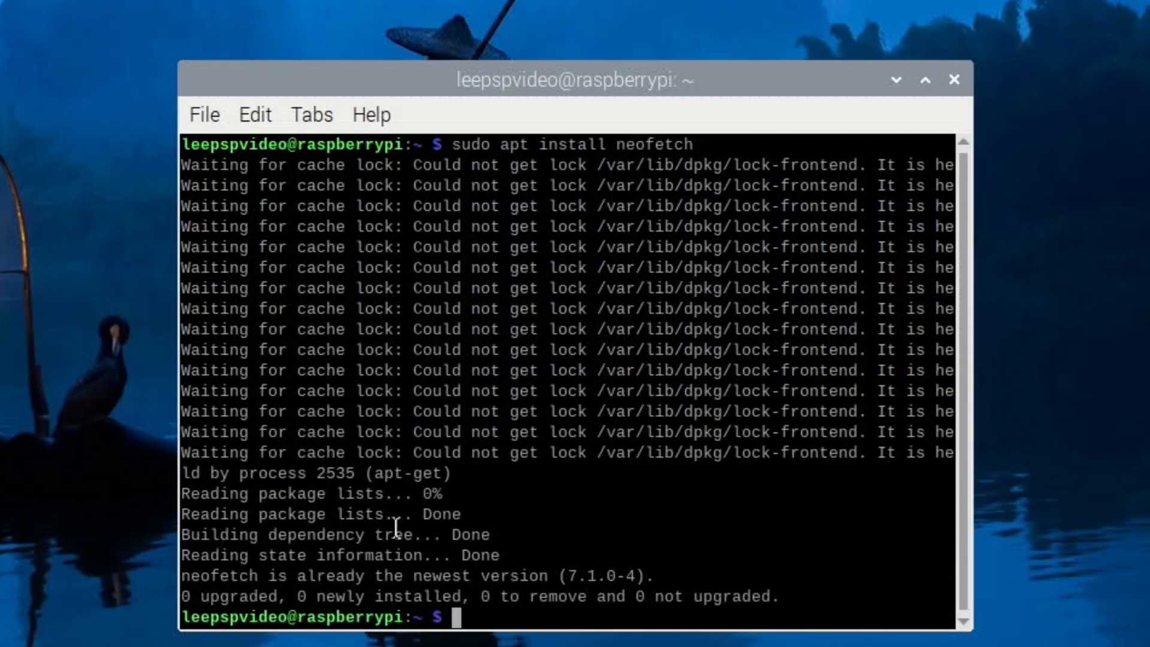
pyautogui.moveTo(622, 541)
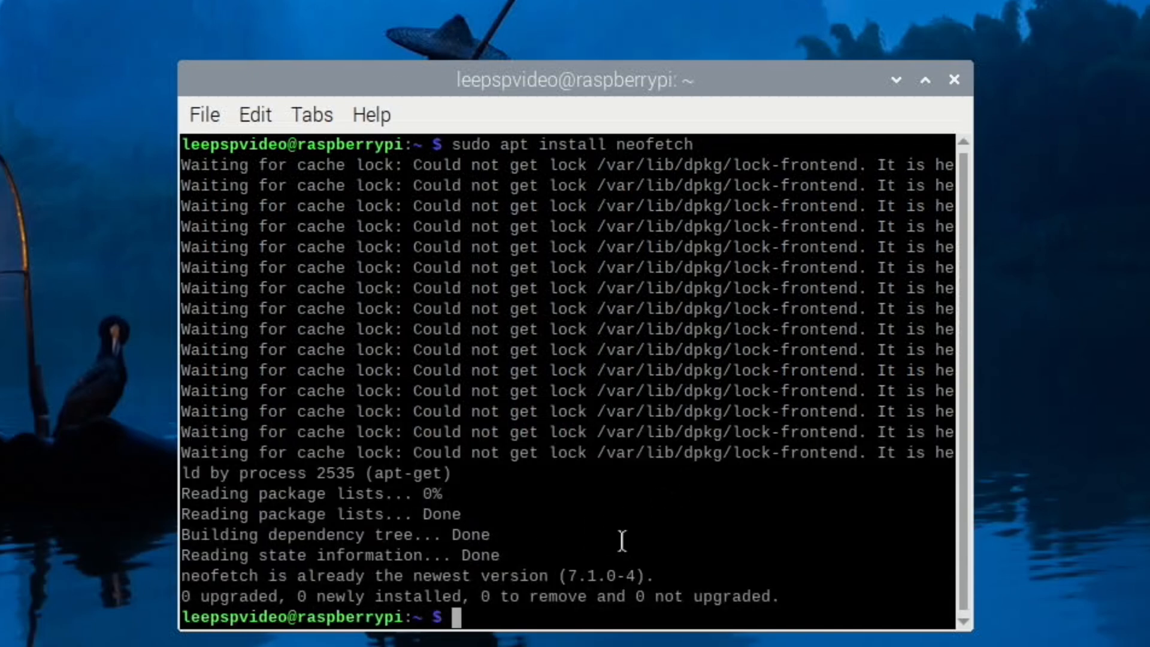
# Run 'sudo apt update' to refresh the package lists, reporting 8 upgradable packages.
pyautogui.write('sudo apt')
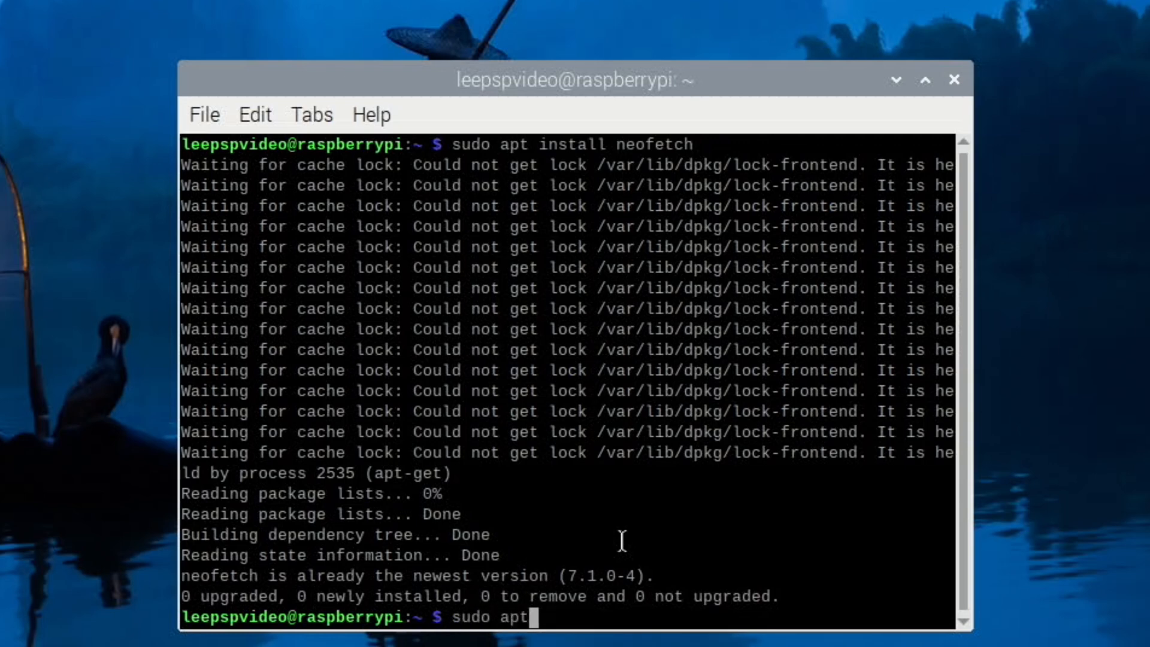
pyautogui.write('update')
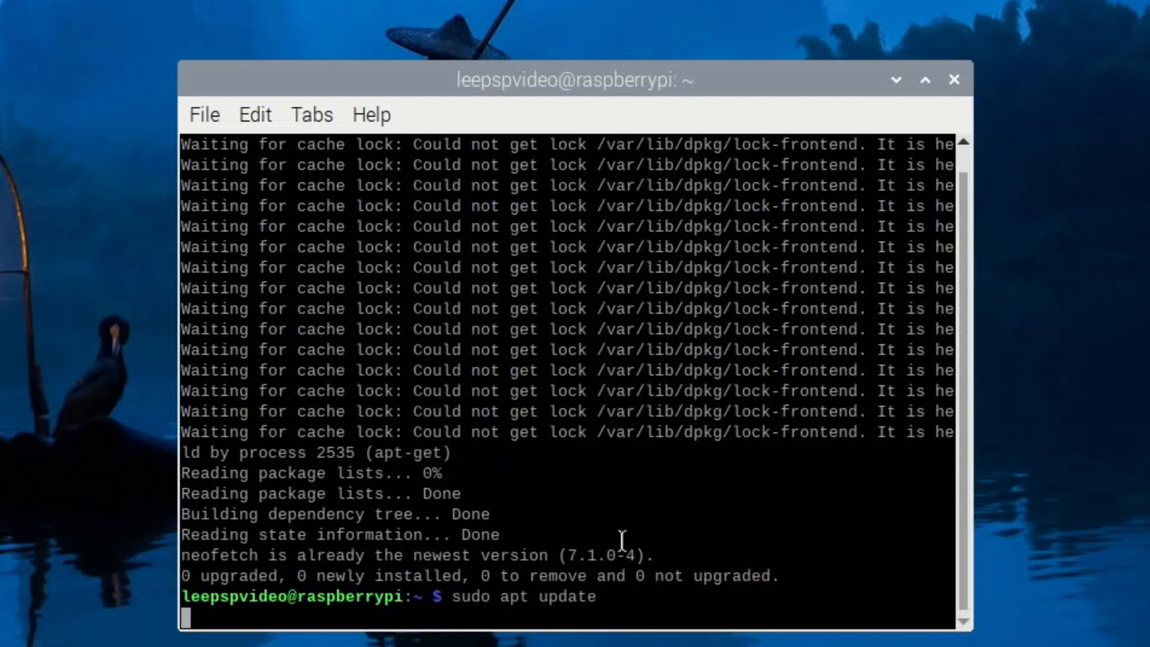
pyautogui.press('Return')
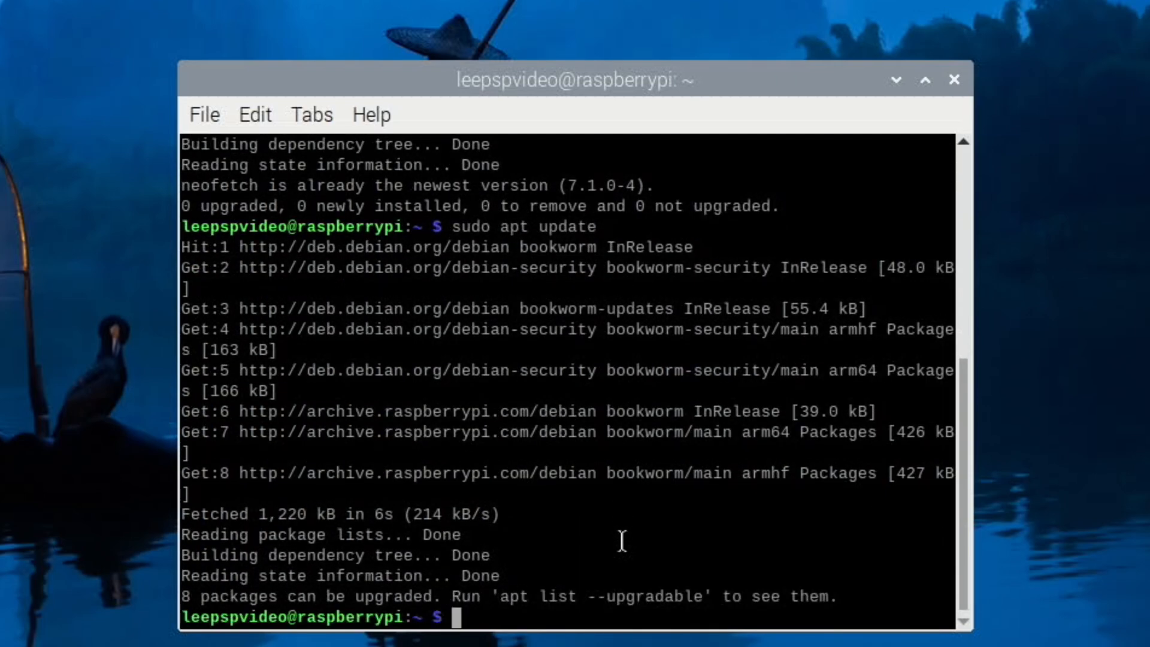
pyautogui.click(955, 81)
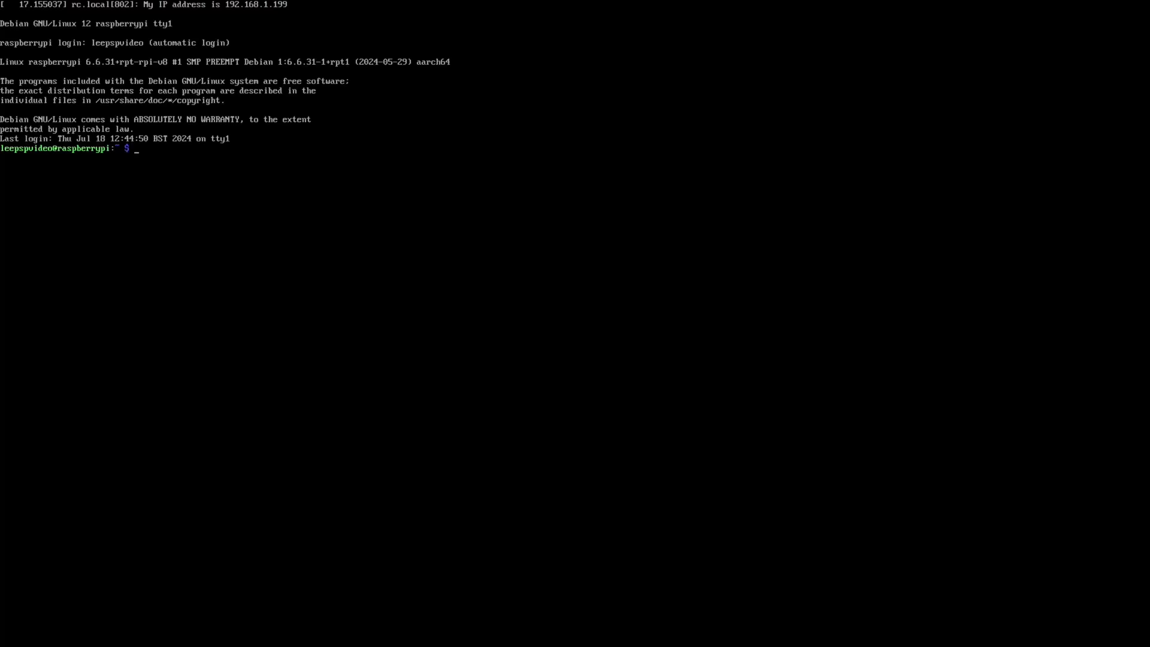
# At the tty prompt run 'sudo apt update' then 'sudo apt upgrade', installing the 8 pending packages including Chromium 126.
pyautogui.write('sudo apt update')
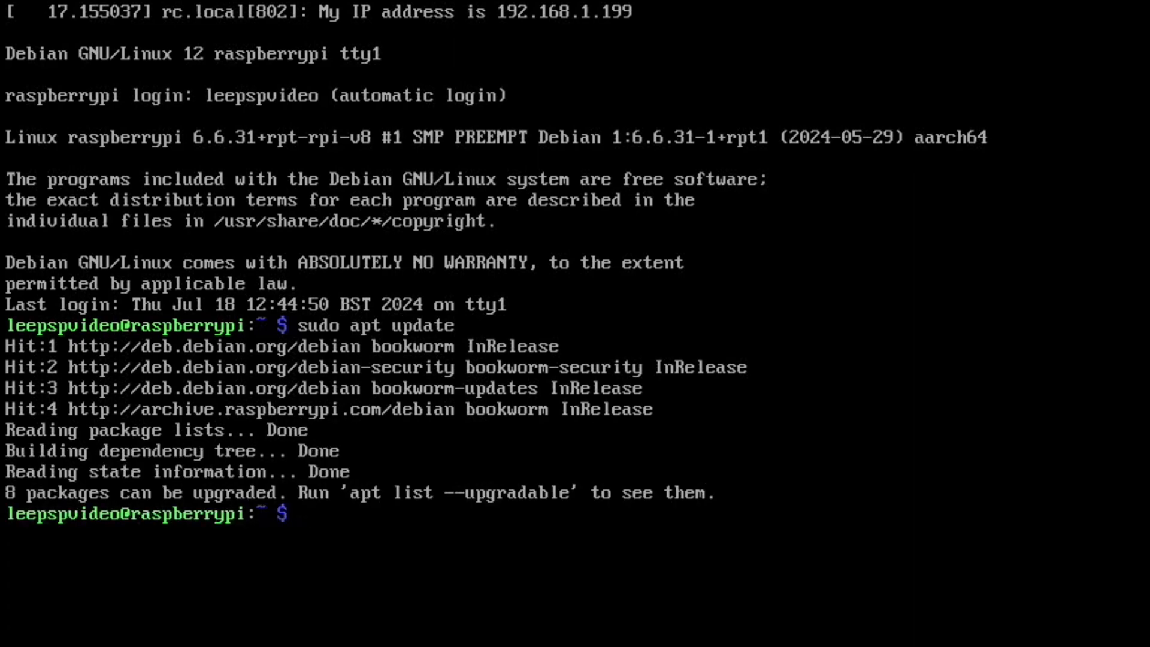
pyautogui.write('sudo apt updat')
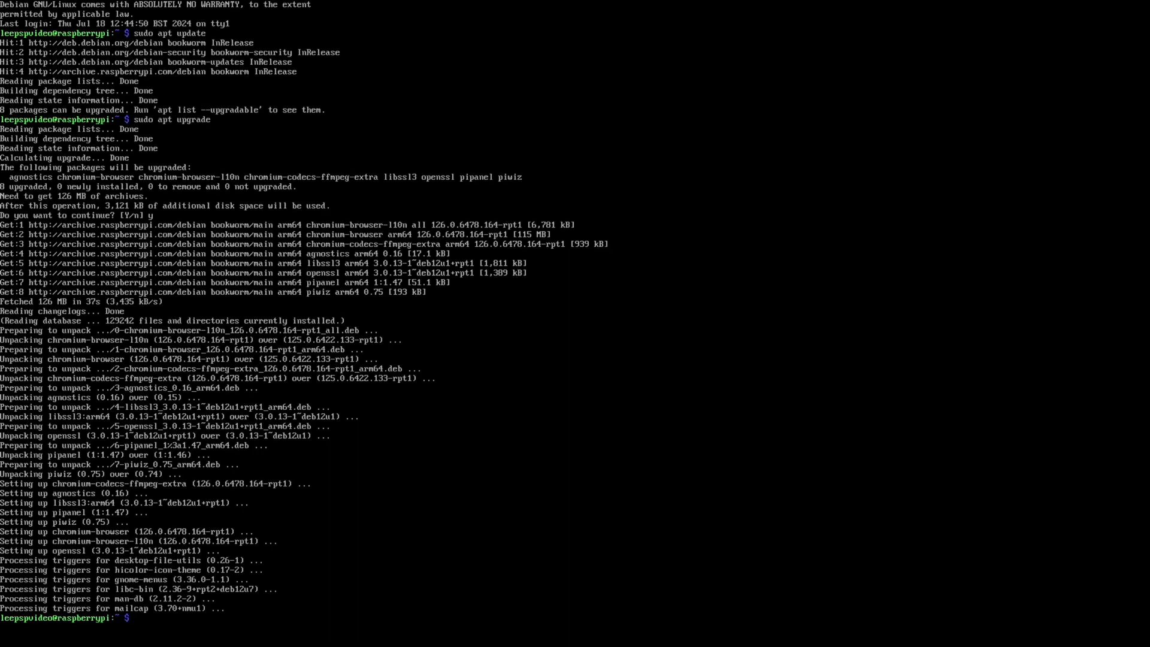
# Run neofetch showing Debian 12 on a Raspberry Pi 3 Model B Plus, then type startx.
pyautogui.write('neofetch')
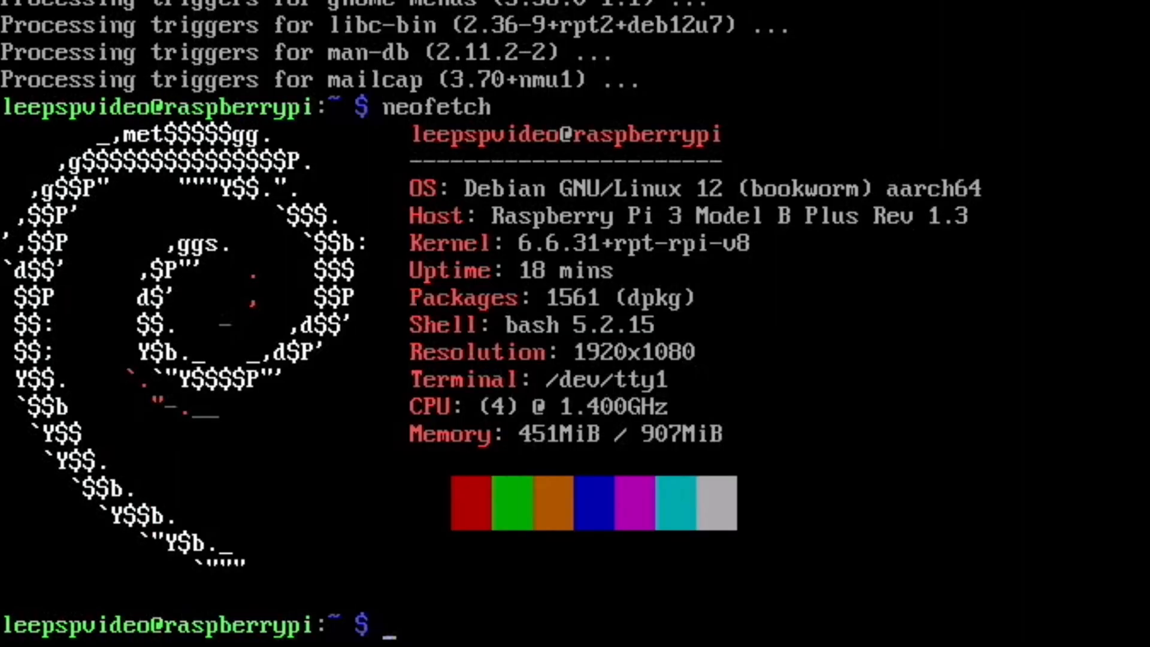
pyautogui.write('startx')
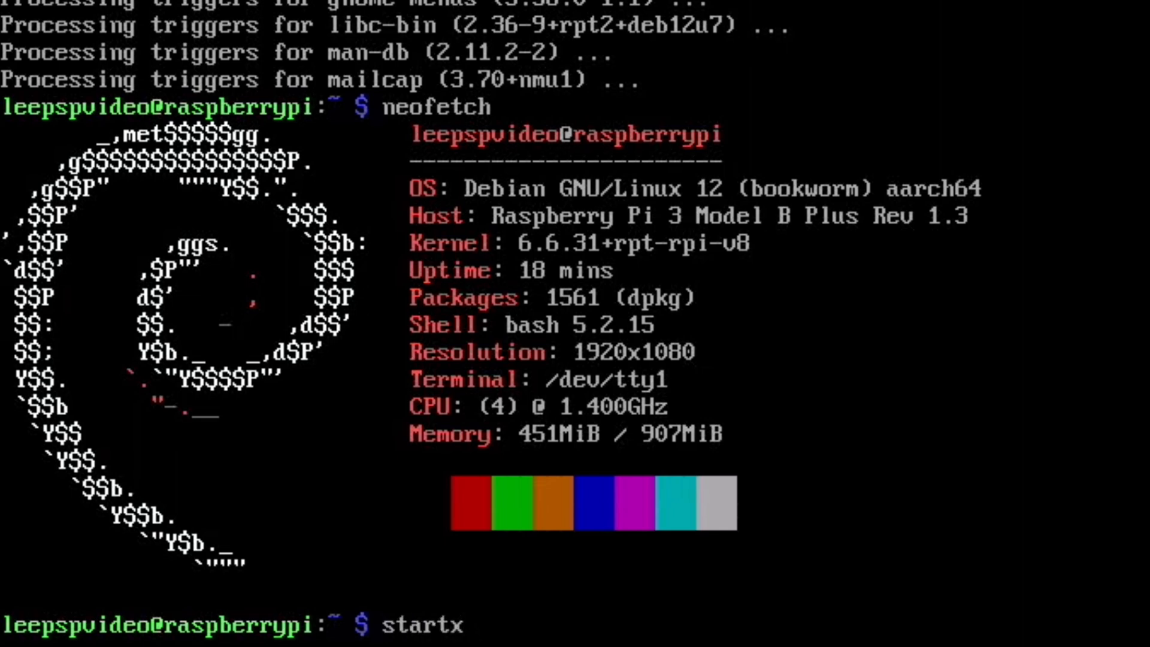
# Launch the graphical desktop and run 'sudo raspi-config' in a new terminal.
pyautogui.press('Return')
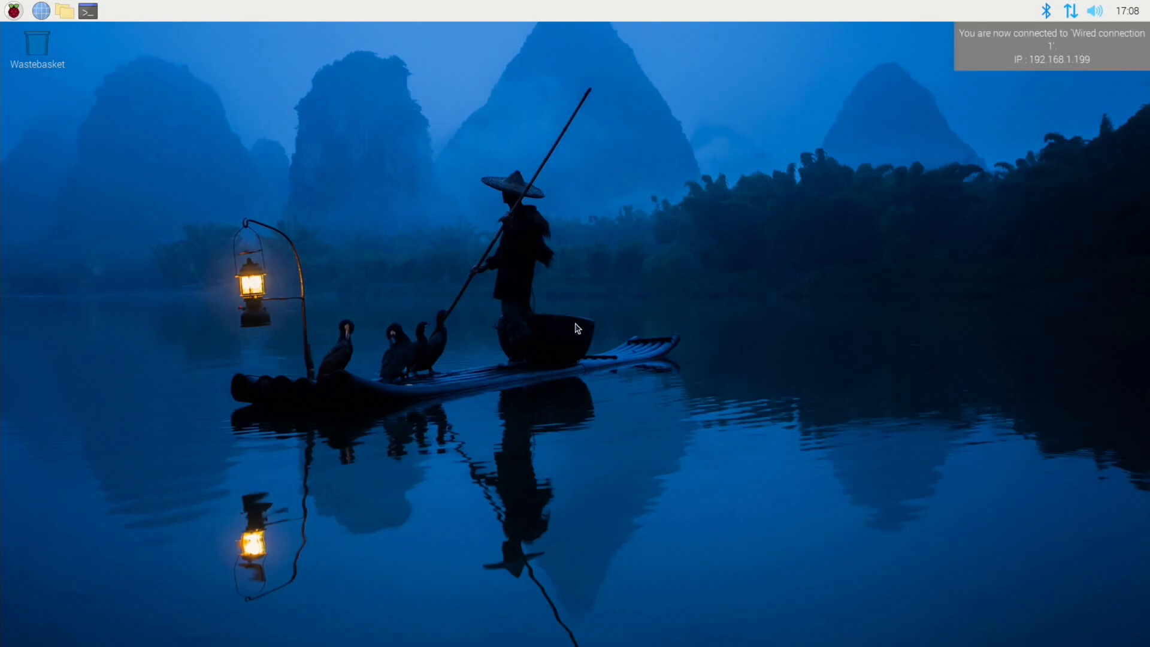
pyautogui.moveTo(246, 301)
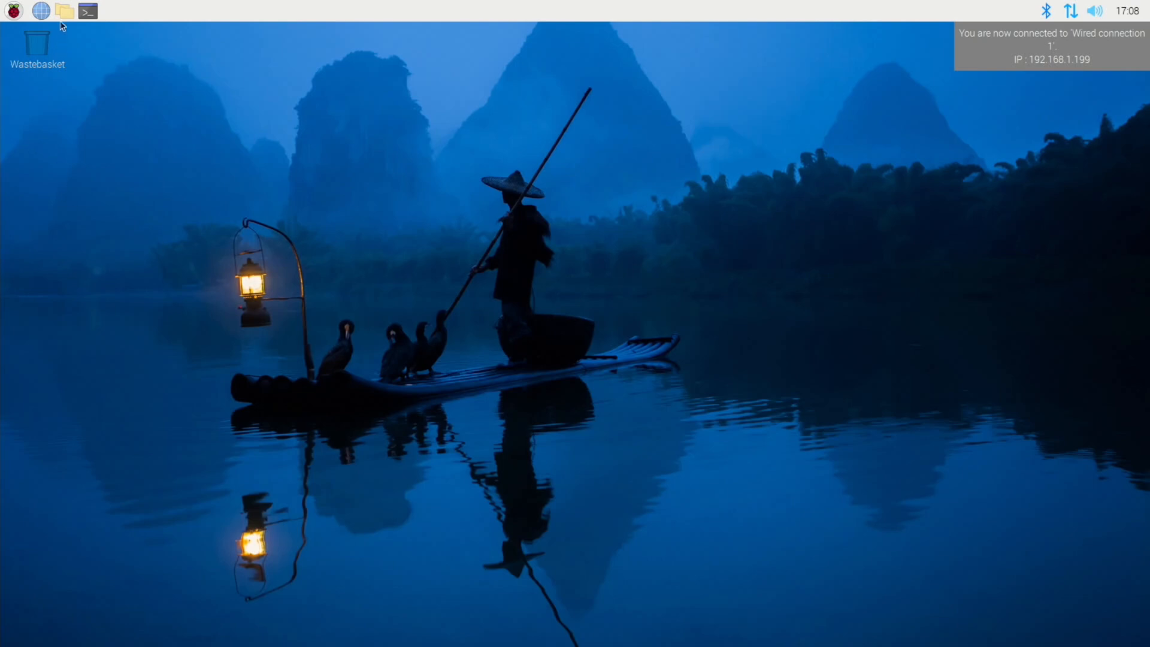
pyautogui.moveTo(88, 11)
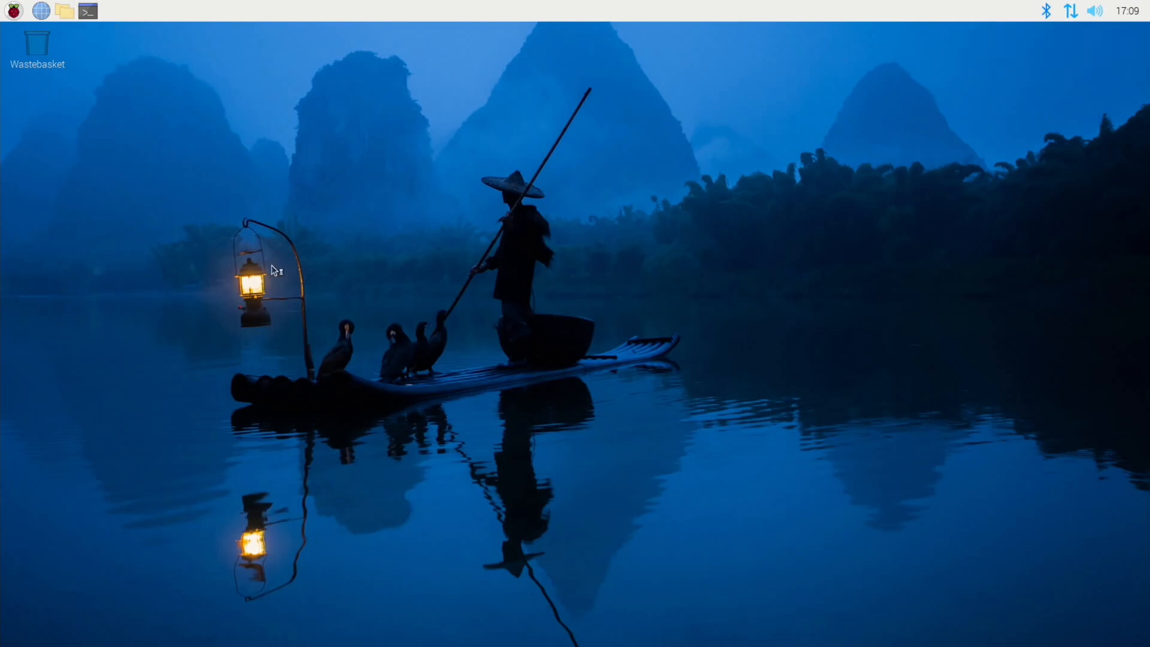
pyautogui.moveTo(383, 434)
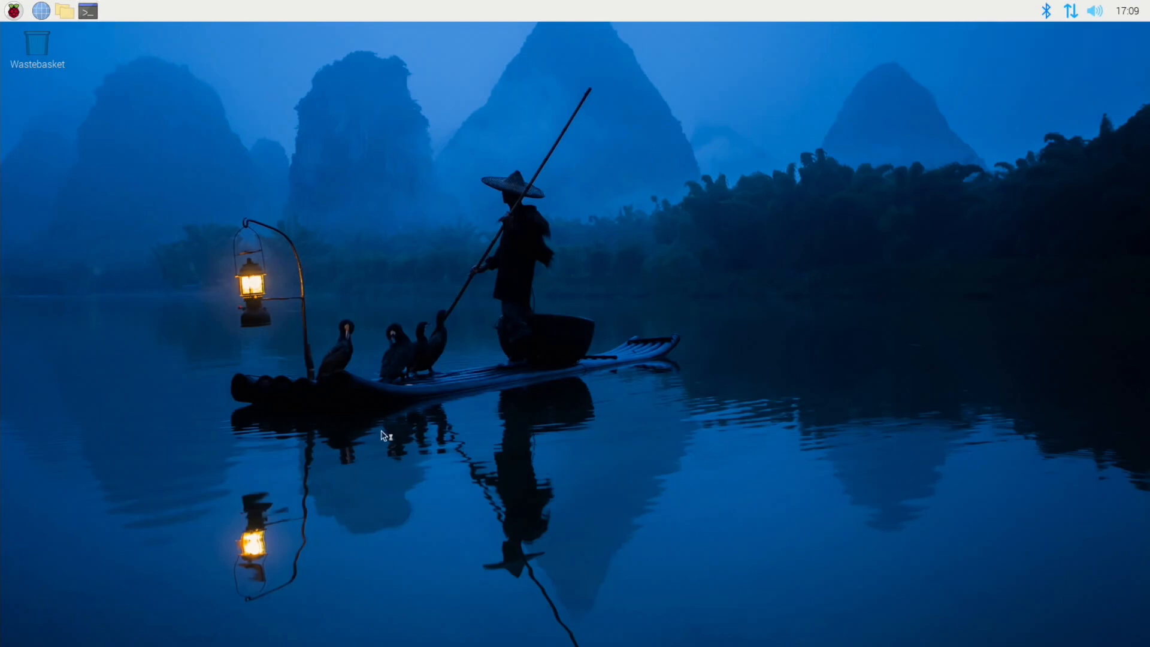
pyautogui.moveTo(467, 326)
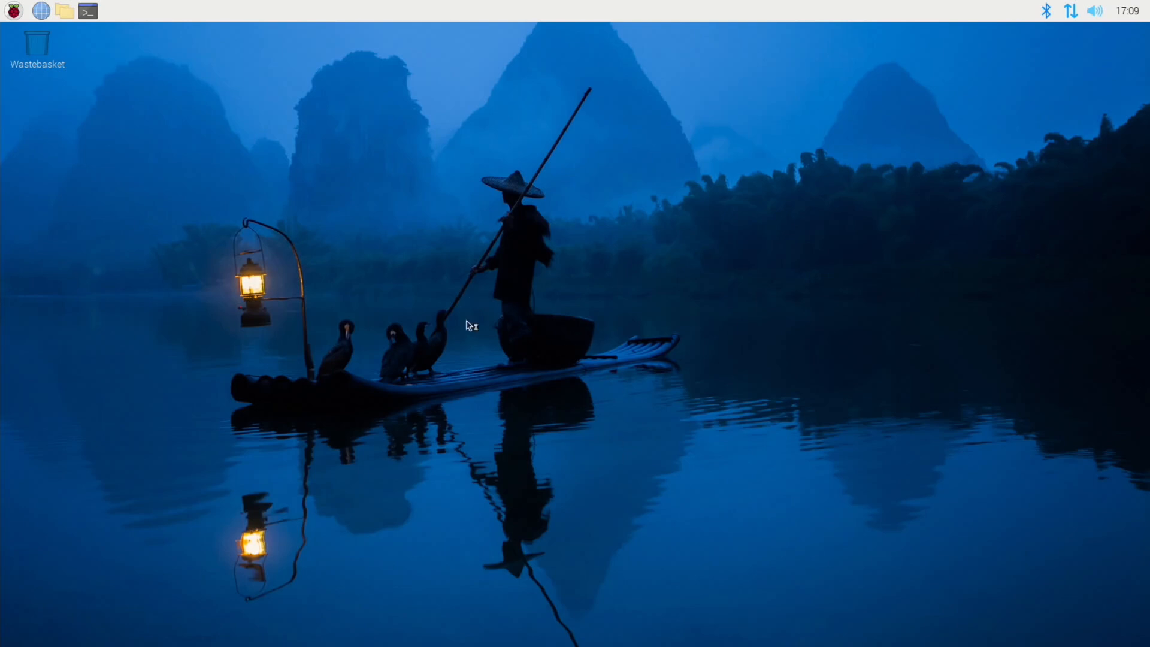
pyautogui.click(87, 11)
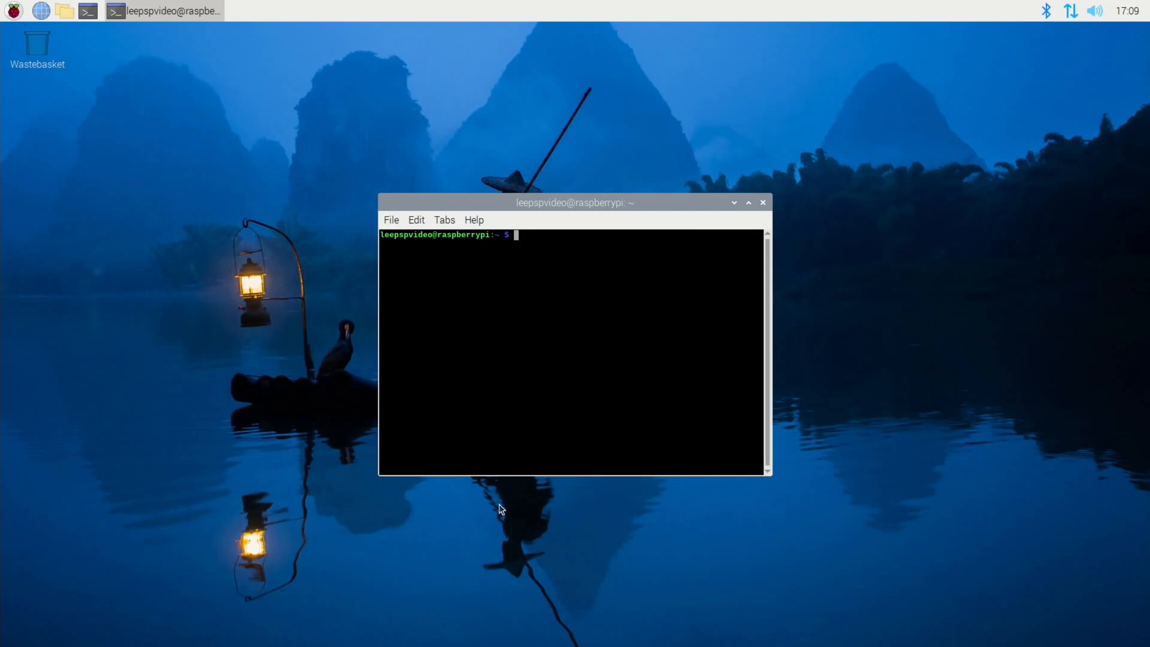
pyautogui.write('sudo rasp')
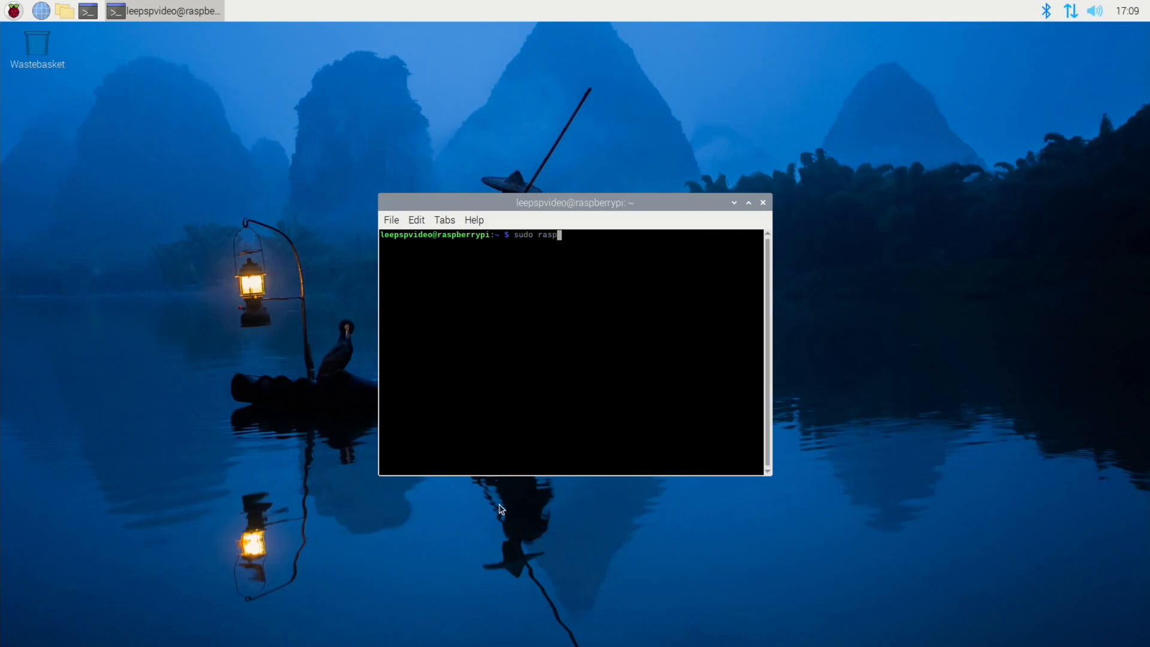
pyautogui.write('i-conf')
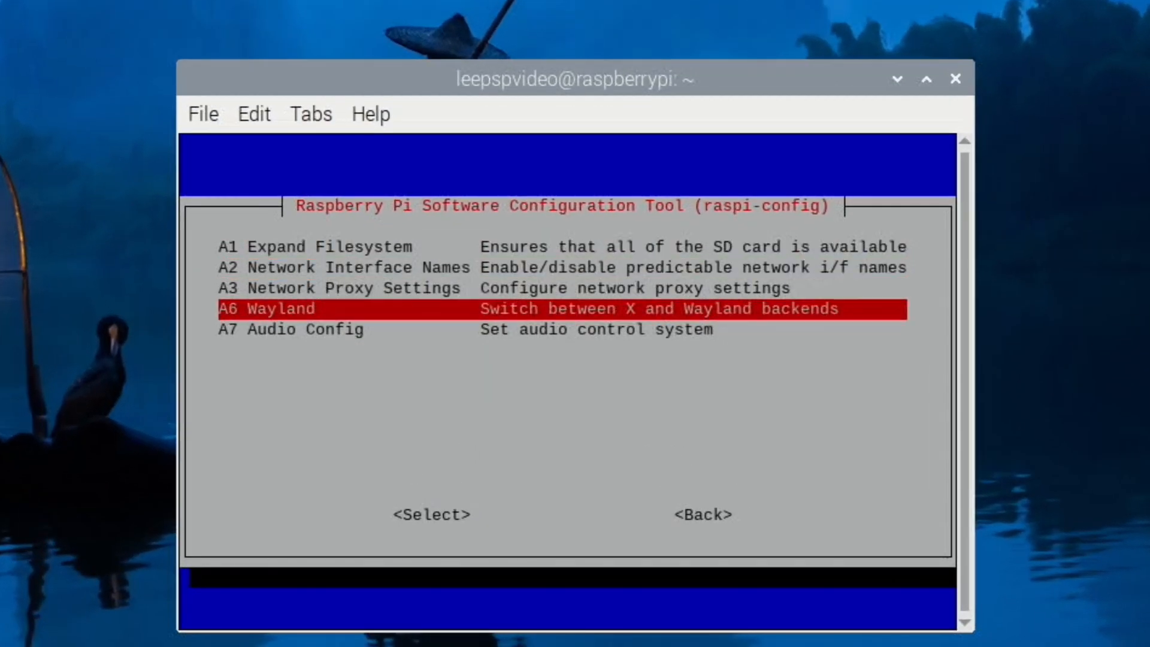
# Under Advanced Options choose W3 Labwc with the Wayland backend and accept the reboot.
pyautogui.click(430, 514)
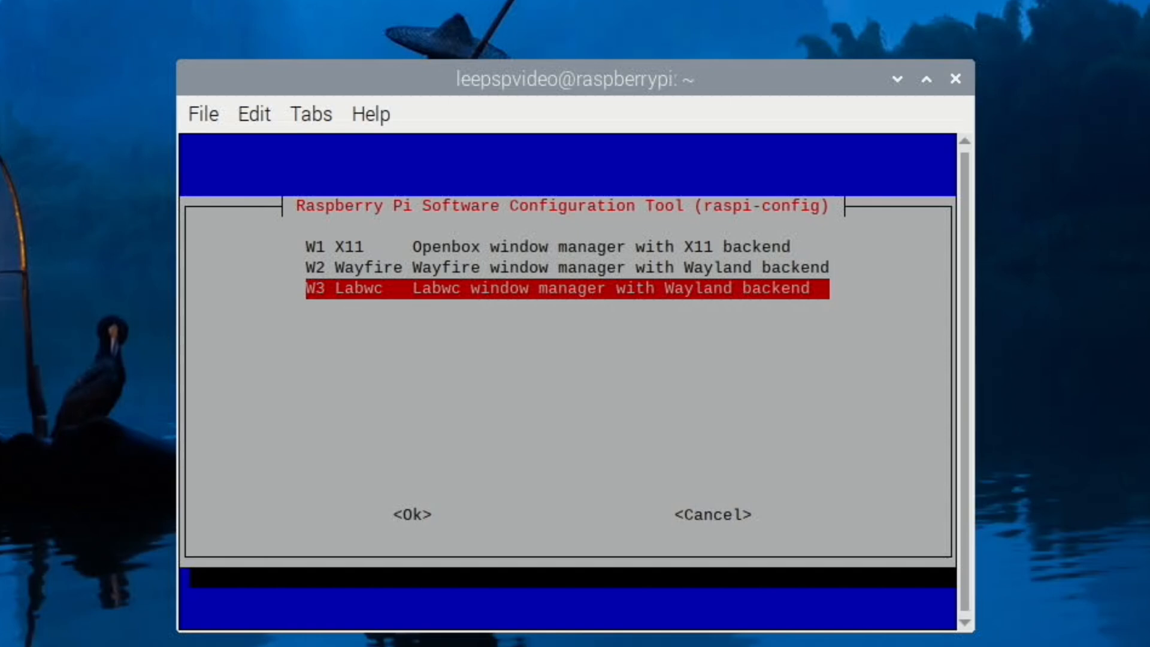
pyautogui.click(411, 514)
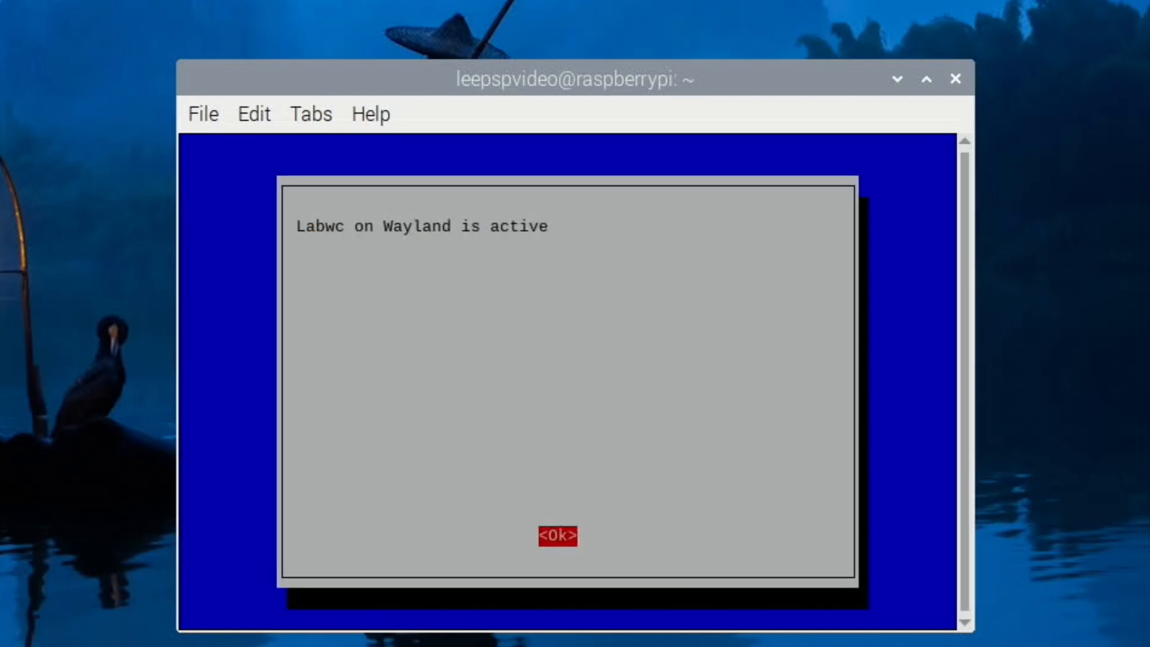
pyautogui.click(557, 535)
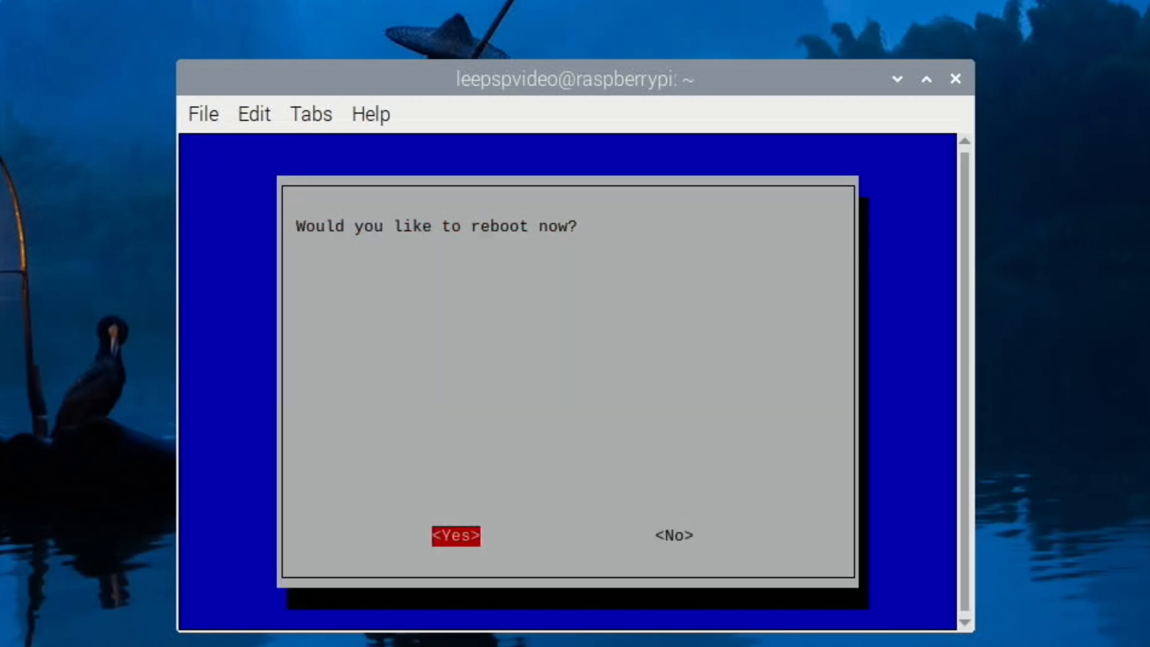
pyautogui.click(455, 534)
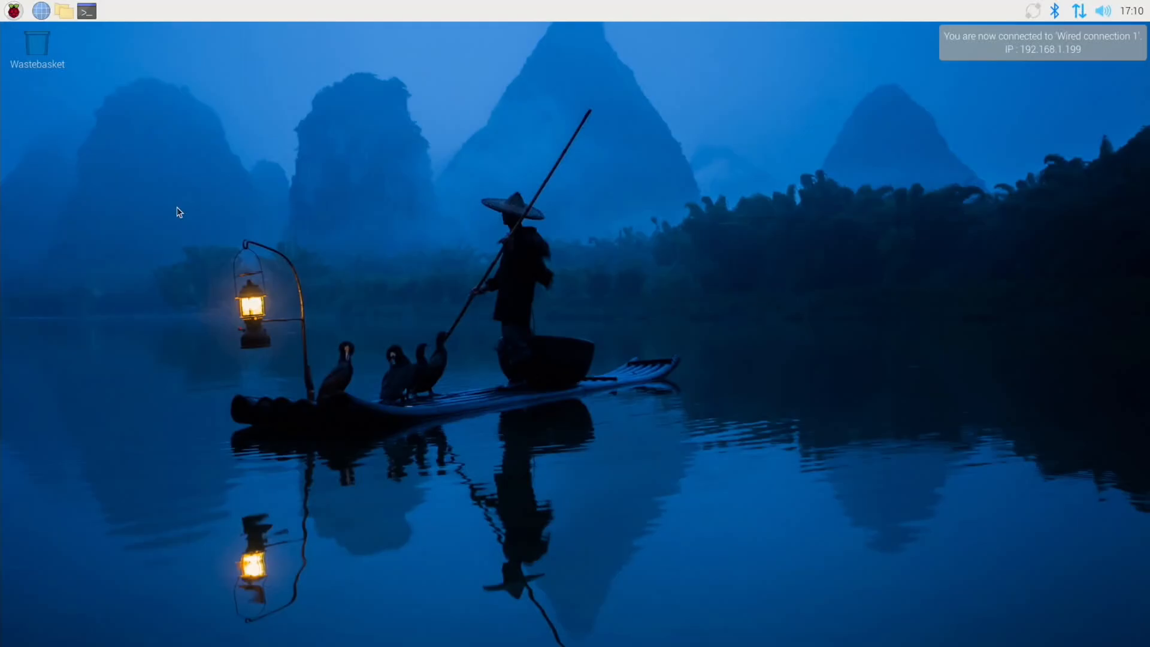
pyautogui.click(12, 11)
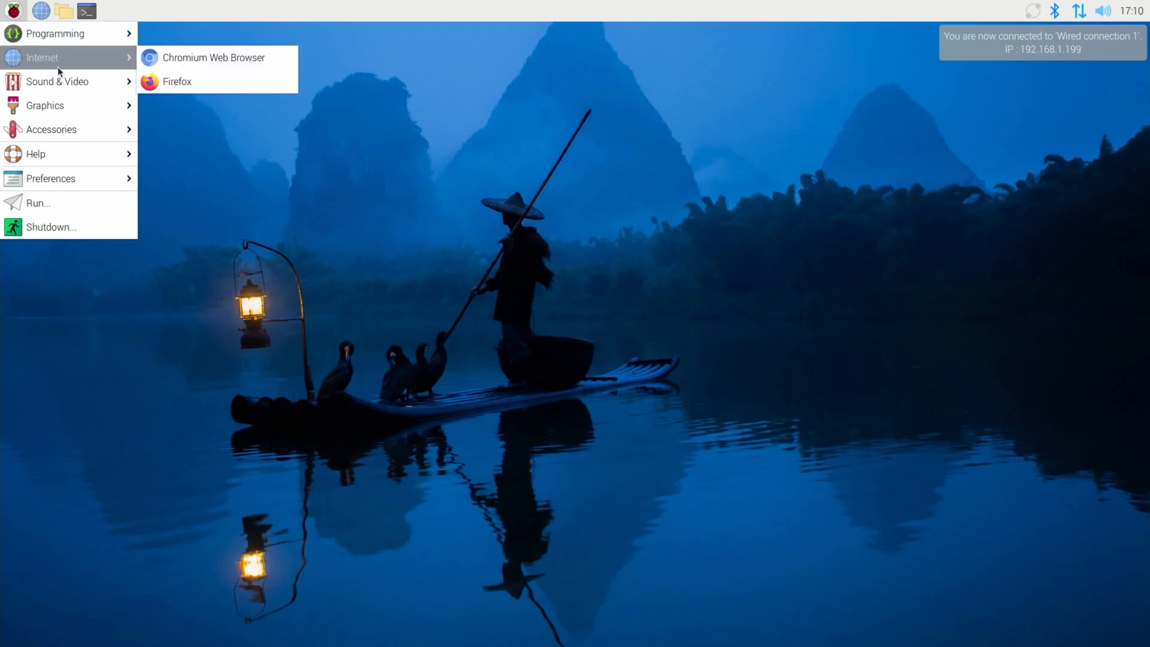
pyautogui.moveTo(69, 106)
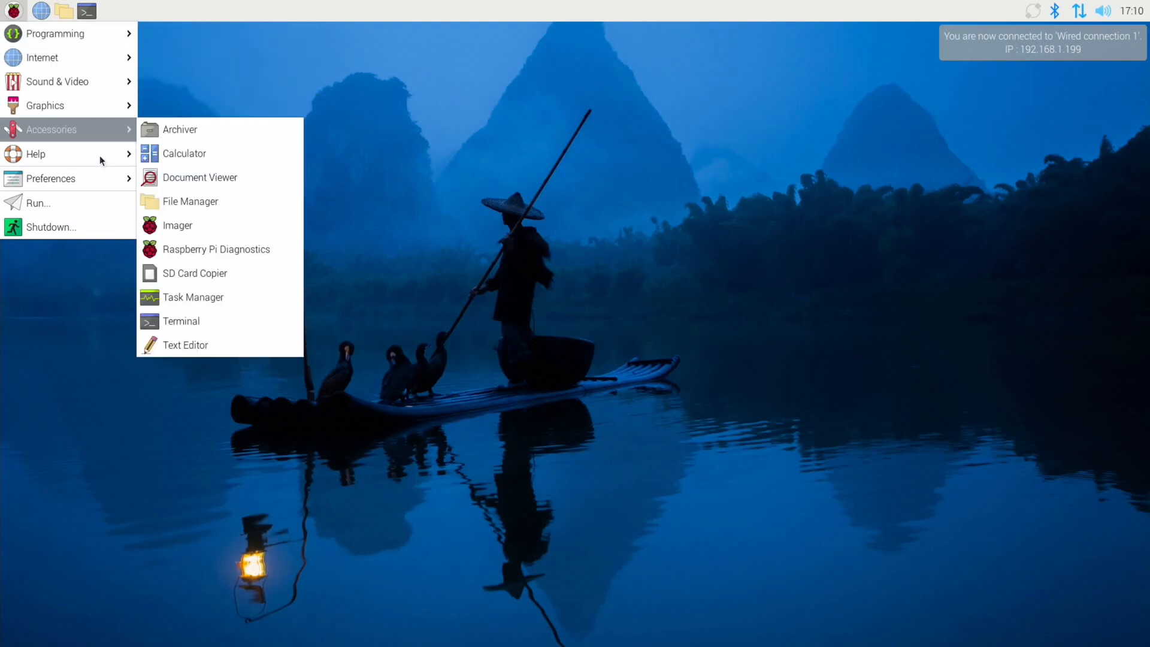
pyautogui.moveTo(35, 154)
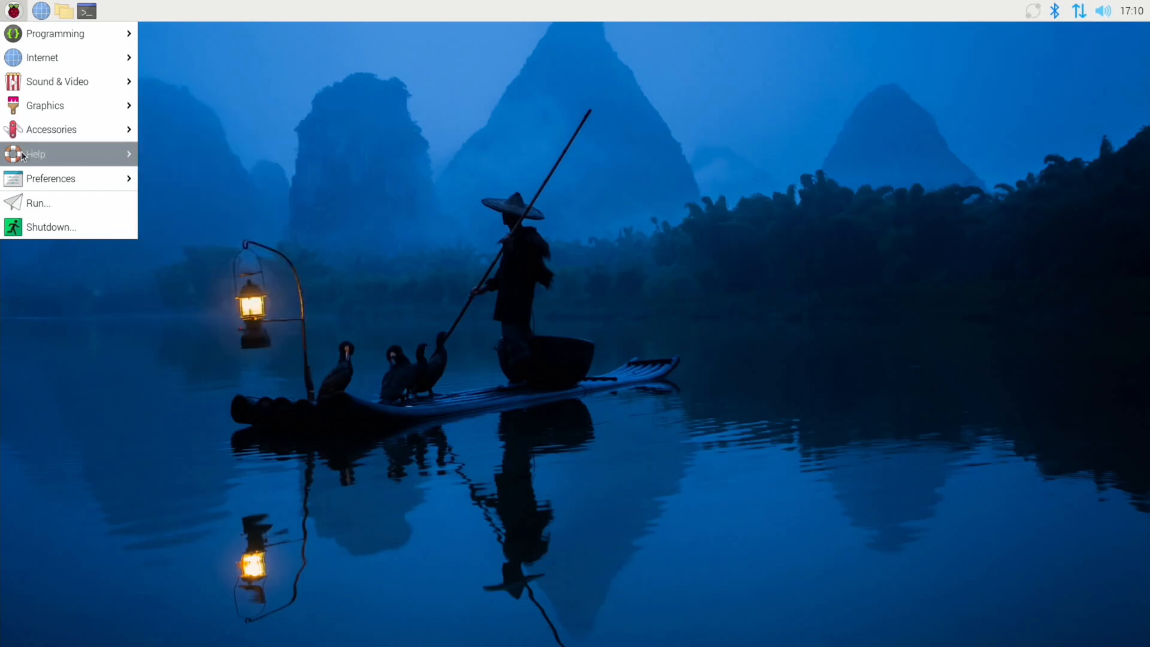
pyautogui.moveTo(52, 182)
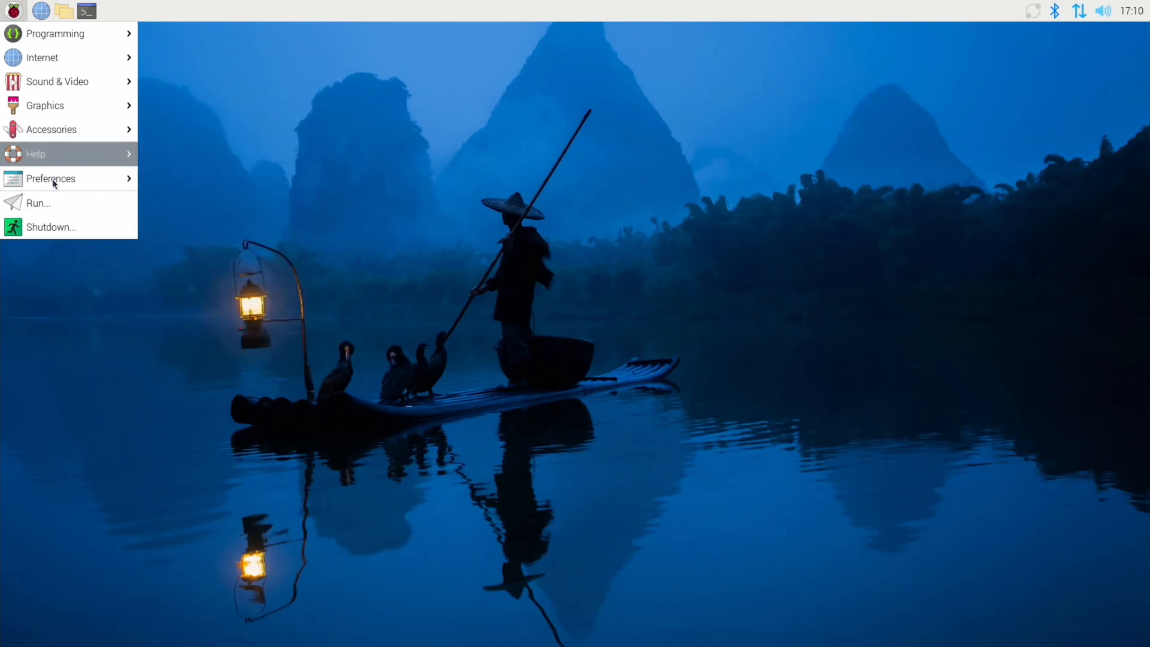
pyautogui.moveTo(45, 106)
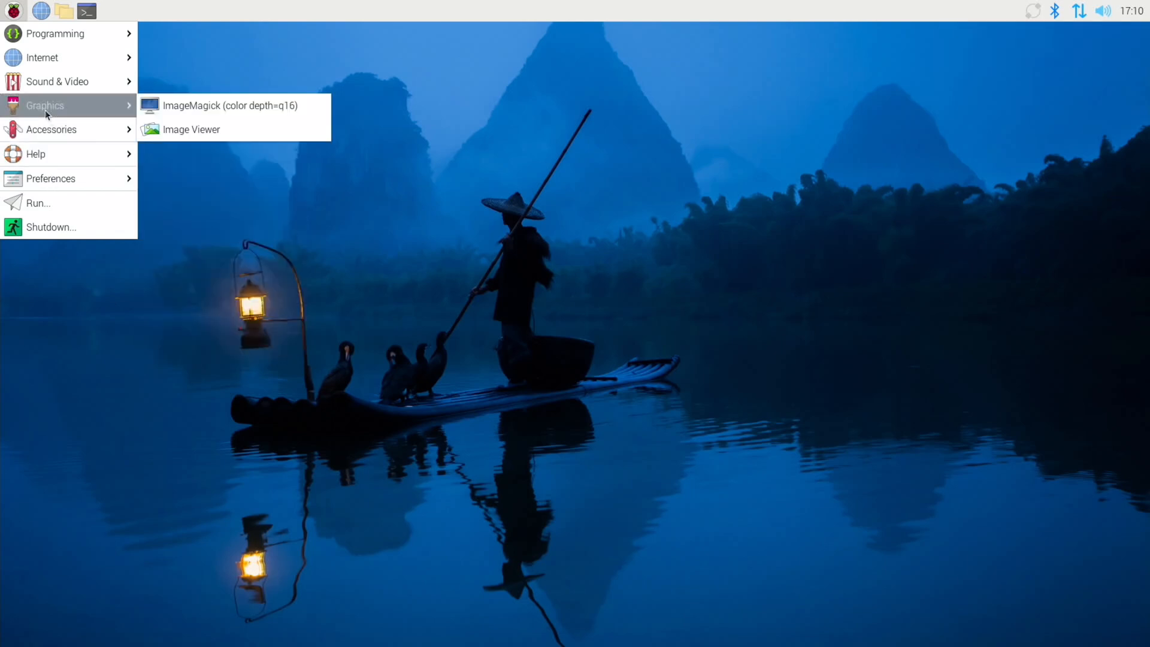
pyautogui.moveTo(73, 108)
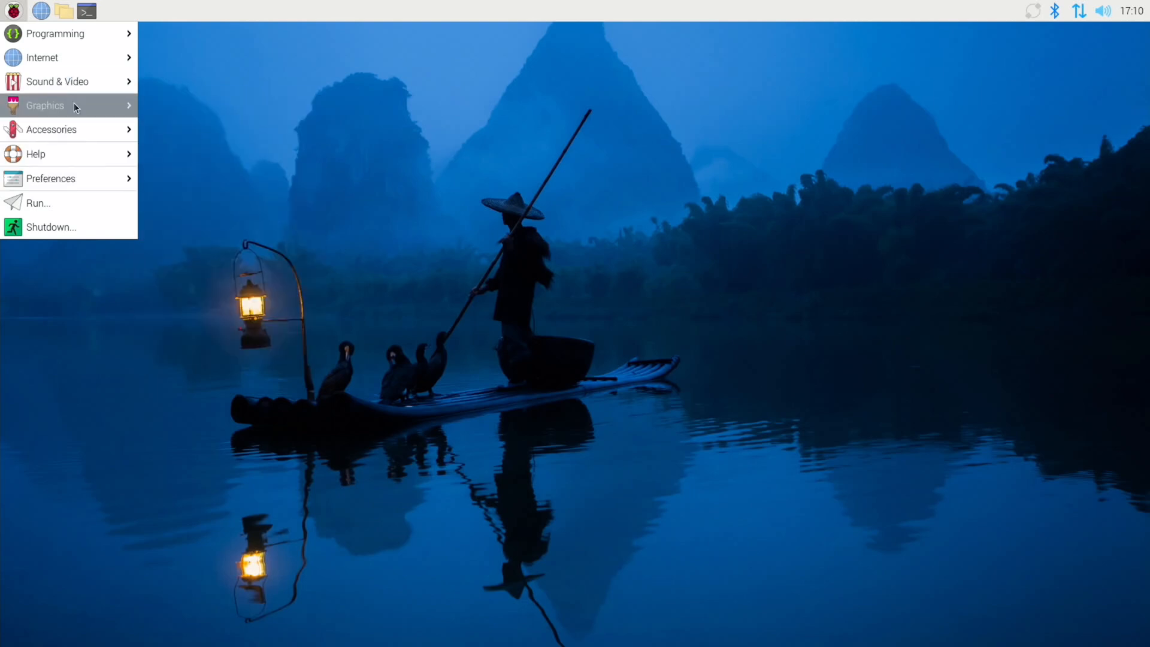
pyautogui.moveTo(51, 129)
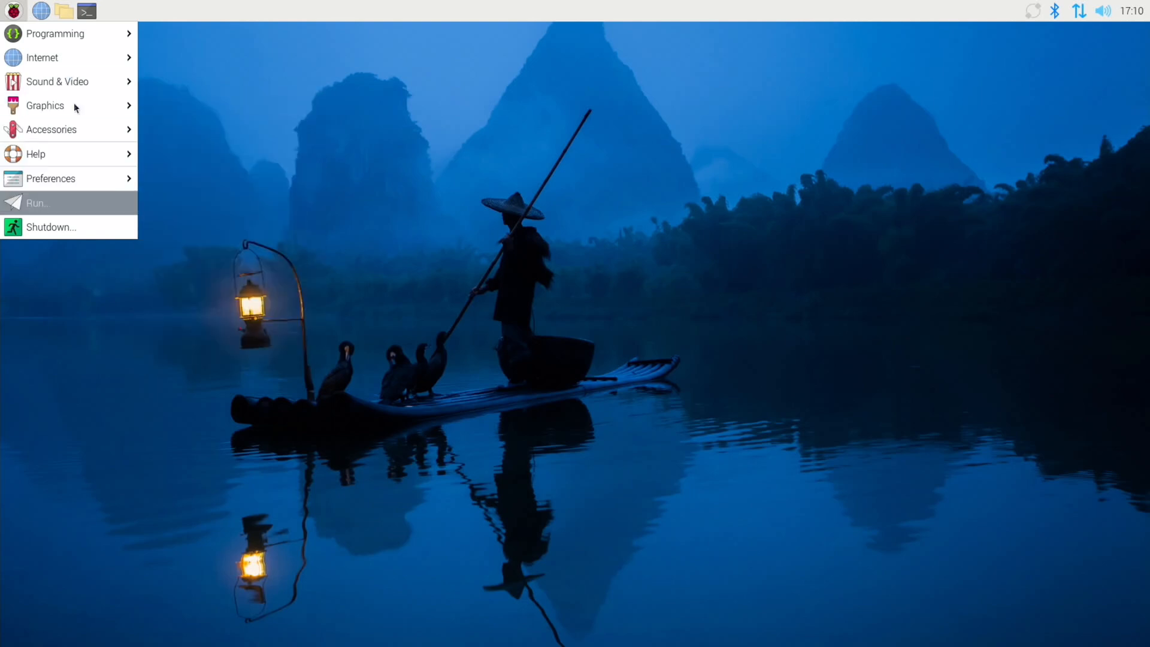
pyautogui.moveTo(51, 179)
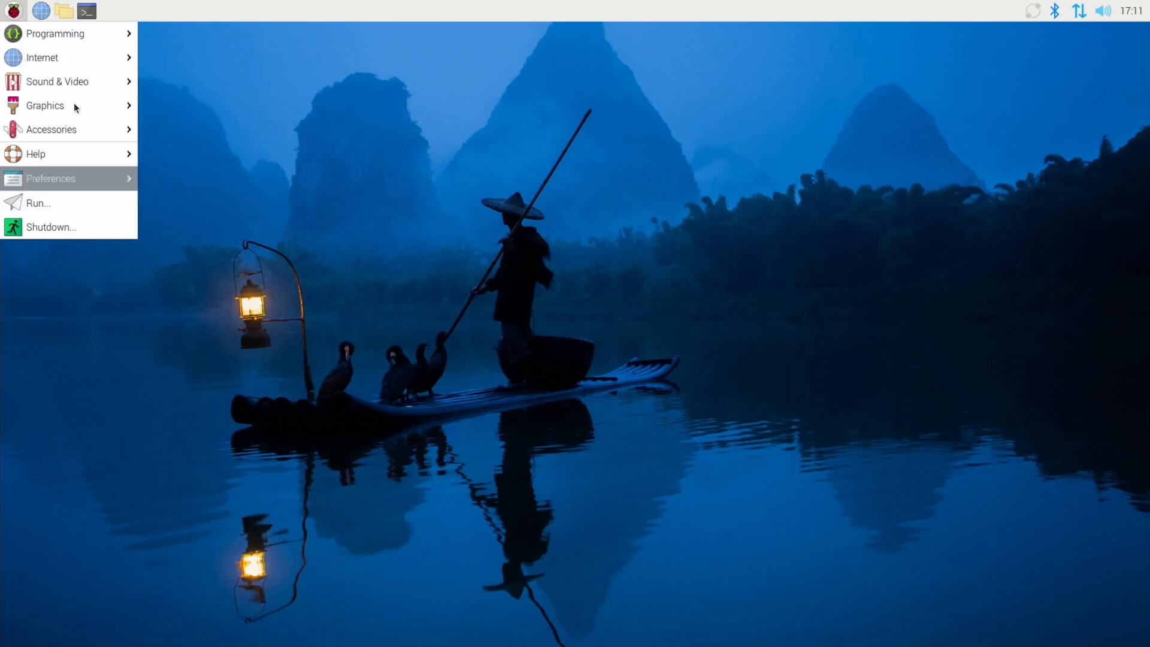
pyautogui.click(308, 84)
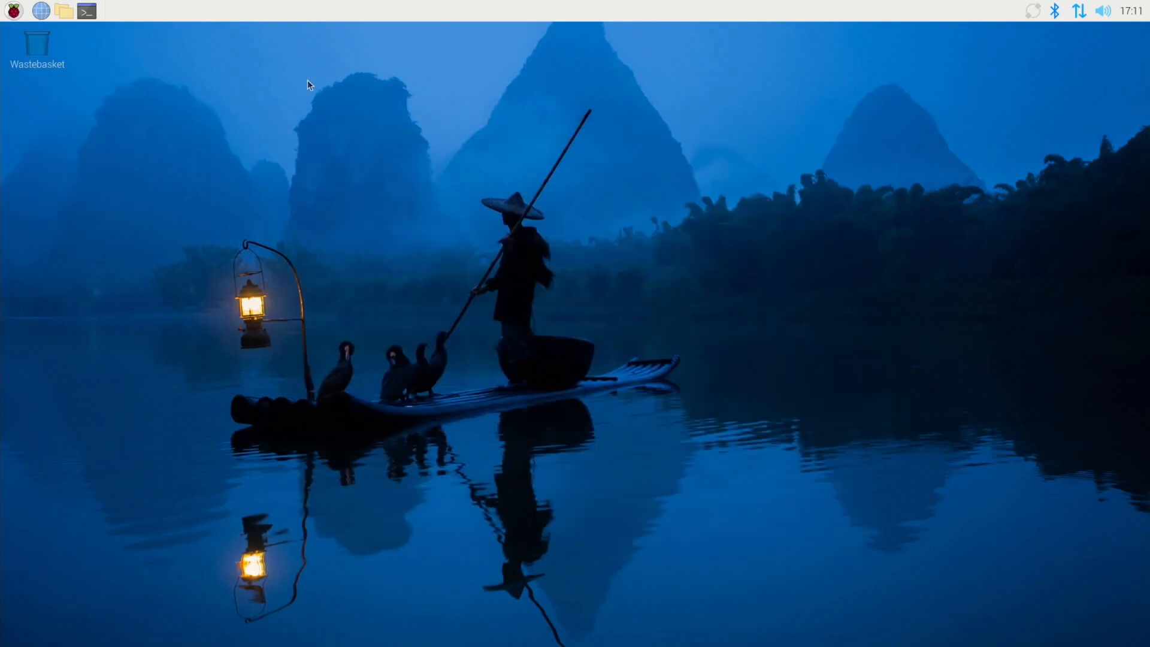
# Launch Raspberry Pi Diagnostics and run the SD Card Speed Test, which reports PASS.
pyautogui.click(12, 11)
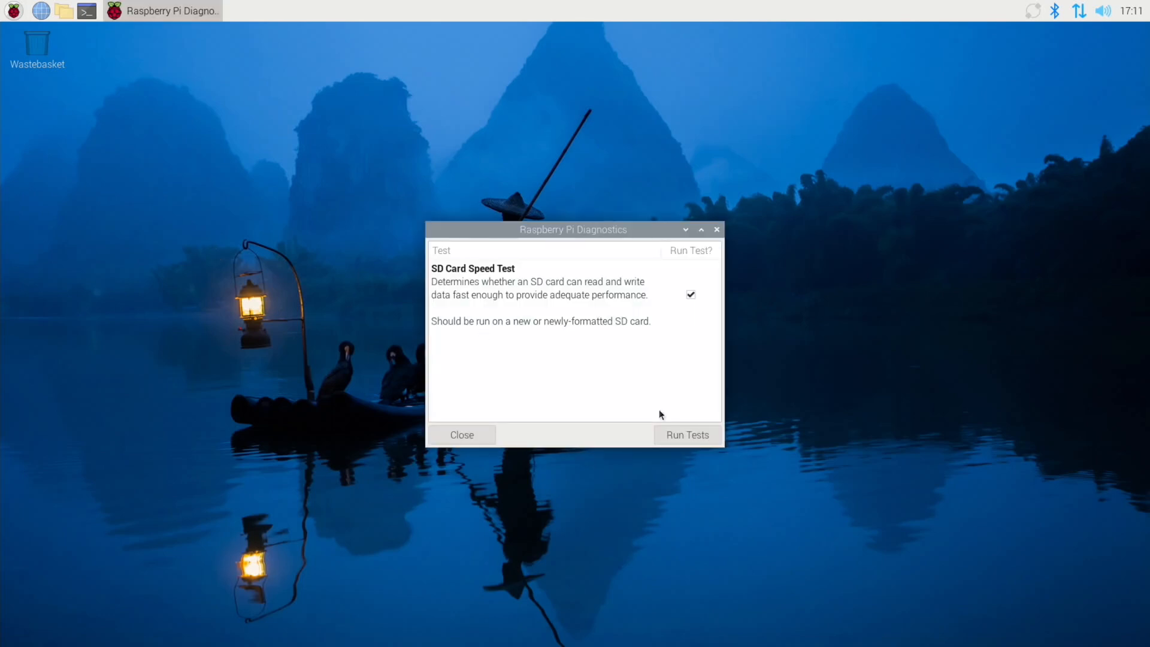
pyautogui.click(686, 433)
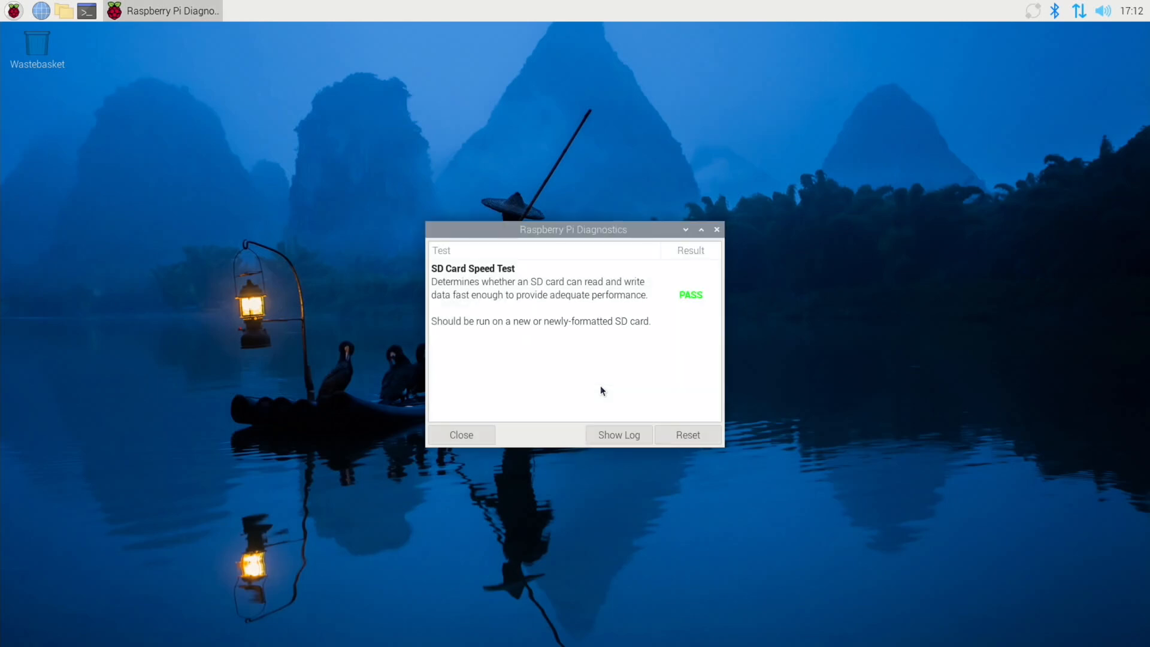
# Open the rpdiags.txt log of the latest speed-test run.
pyautogui.click(619, 434)
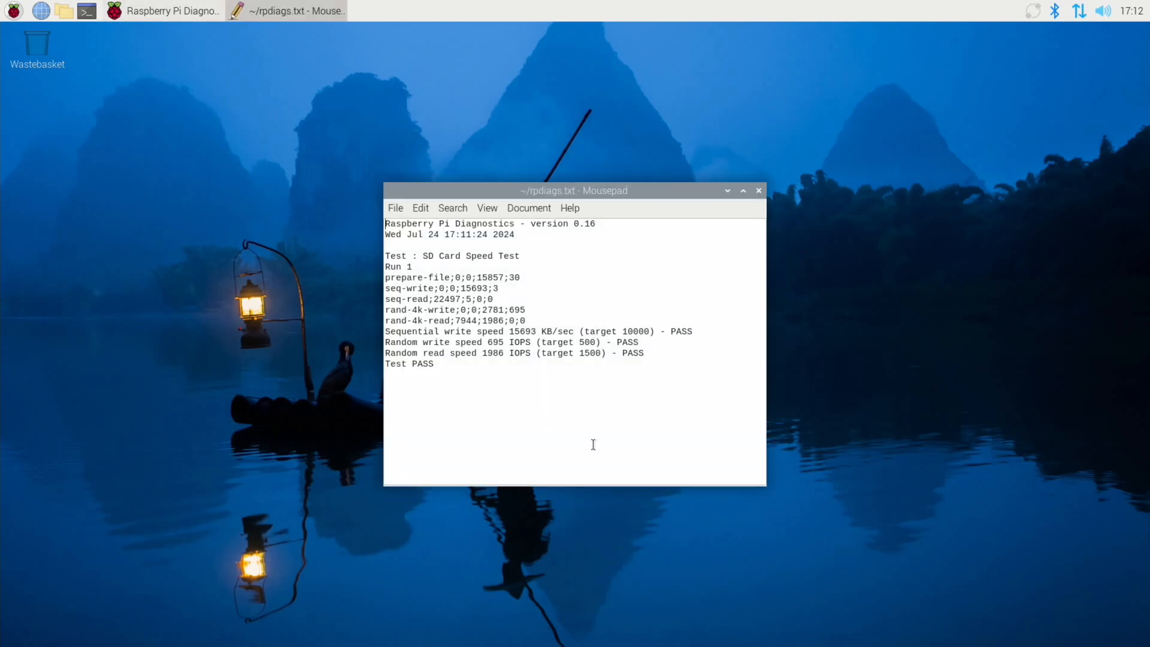
pyautogui.click(743, 190)
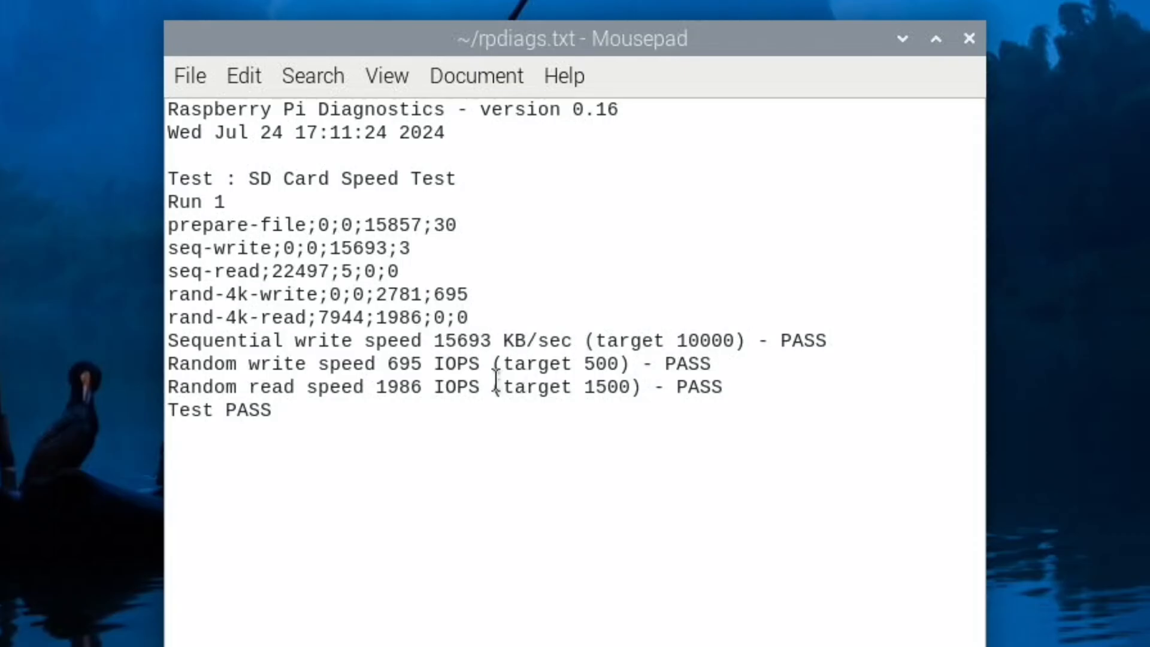
pyautogui.moveTo(459, 385)
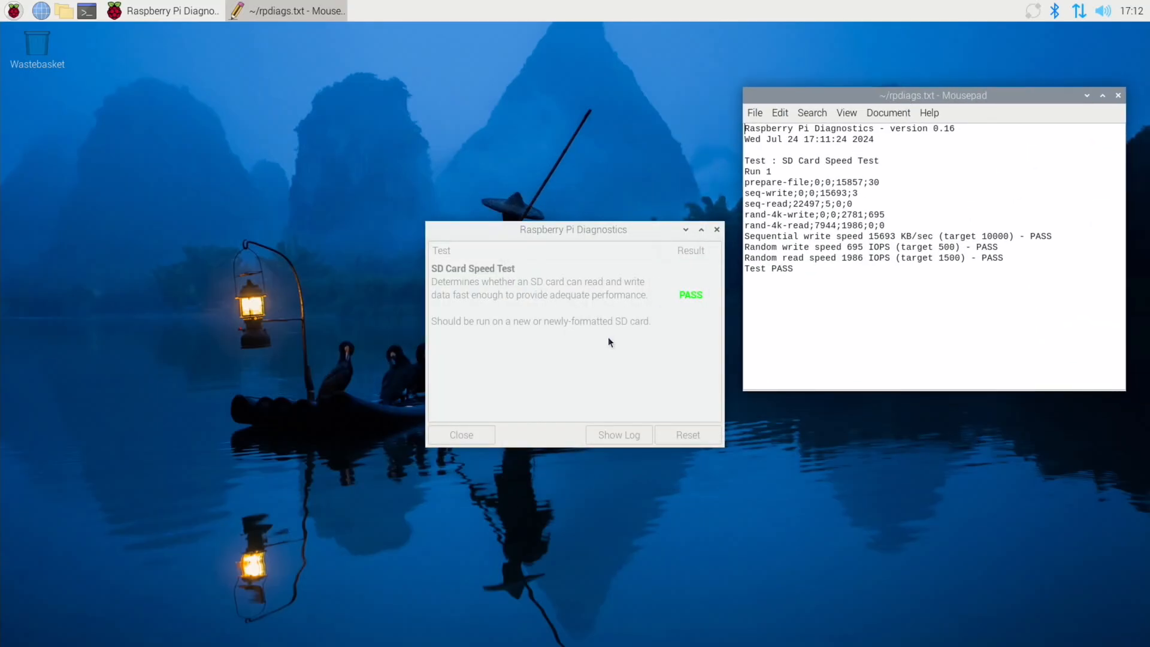
pyautogui.click(687, 434)
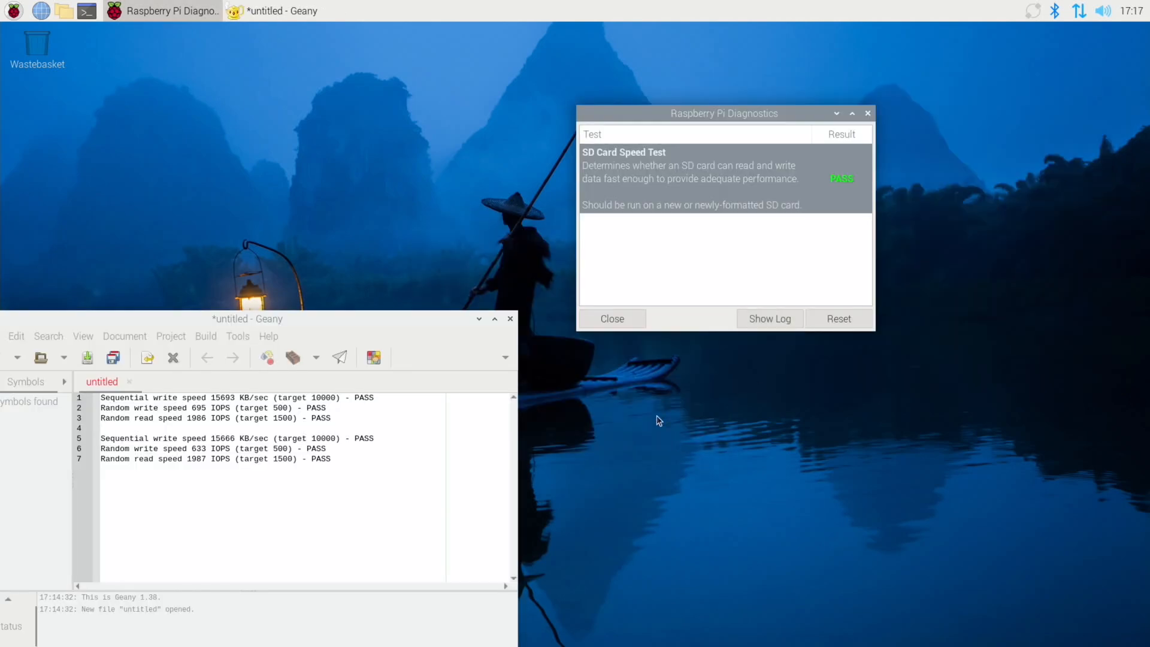
pyautogui.click(769, 318)
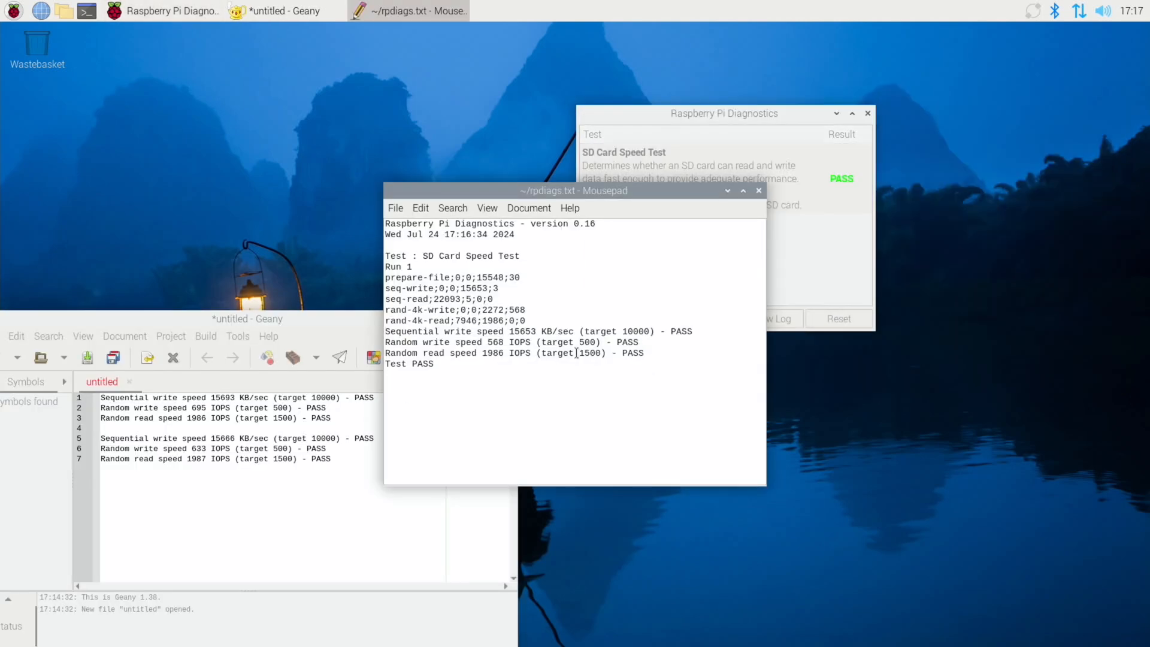
# Copy the three result lines into Geany labelled 'sd sandisk 32' and save as pi3b on the Desktop.
pyautogui.moveTo(387, 330); pyautogui.dragTo(644, 352)
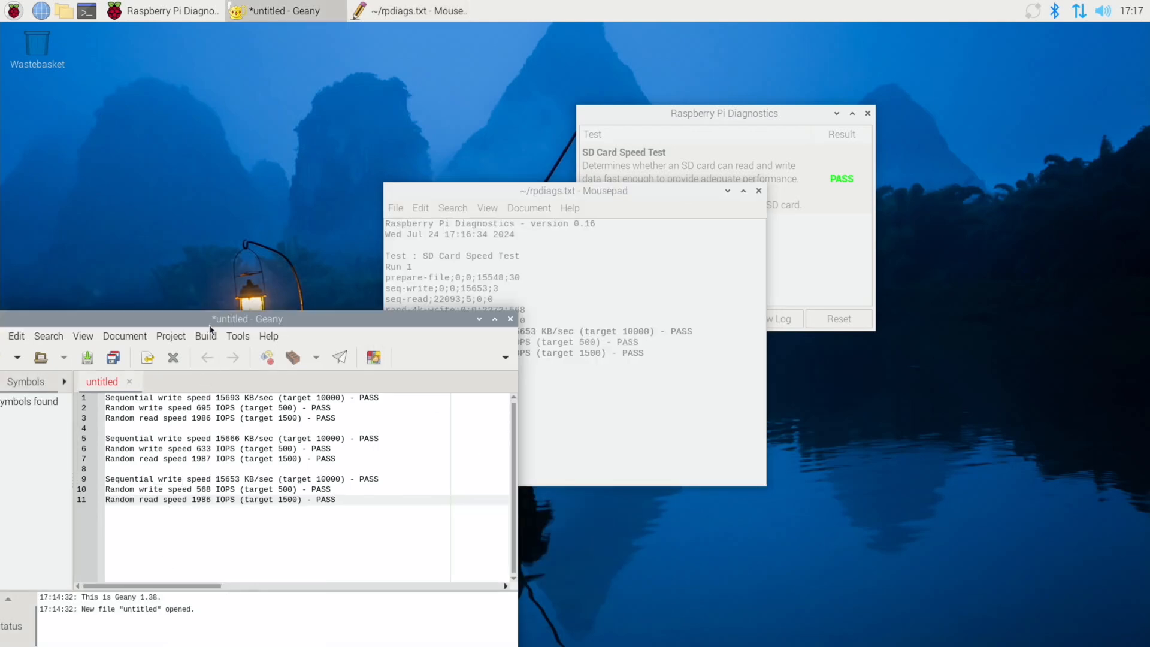
pyautogui.moveTo(247, 319); pyautogui.dragTo(301, 80)
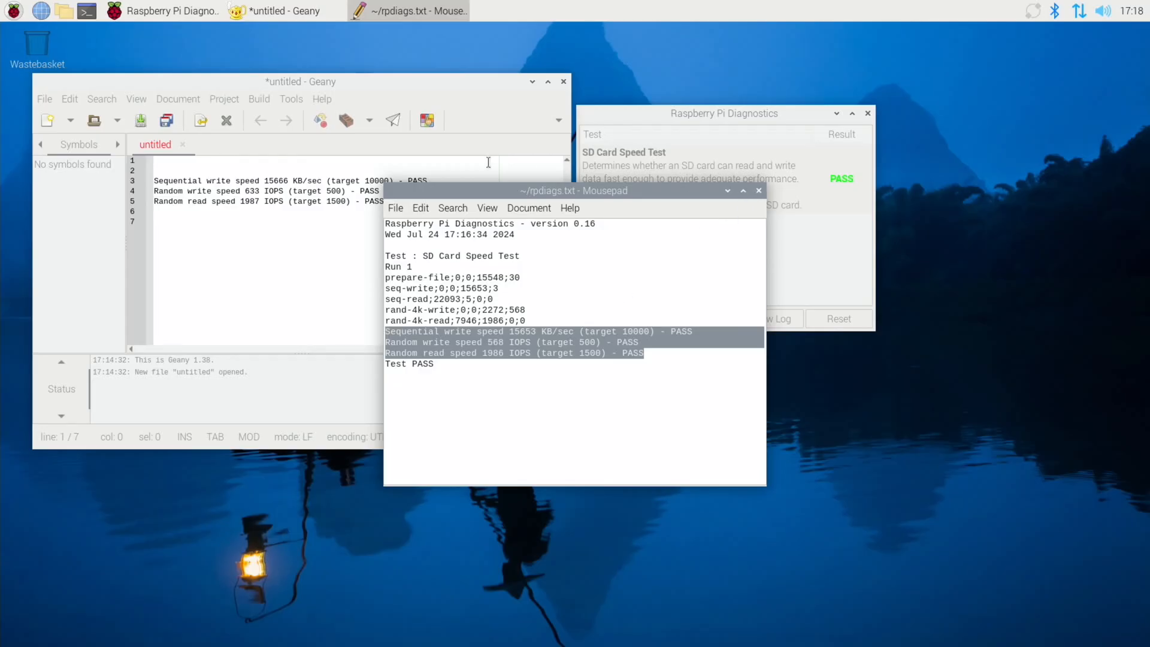
pyautogui.click(758, 191)
pyautogui.write('sd sandisk 32')
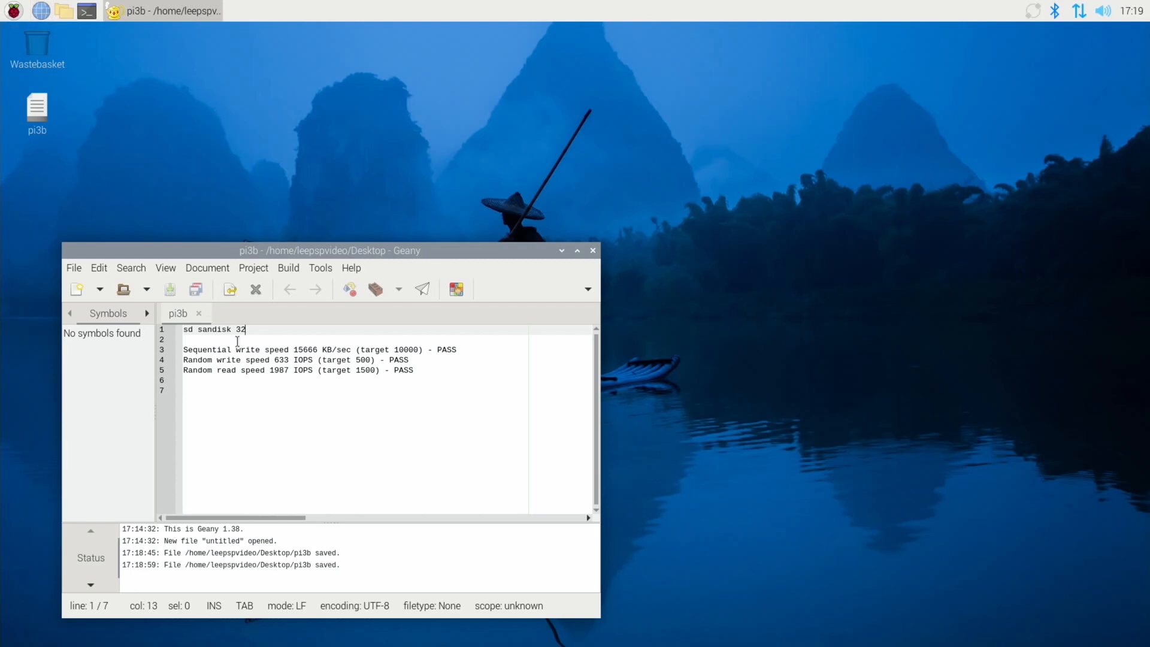
# Launch Chromium and search DuckDuckGo for 'youtube'.
pyautogui.click(41, 10)
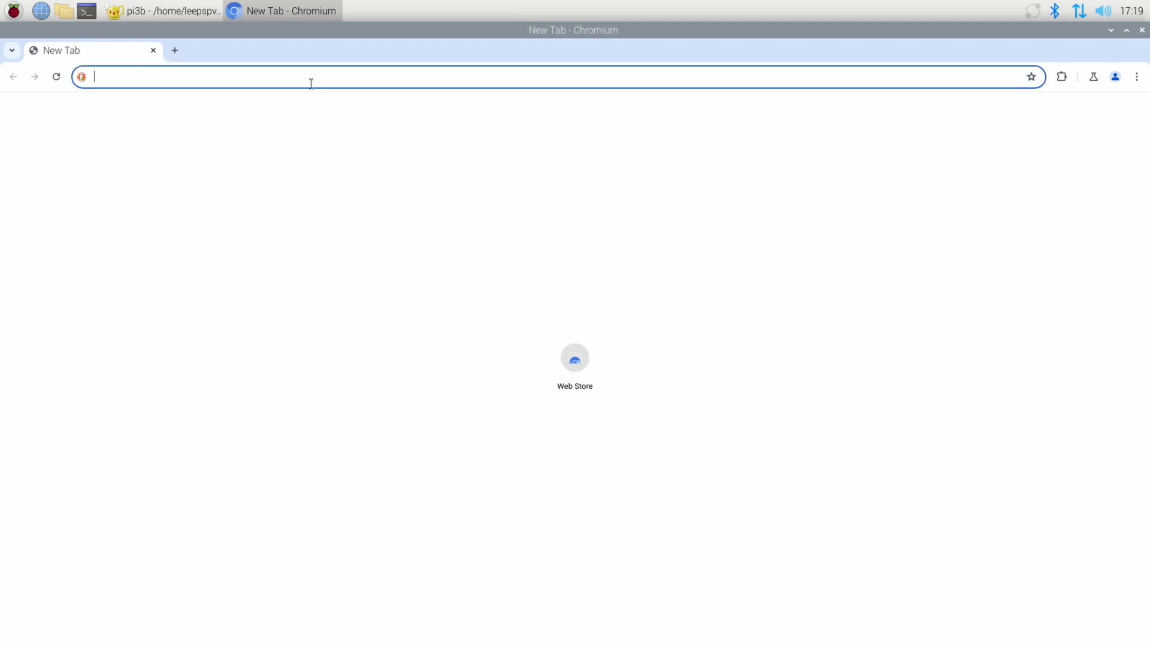
pyautogui.write('youtube&t=raspberrypi&ia=web')
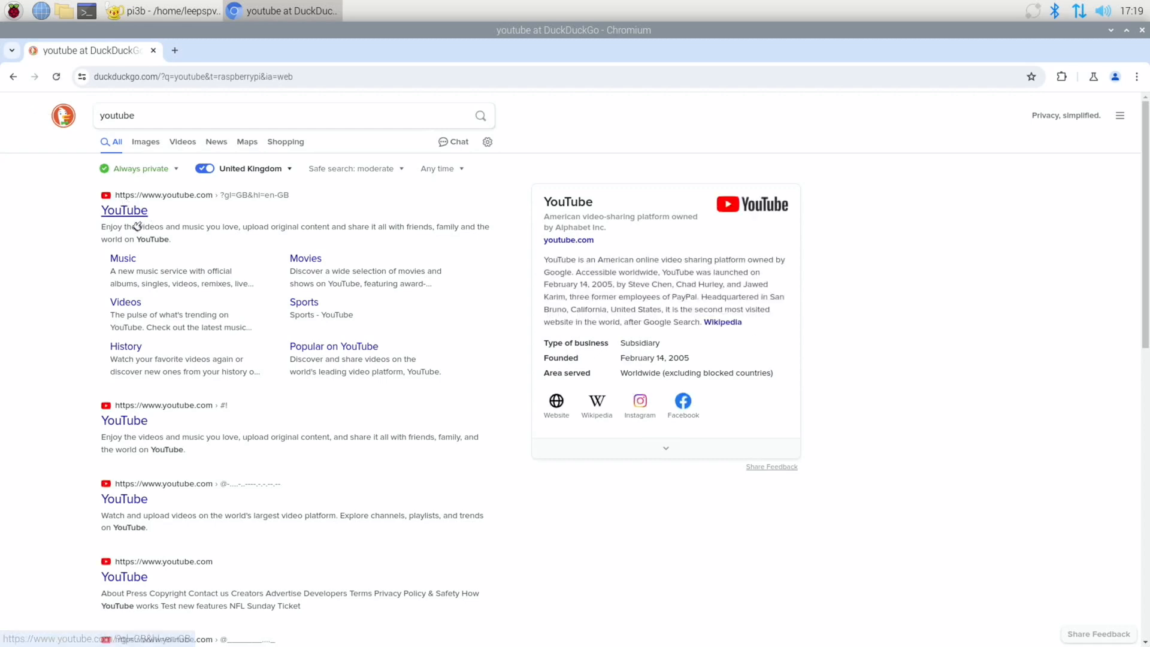
pyautogui.moveTo(110, 215)
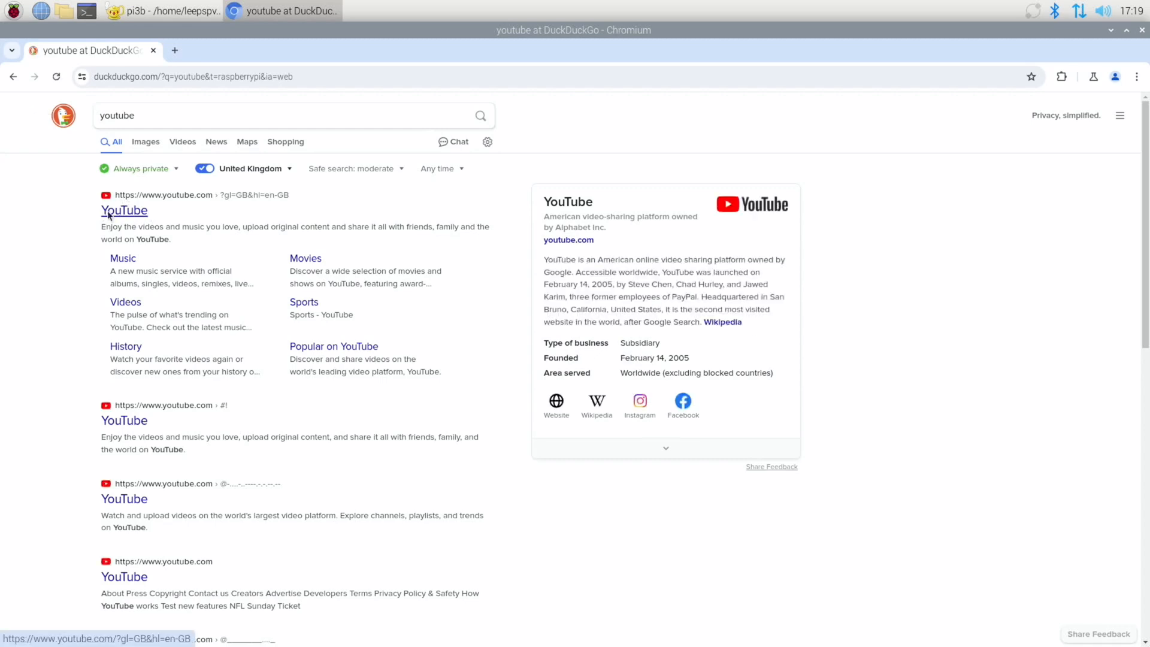
# Open the YouTube result and accept all cookies on its consent dialog.
pyautogui.click(124, 211)
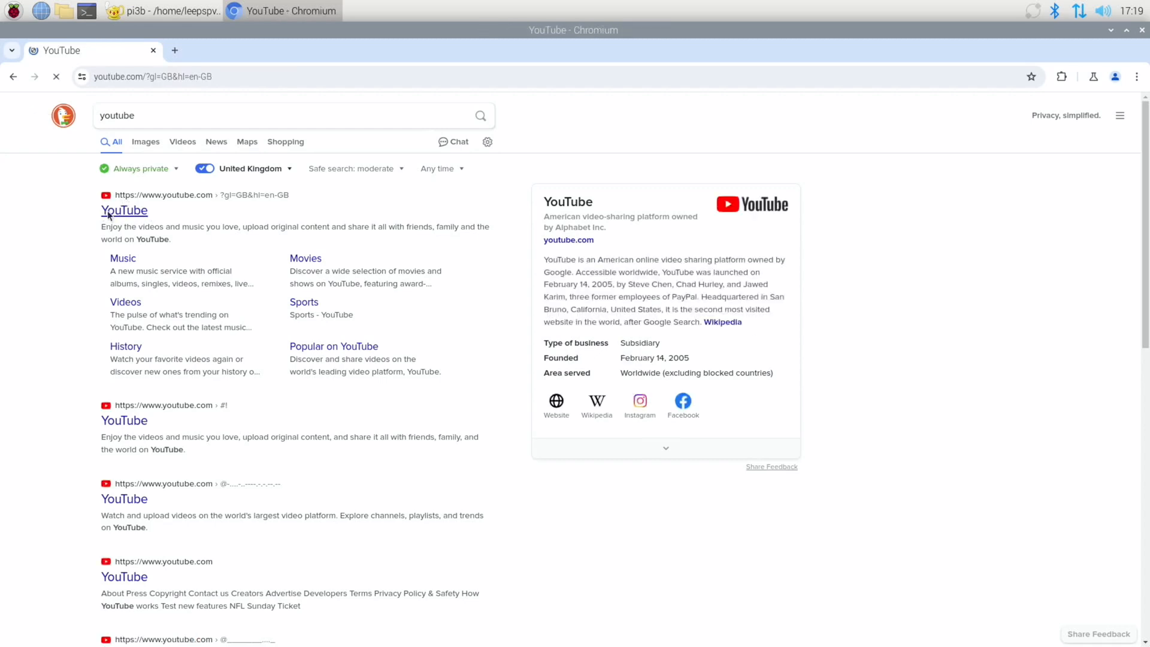
pyautogui.click(124, 211)
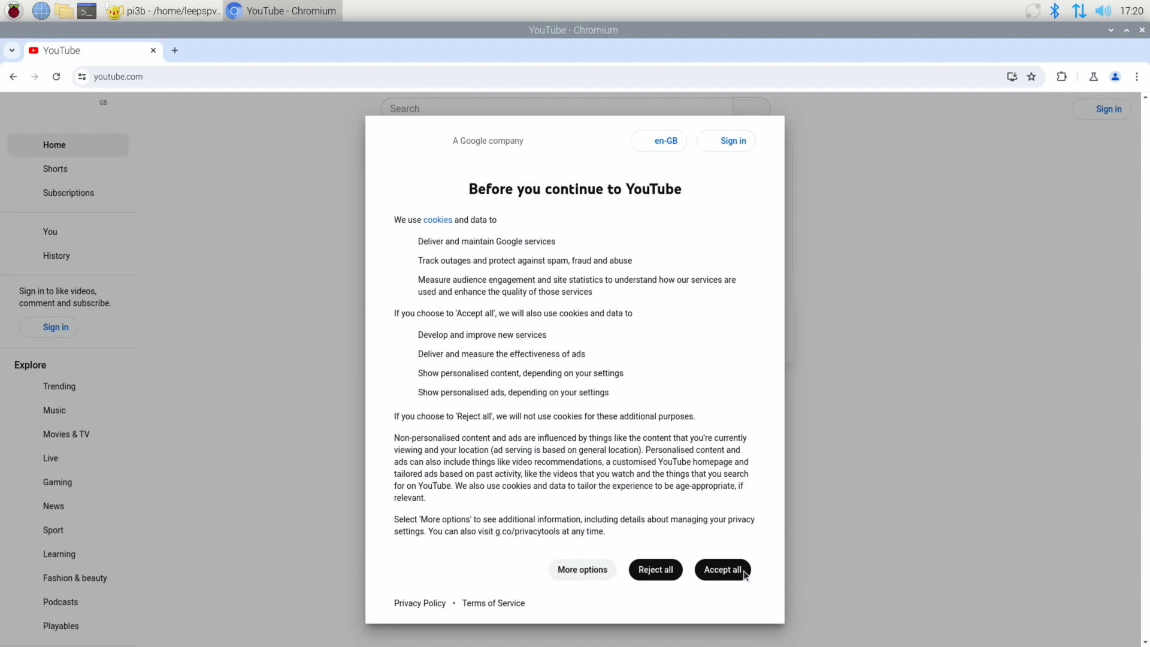
pyautogui.click(723, 569)
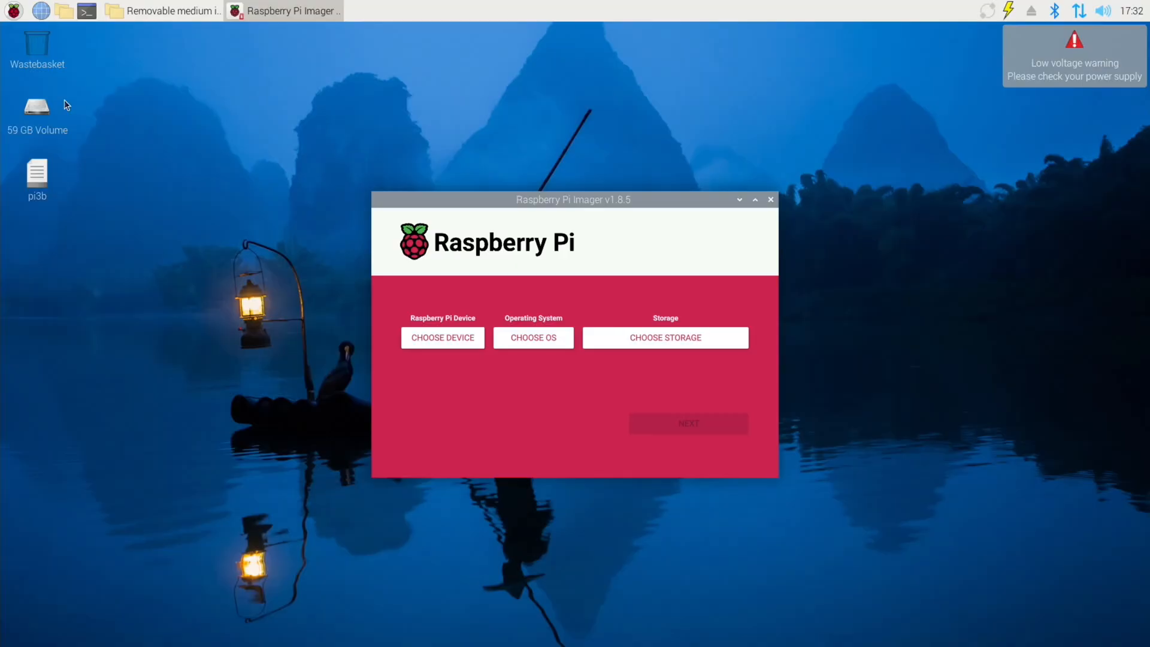
pyautogui.moveTo(433, 198)
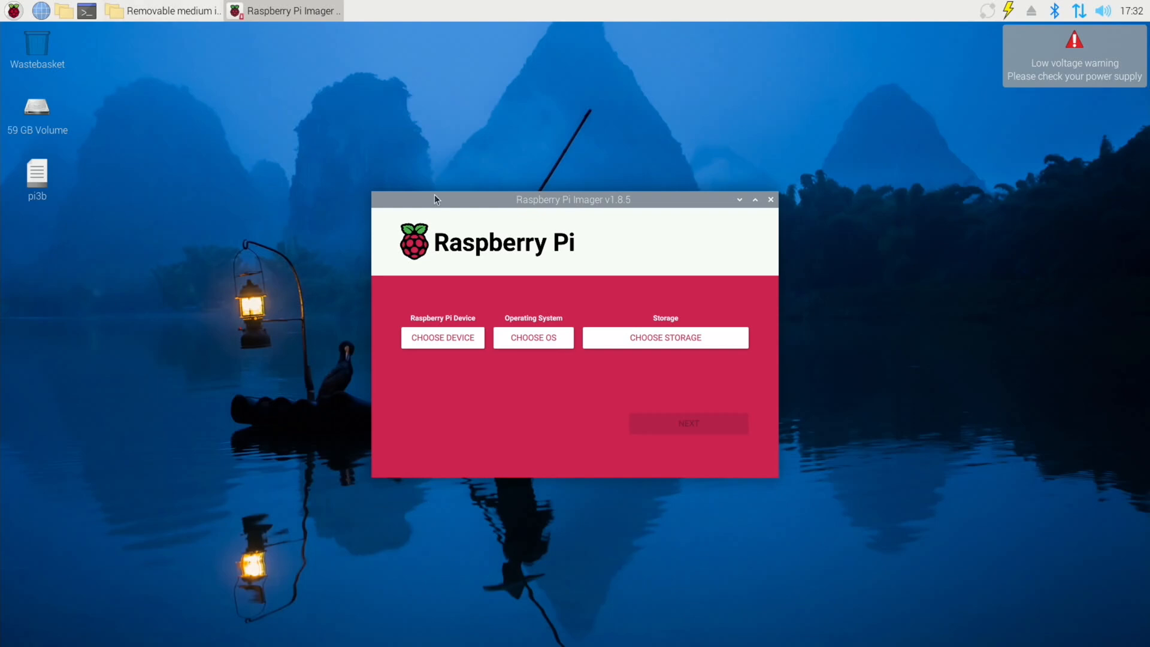
pyautogui.moveTo(504, 167)
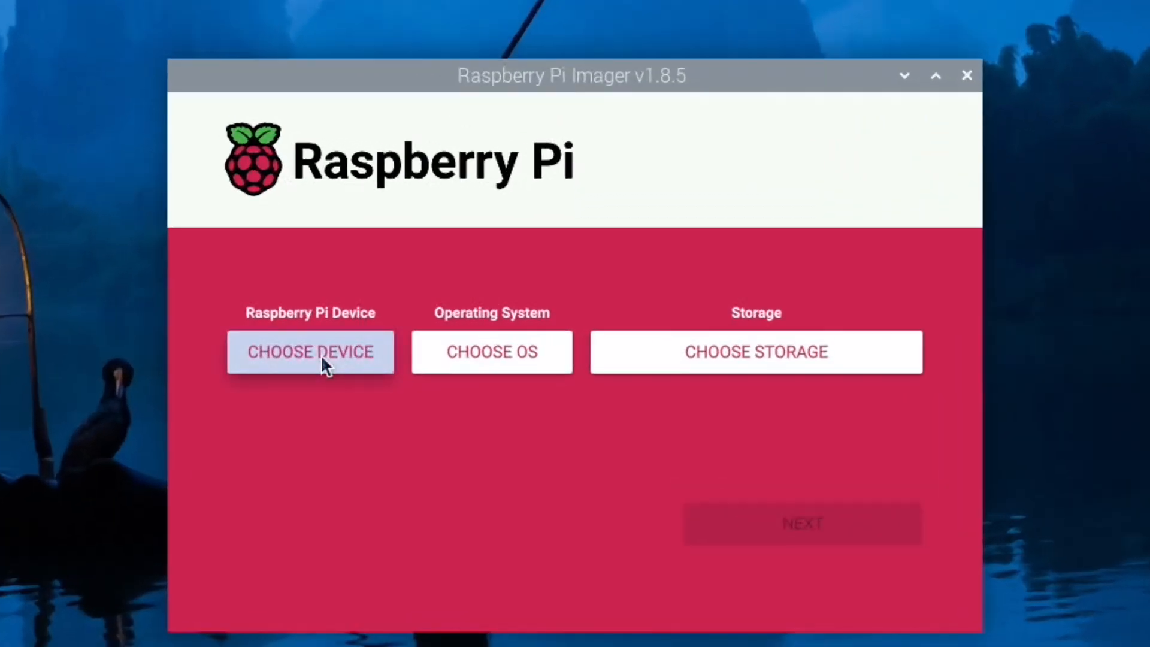
# Select Raspberry Pi 3 as device, Raspberry Pi OS (32-bit) as image, and the SH00R060GB drive as storage.
pyautogui.click(309, 351)
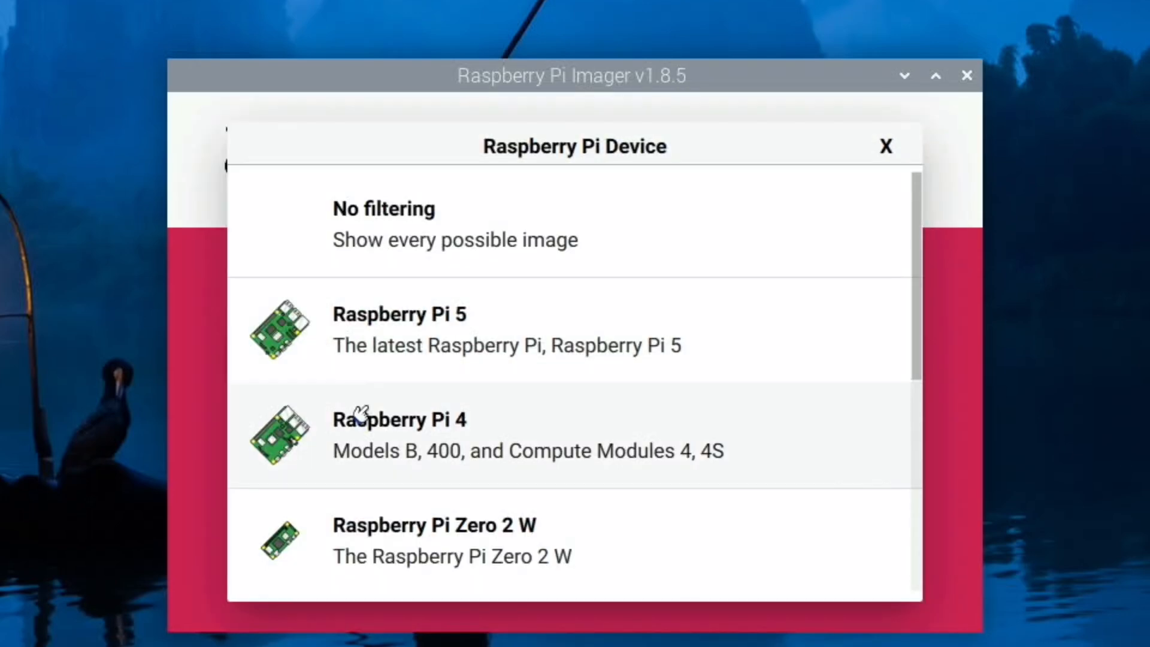
pyautogui.scroll(-3)
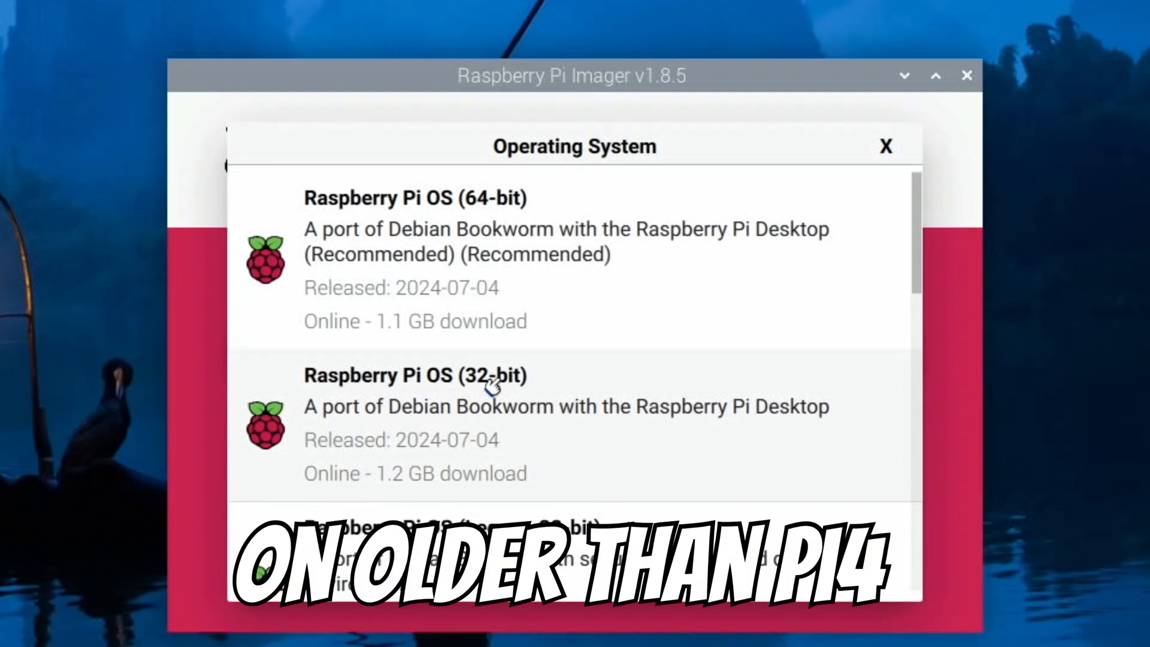
pyautogui.click(416, 374)
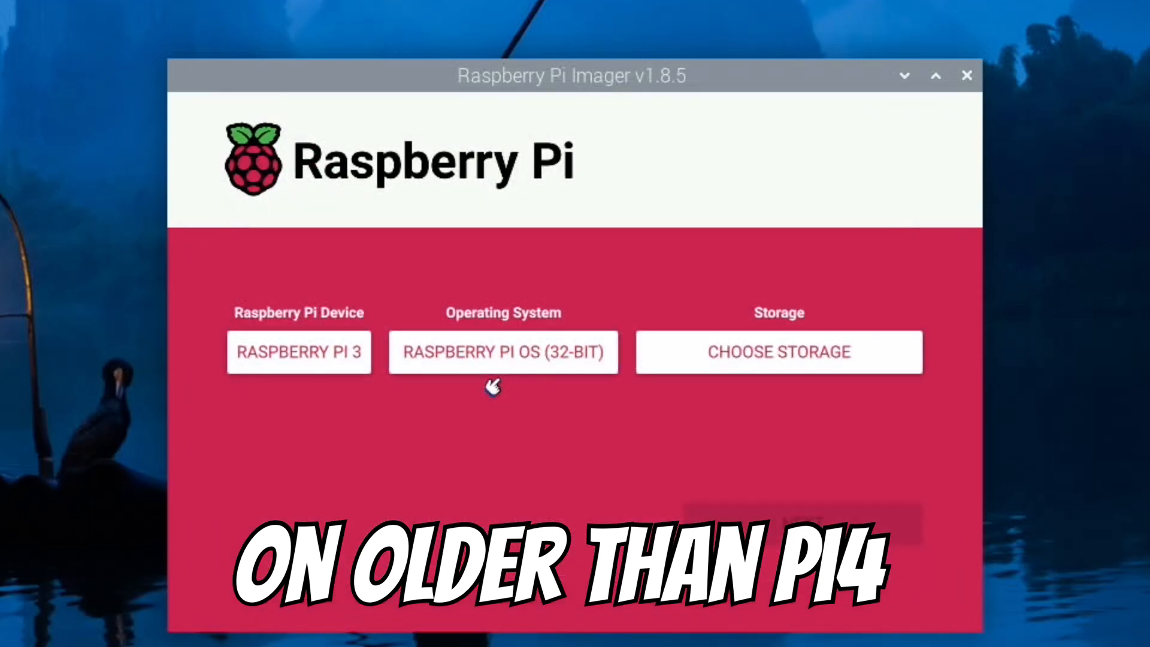
pyautogui.click(779, 352)
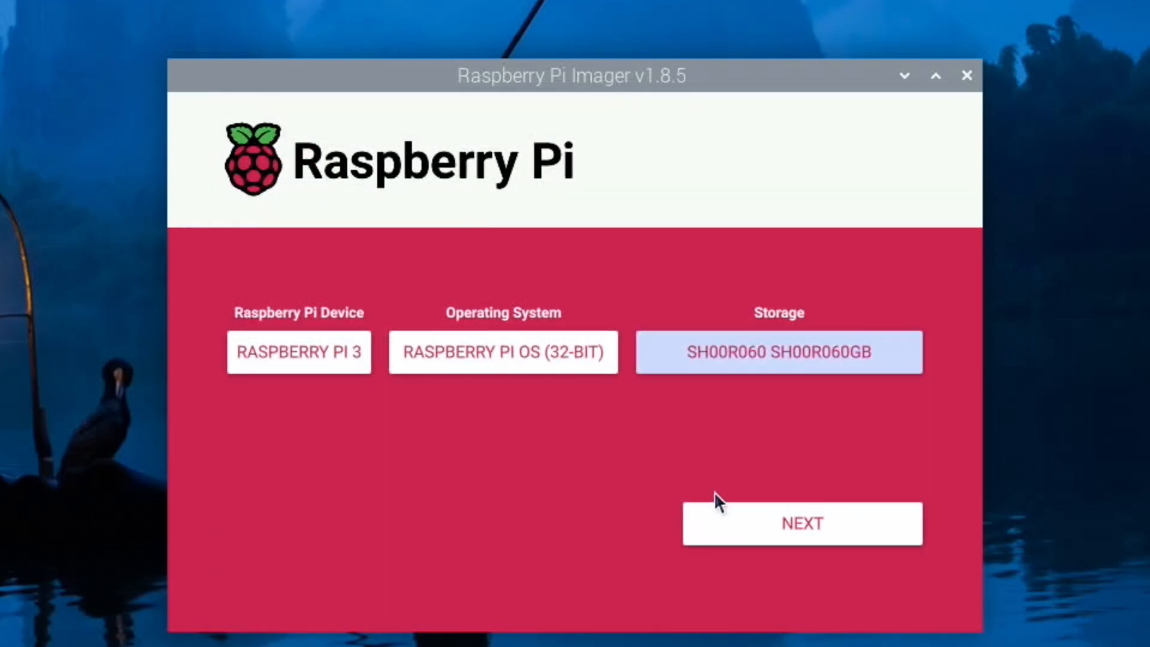
# Start the write without OS customisation, confirming the erase and authenticating with the password.
pyautogui.click(801, 523)
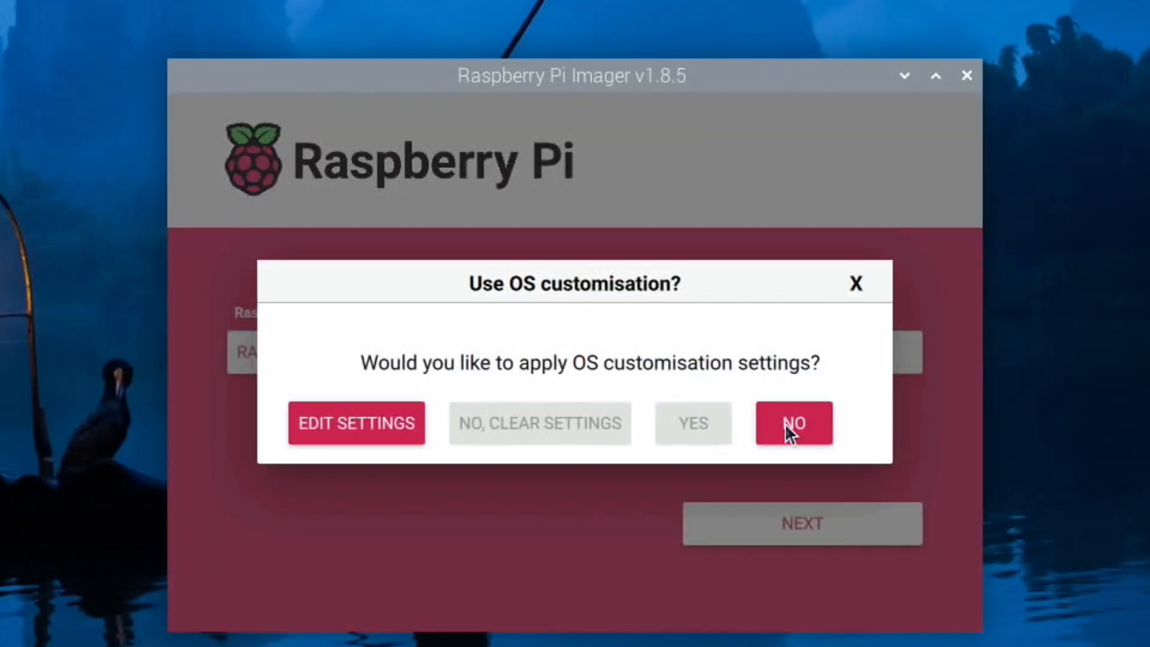
pyautogui.click(792, 423)
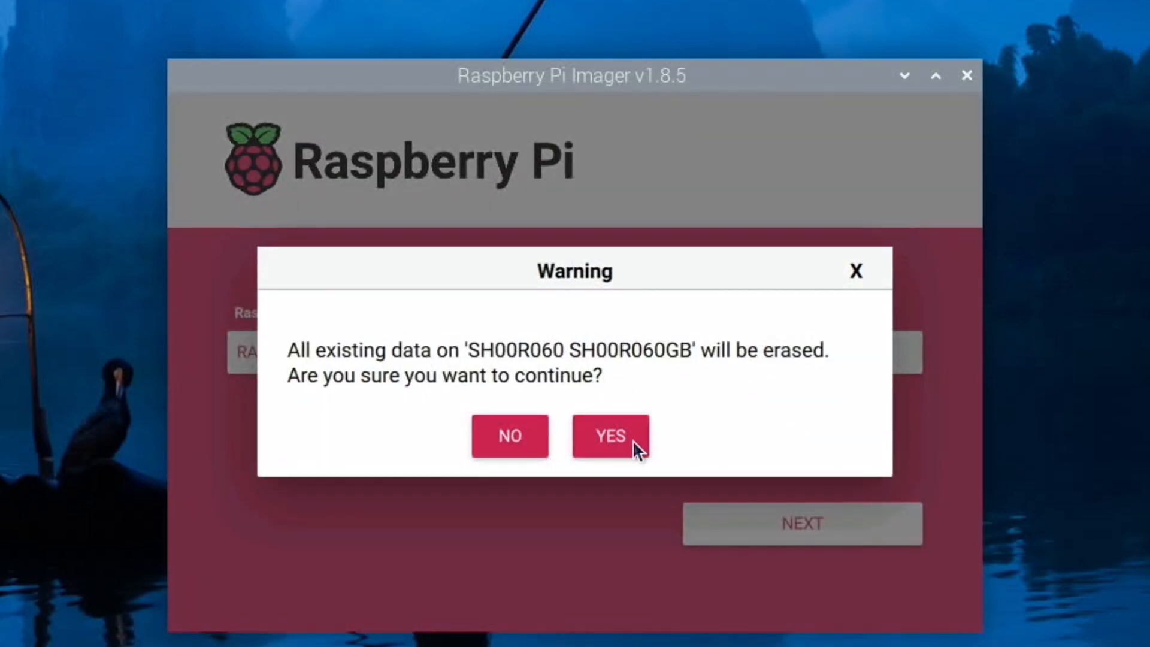
pyautogui.click(610, 435)
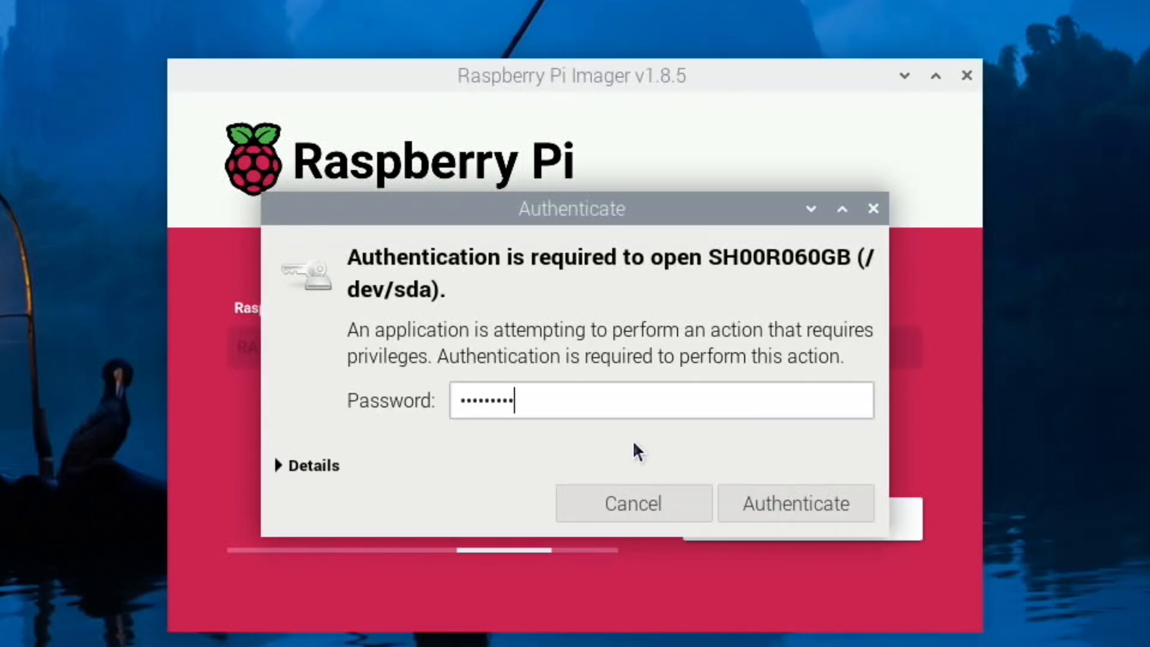
pyautogui.click(794, 503)
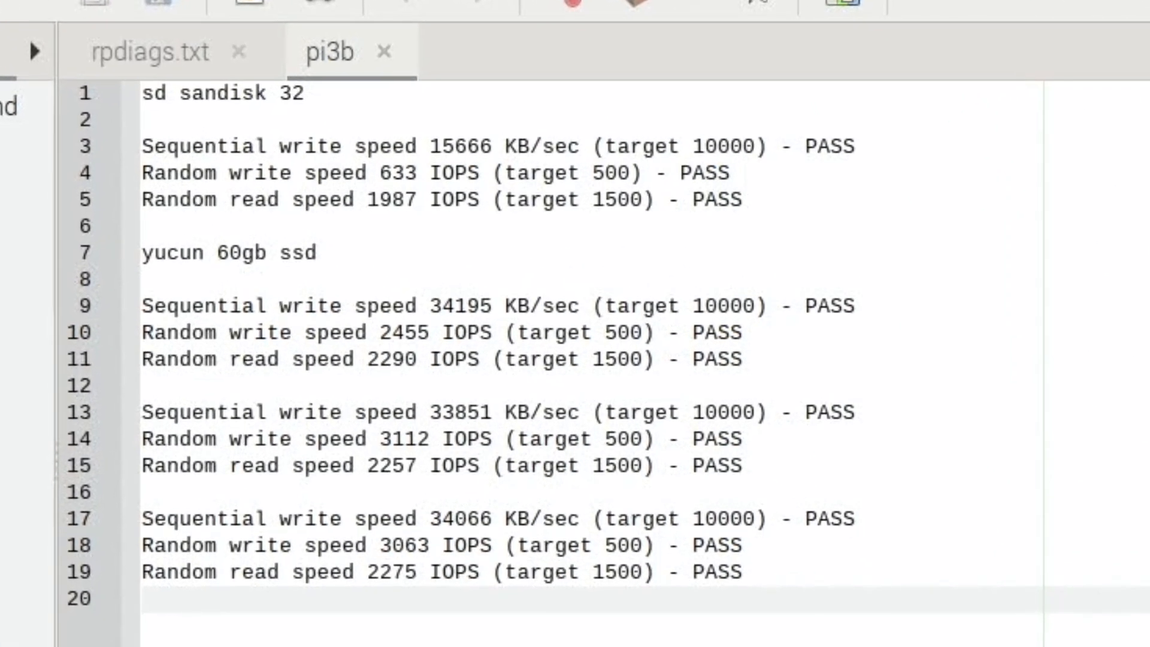
pyautogui.click(146, 597)
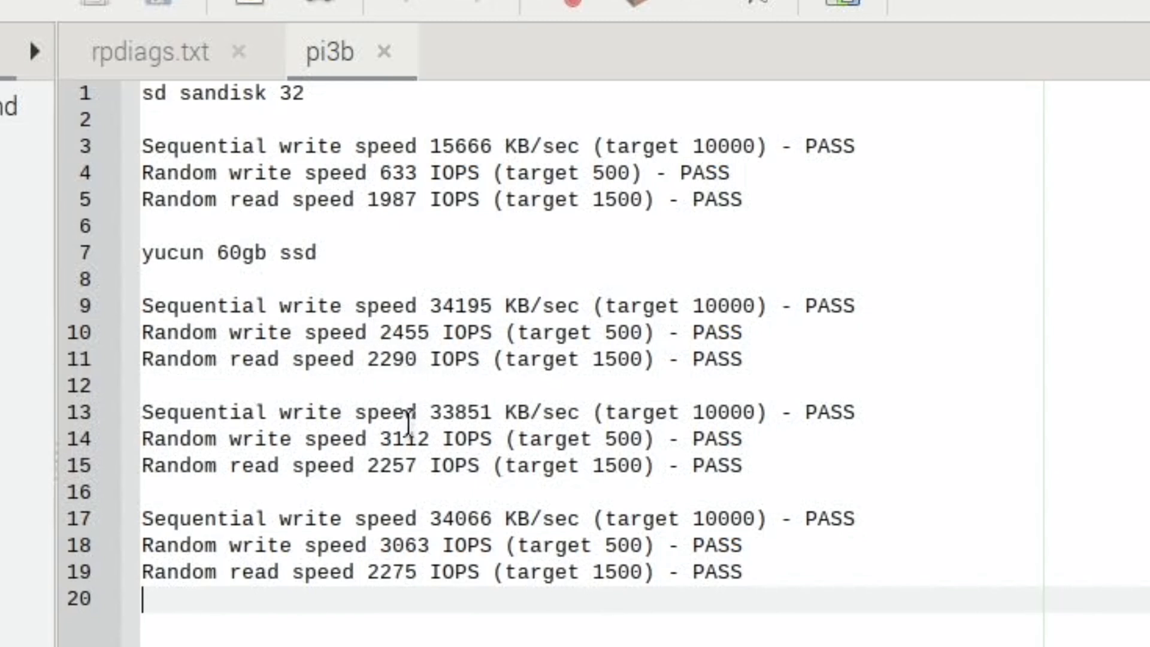
pyautogui.moveTo(407, 359)
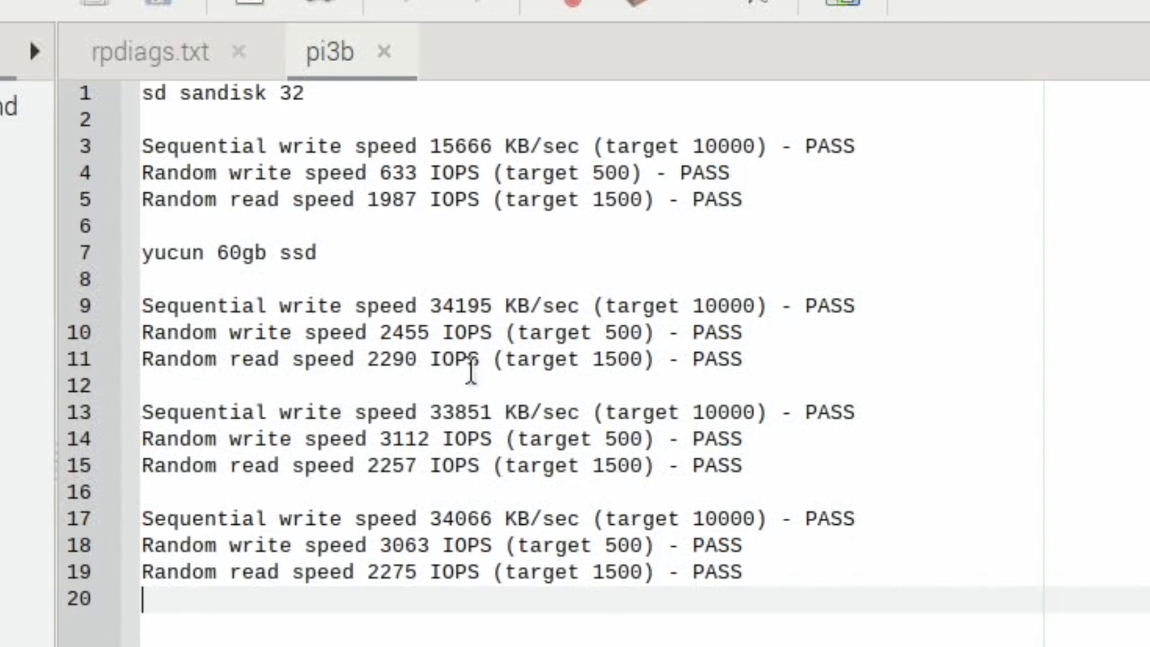
pyautogui.moveTo(345, 187)
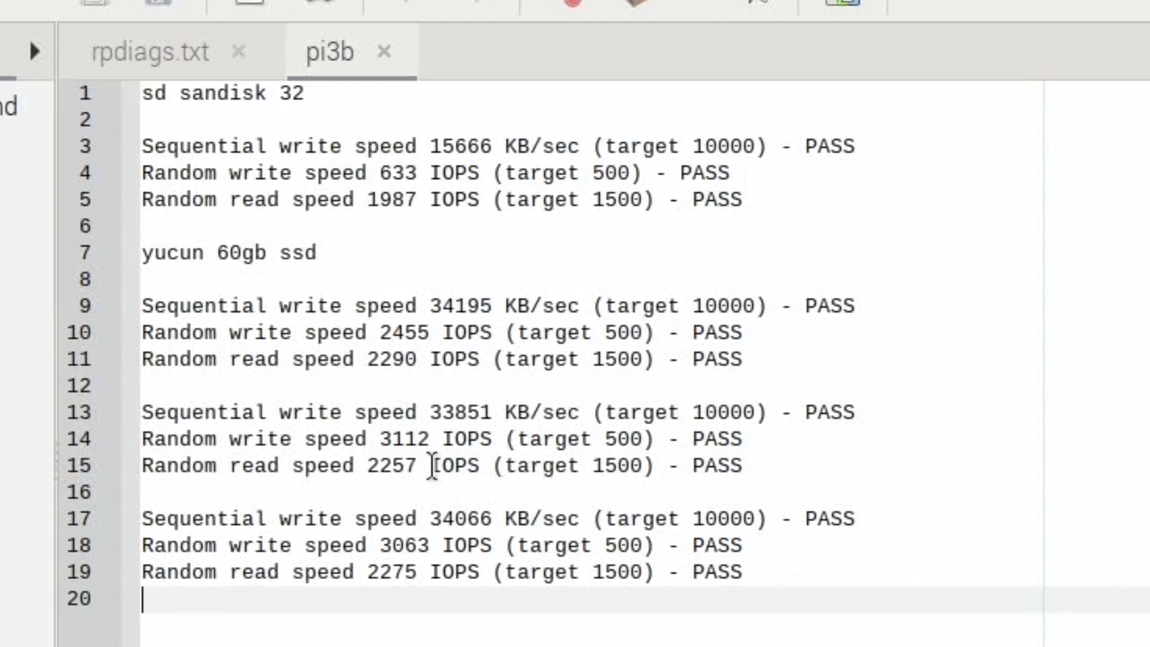
pyautogui.moveTo(415, 214)
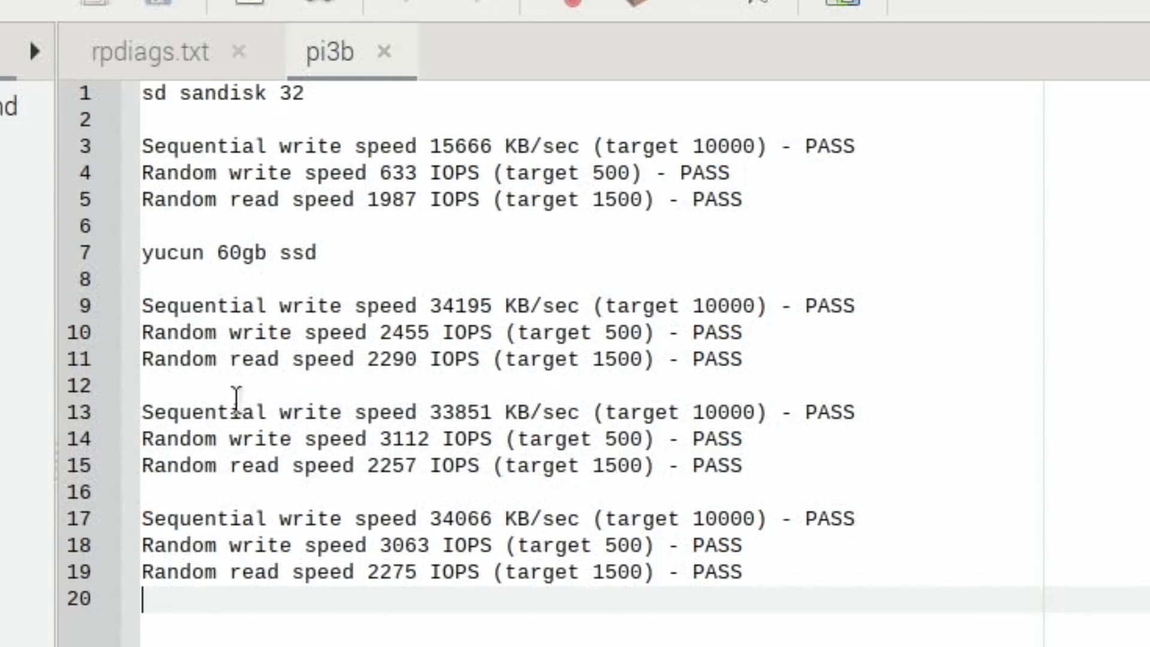
pyautogui.moveTo(235, 400); pyautogui.dragTo(764, 594)
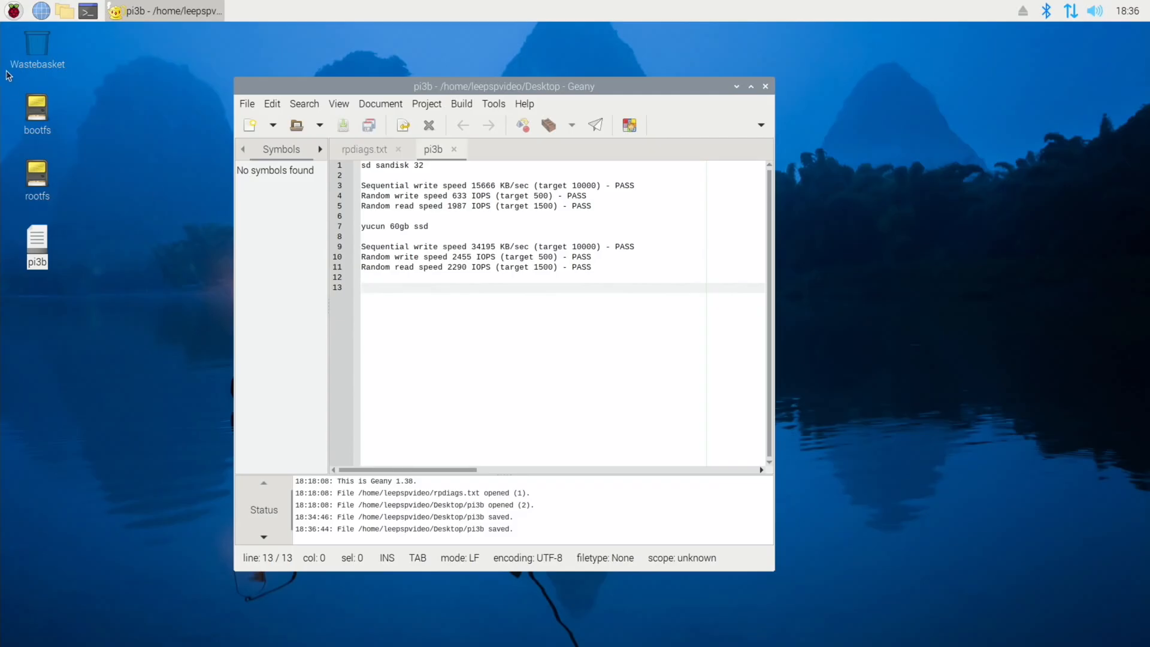
pyautogui.click(13, 10)
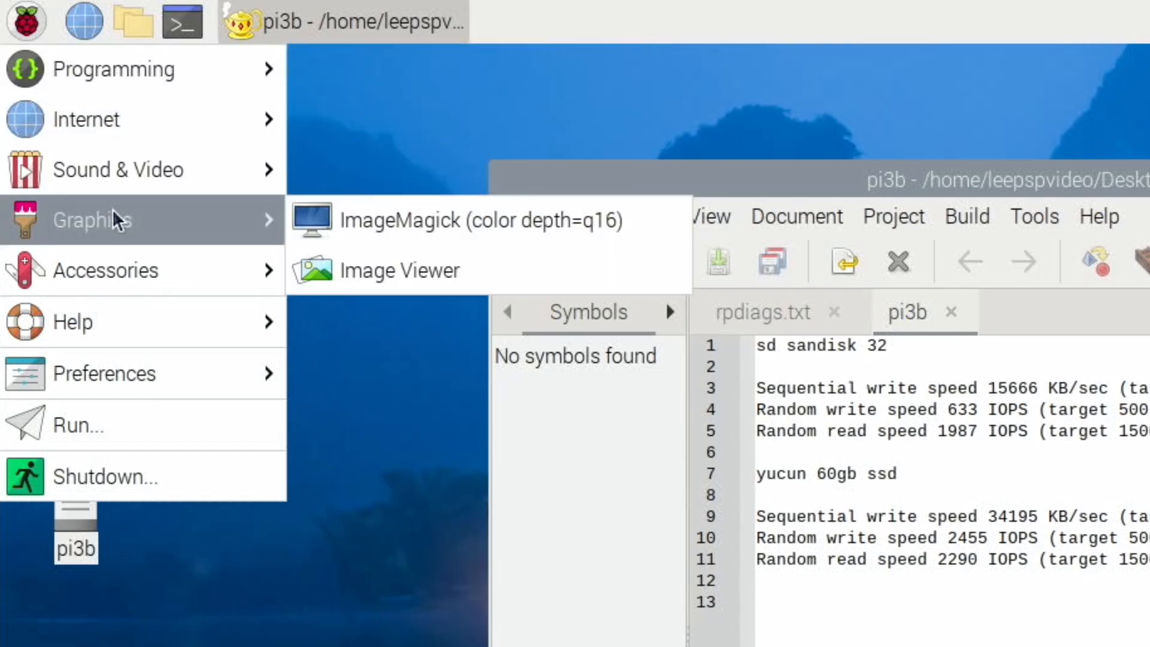
pyautogui.moveTo(125, 359)
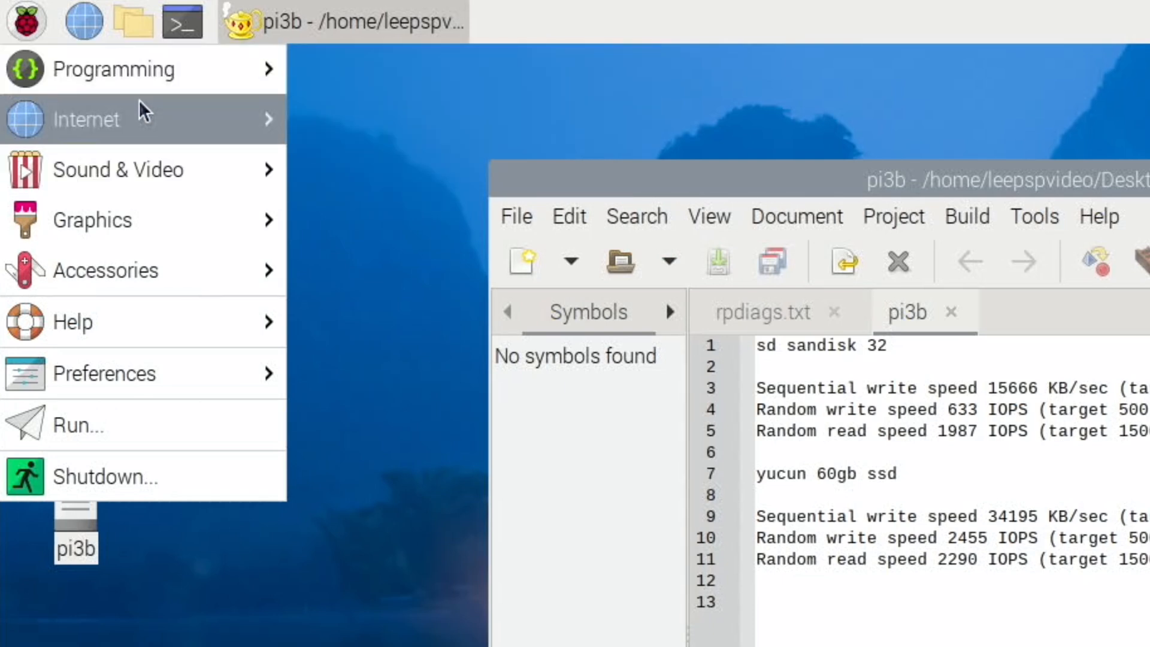
pyautogui.moveTo(72, 321)
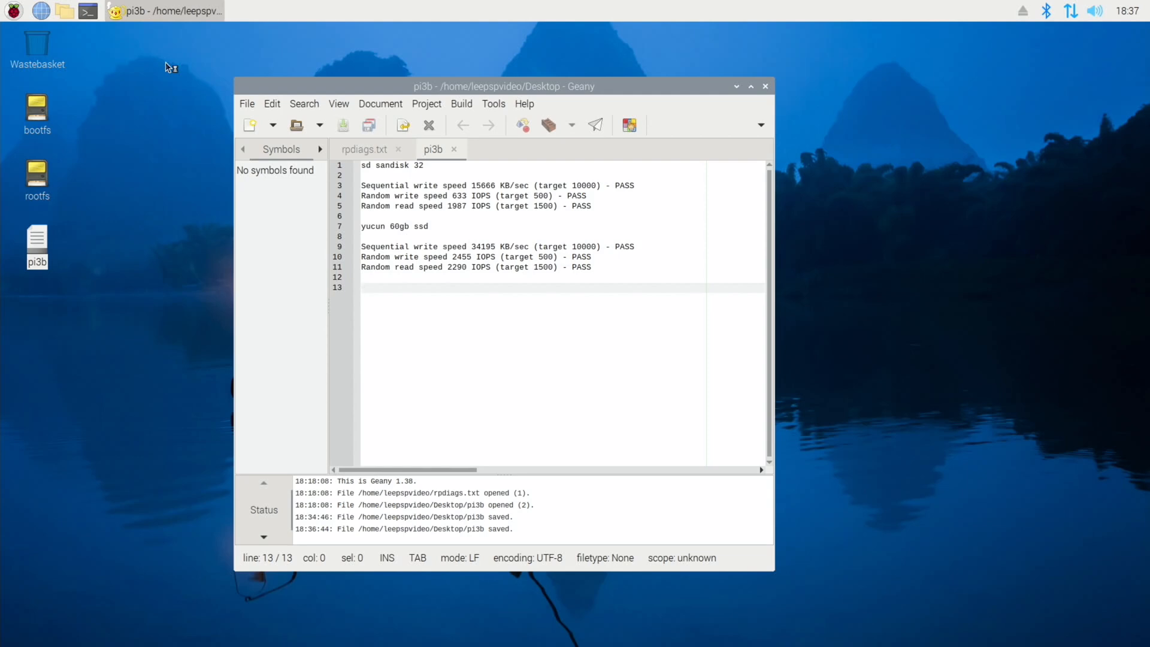
# Launch Chromium and search the web for 'raspberry pi specs' from the address bar.
pyautogui.click(41, 11)
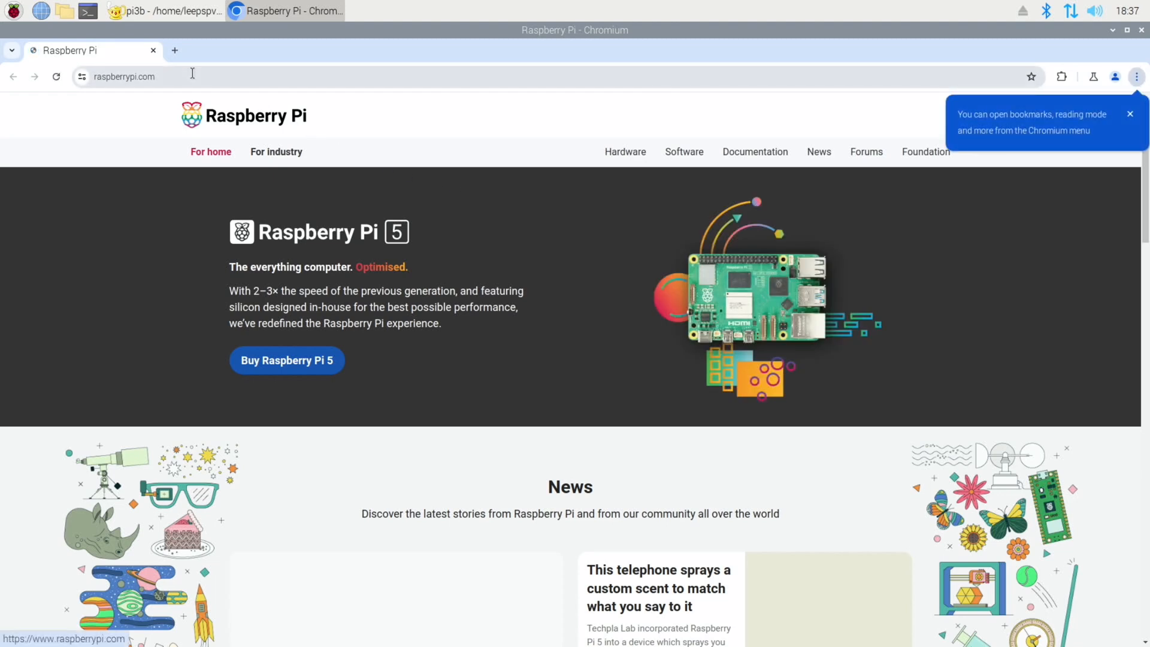
pyautogui.click(124, 76)
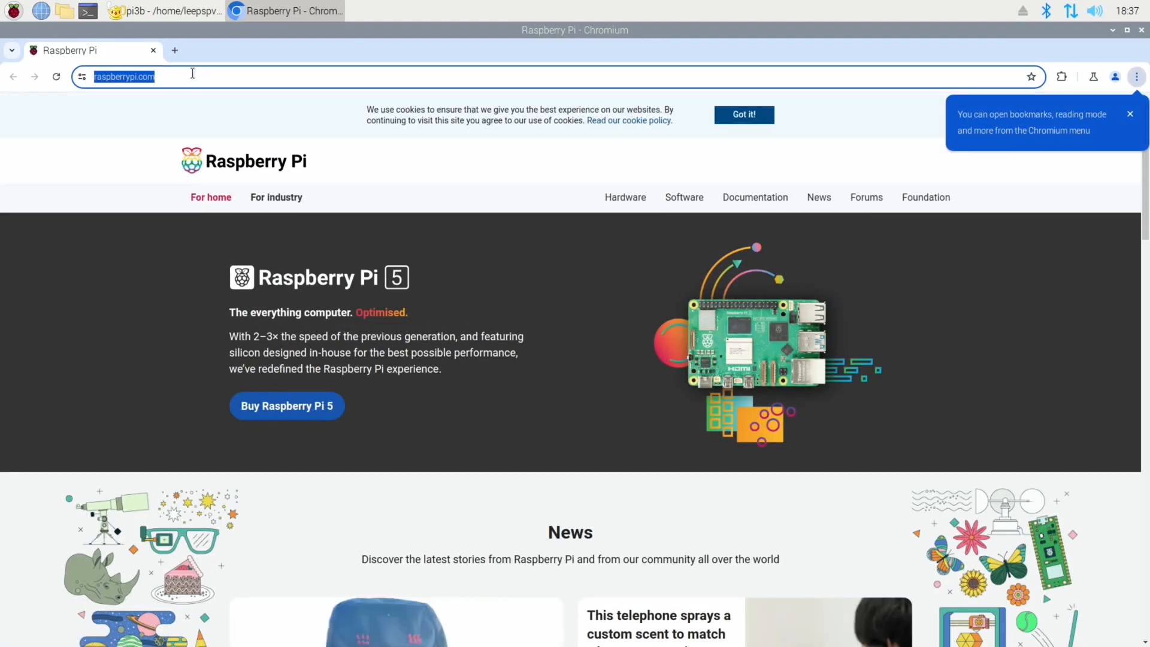
pyautogui.write('raspberry+pi+specs&t=')
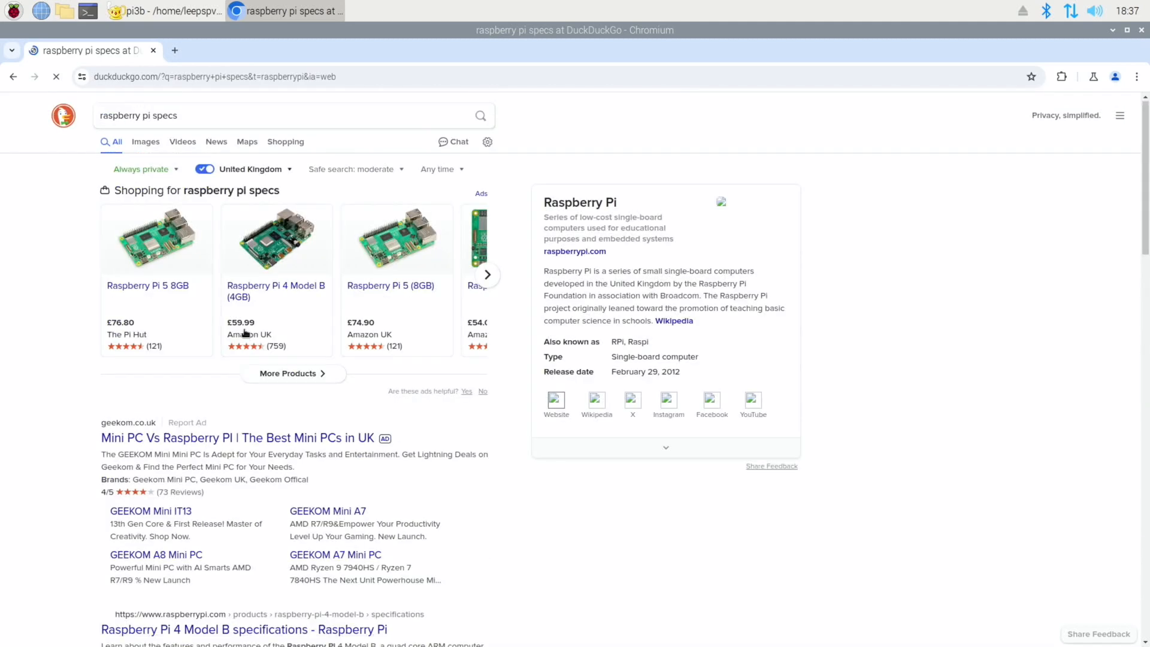
# Refine the DuckDuckGo search to 'raspberry pi 3b+ specs'.
pyautogui.click(183, 115)
pyautogui.write('3 ')
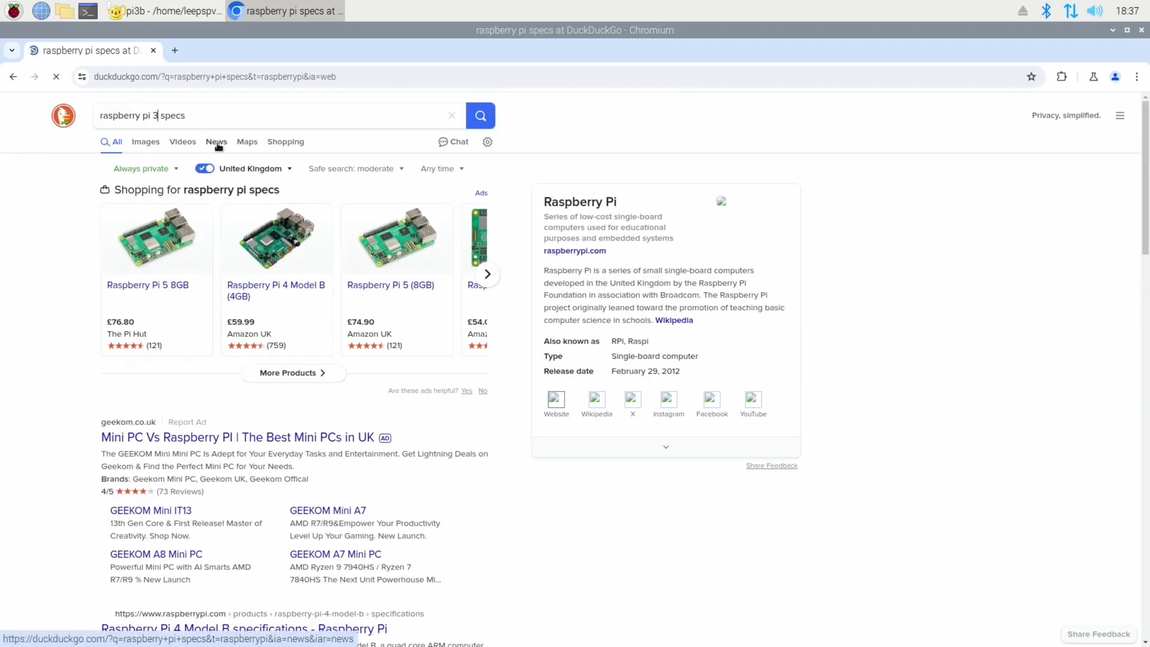
pyautogui.write('b')
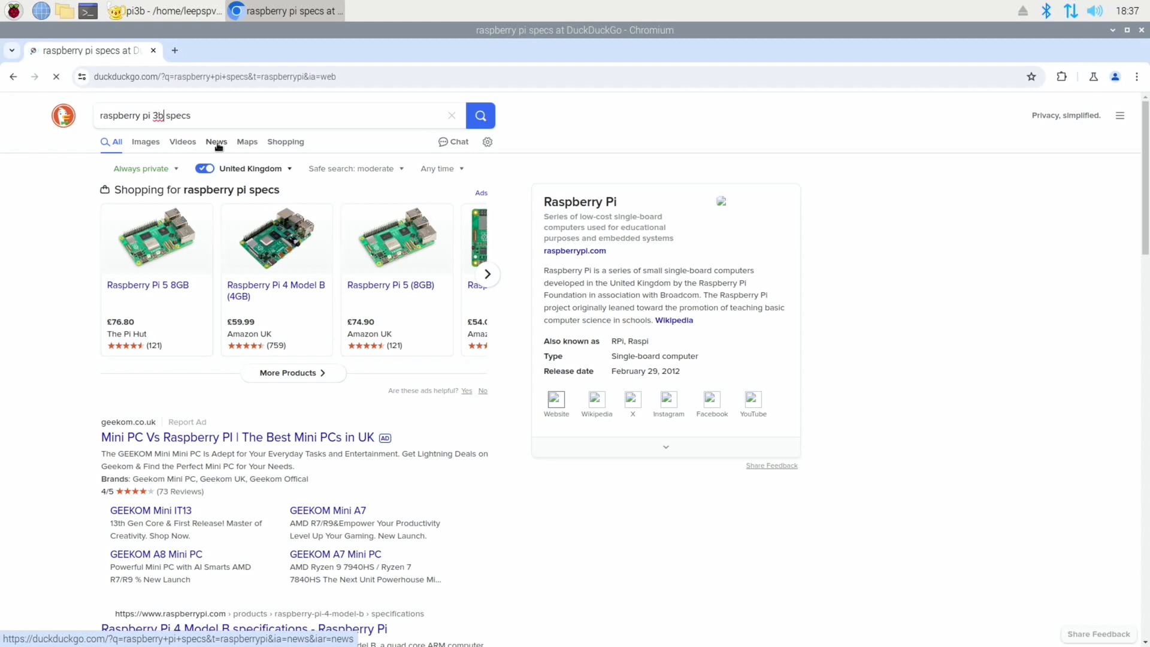
pyautogui.write('+')
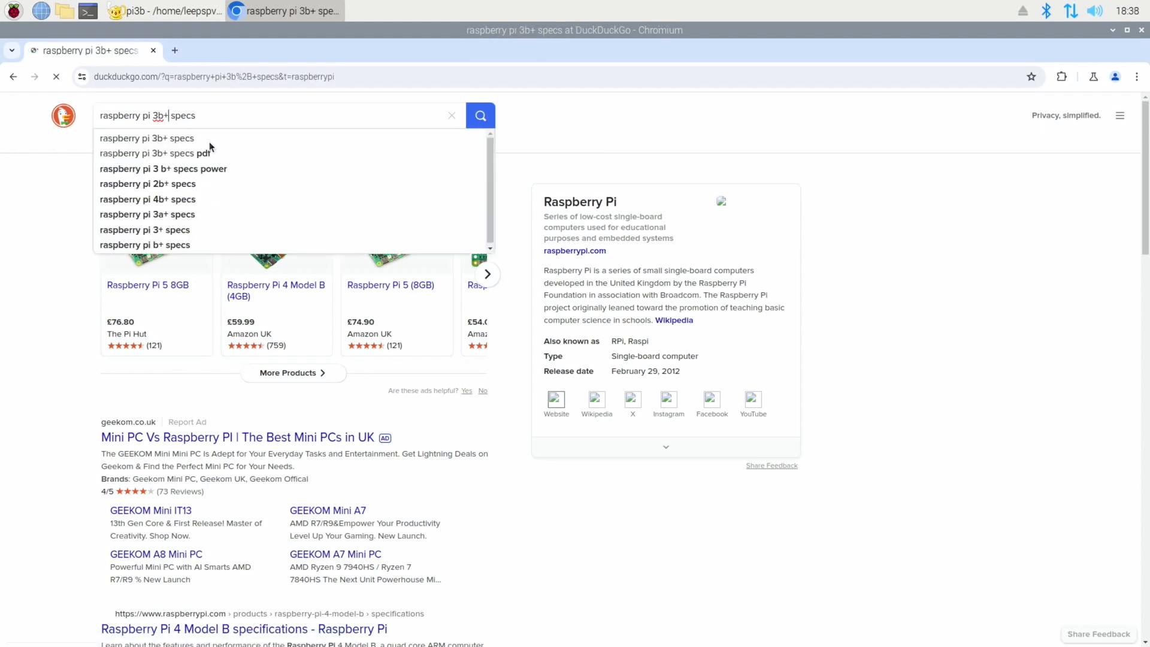
pyautogui.click(479, 115)
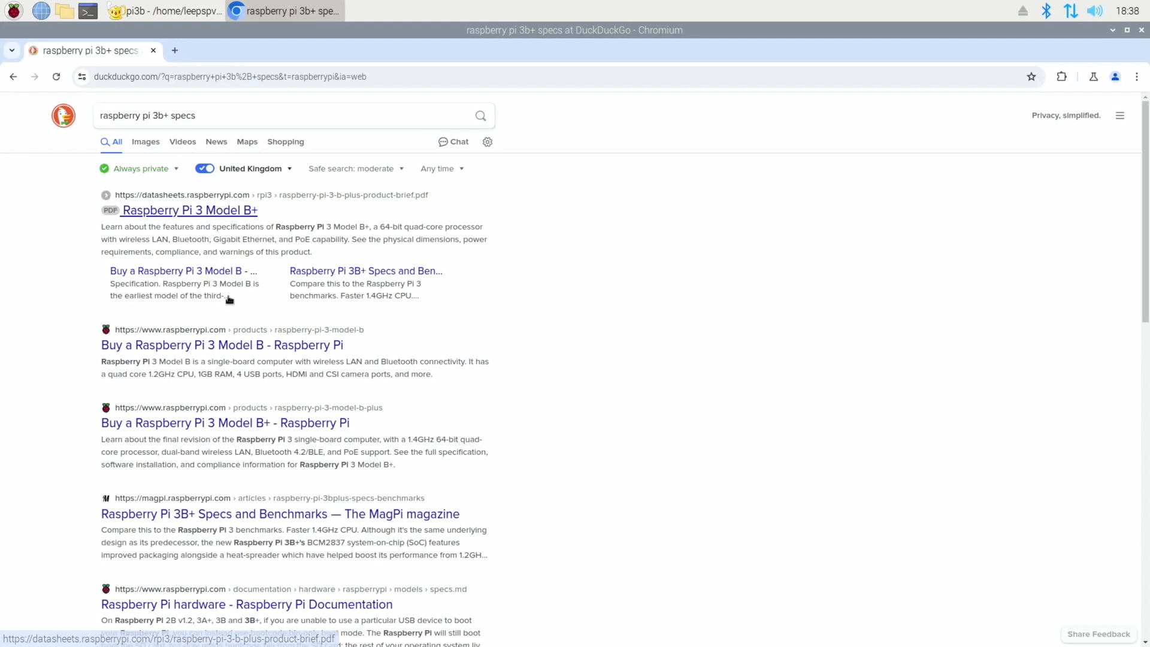
# Open the raspberrypi.com Raspberry Pi 3 Model B+ page and scroll to its Specification list.
pyautogui.click(222, 346)
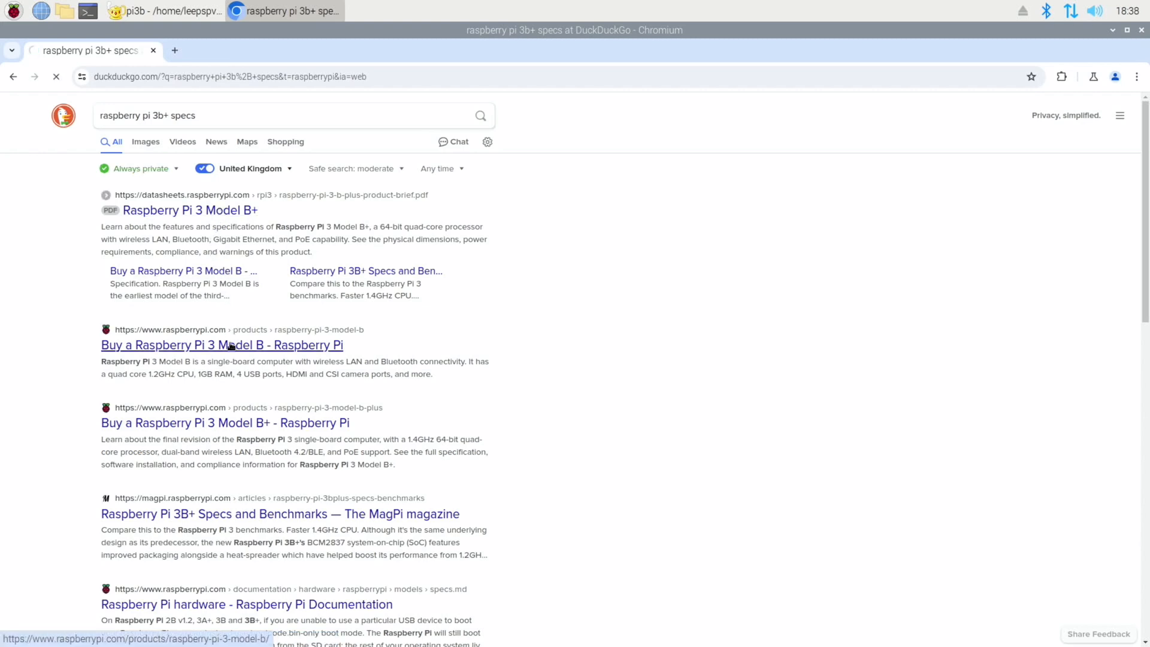
pyautogui.click(222, 345)
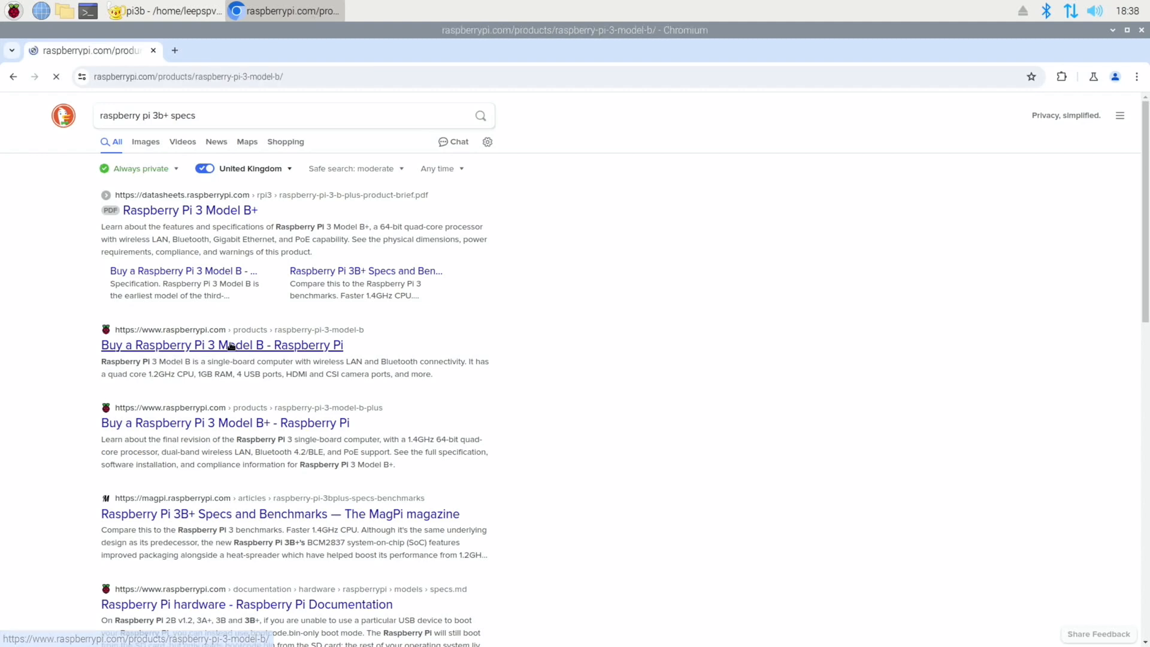
pyautogui.click(222, 345)
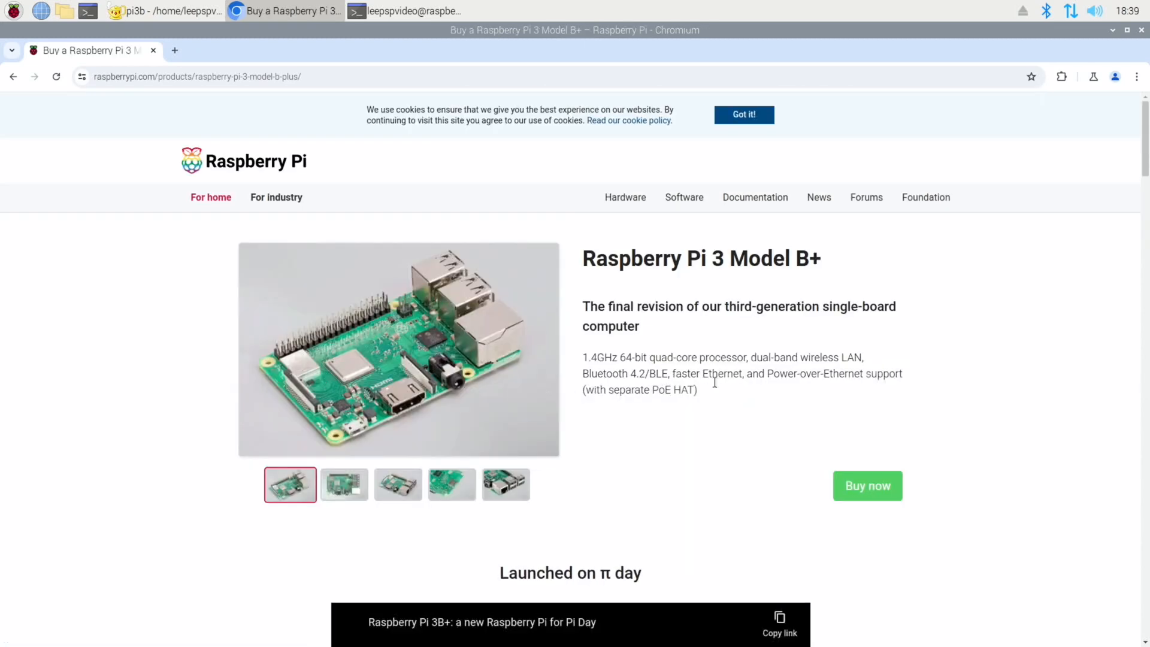
pyautogui.scroll(-3)
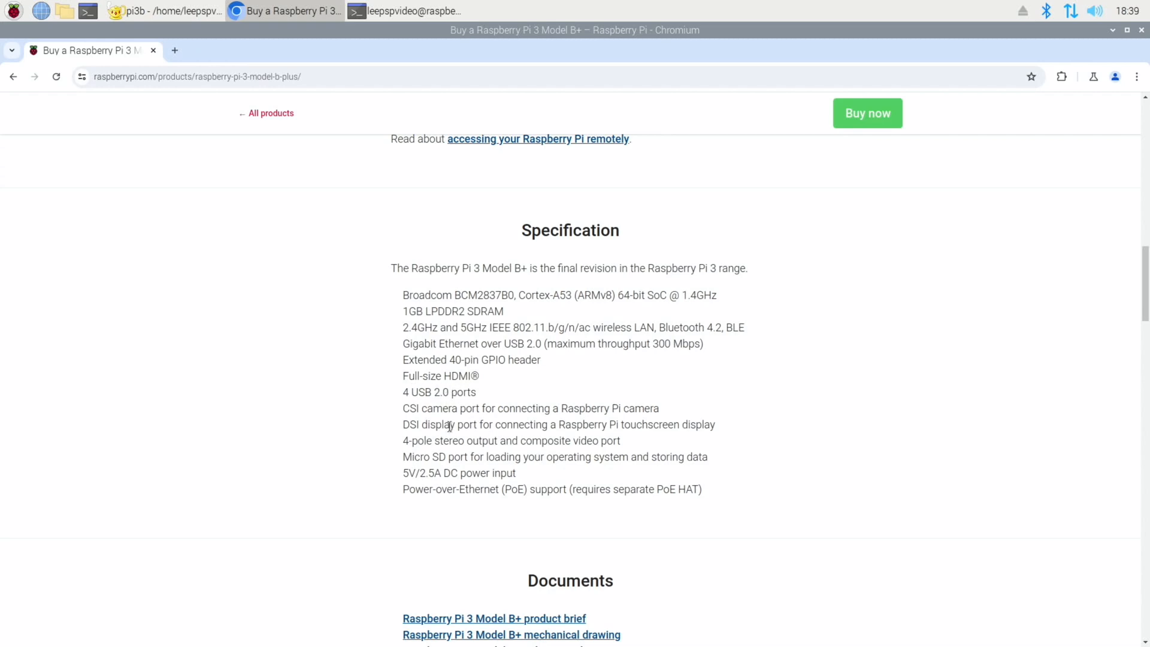
pyautogui.moveTo(504, 407)
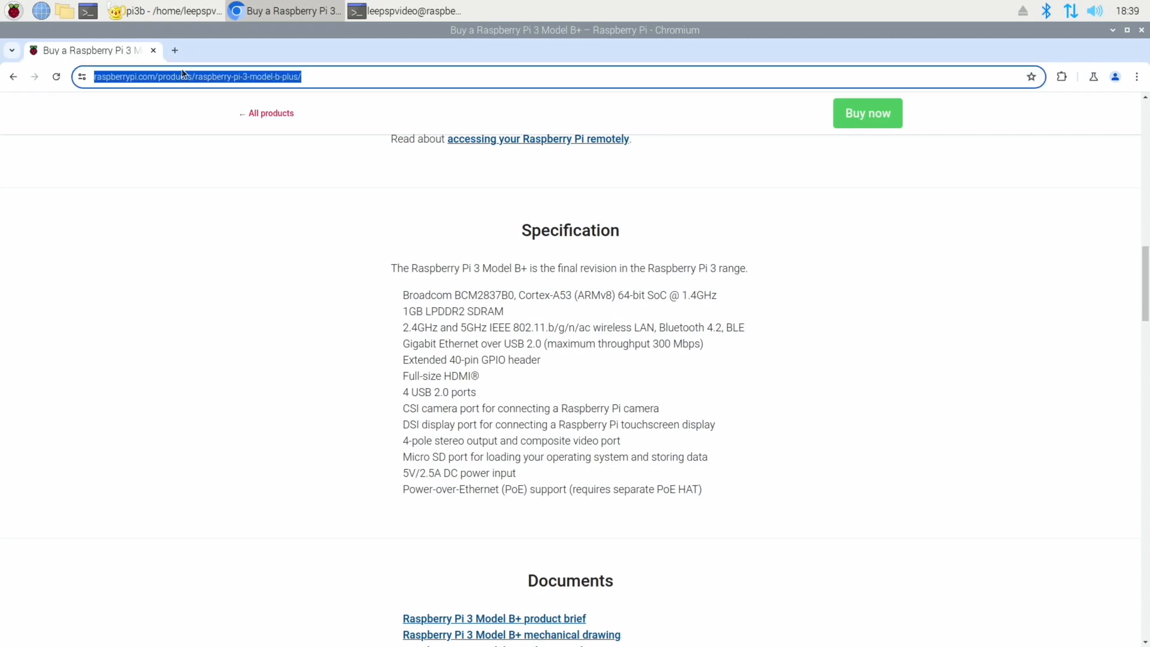
# Go to YouTube and scroll through the micro SD card speed test video results.
pyautogui.write('youtube&t=raspberrypi&ia=web')
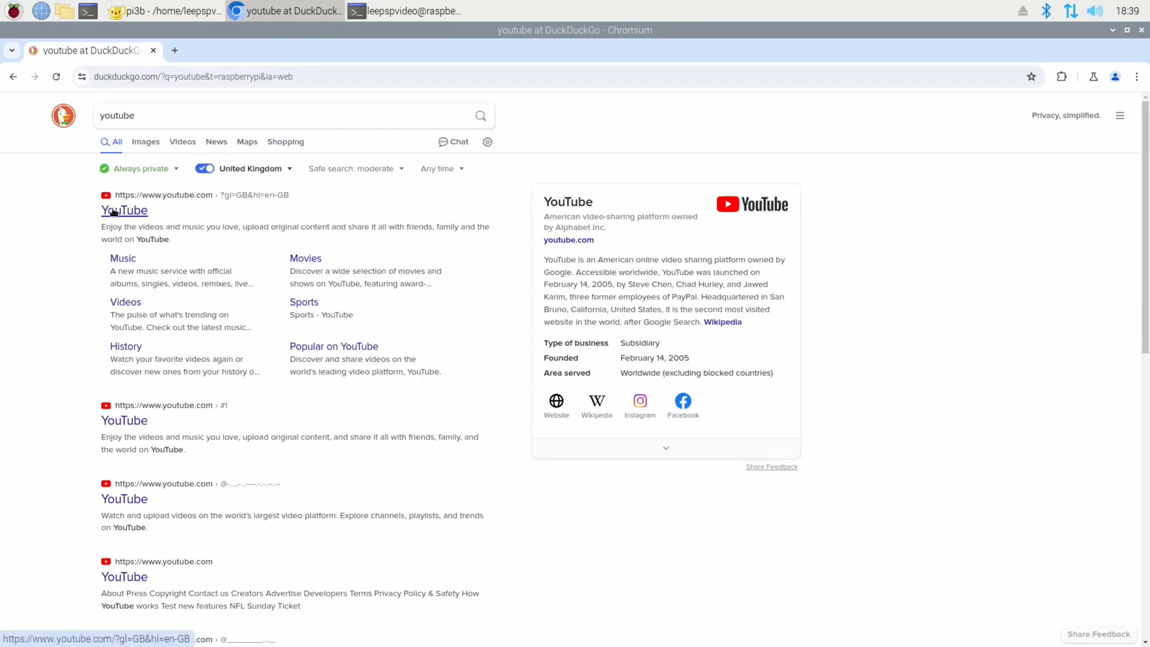
pyautogui.click(124, 211)
pyautogui.write('leepspvideo sd card speed tests')
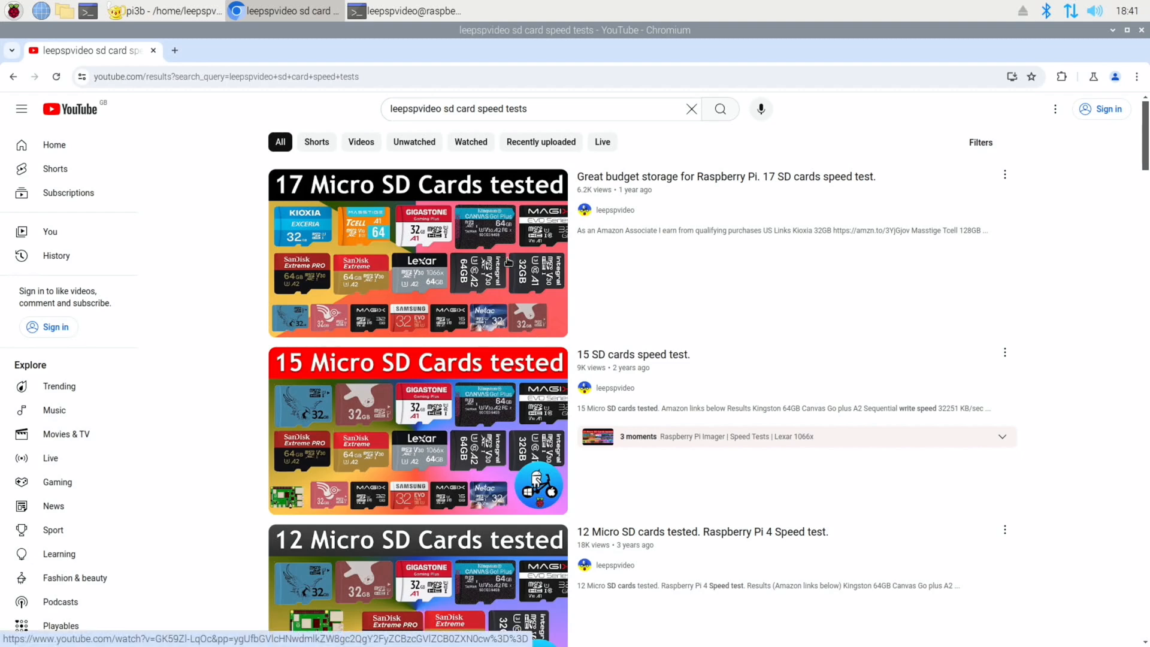
pyautogui.scroll(-3)
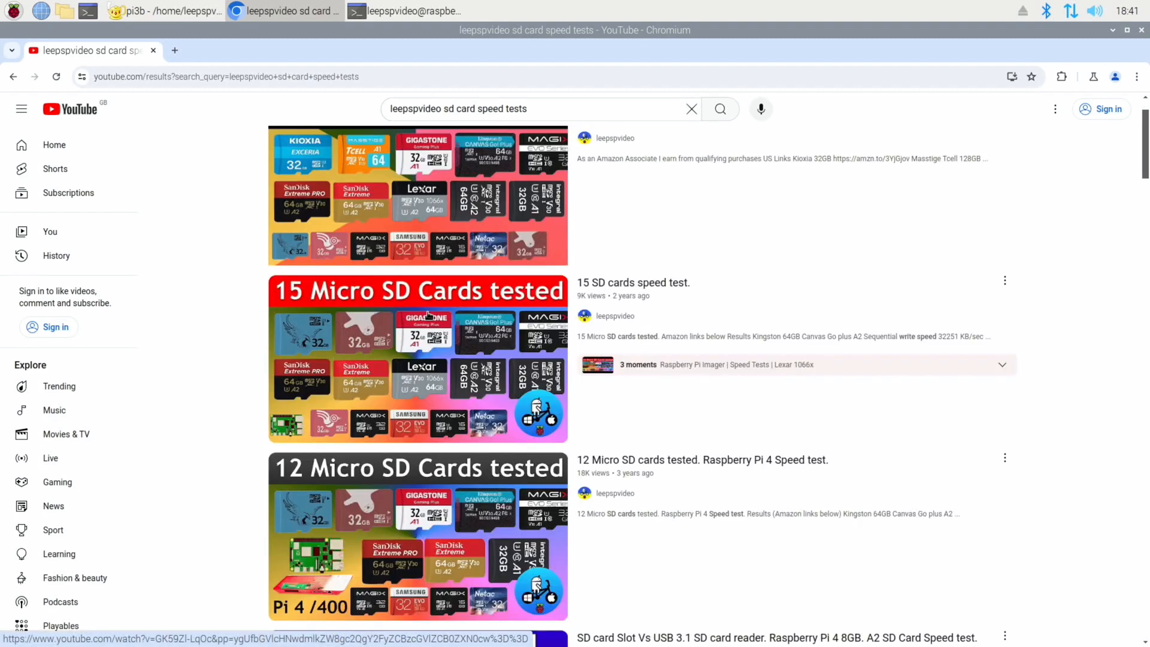
pyautogui.scroll(-3)
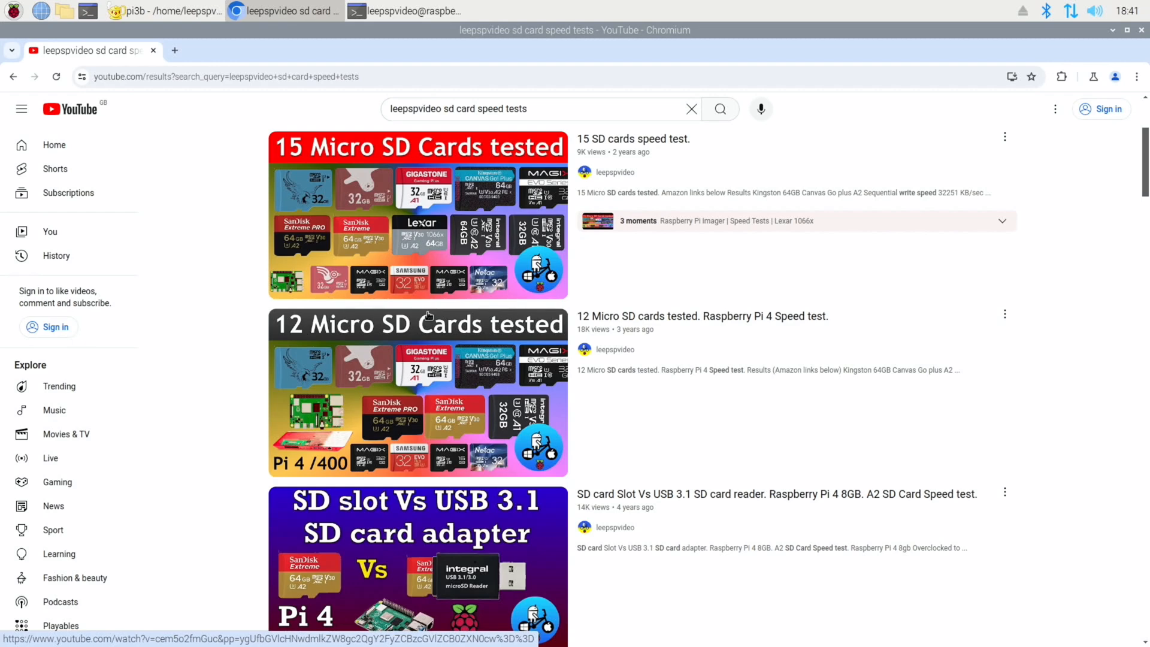
pyautogui.scroll(-3)
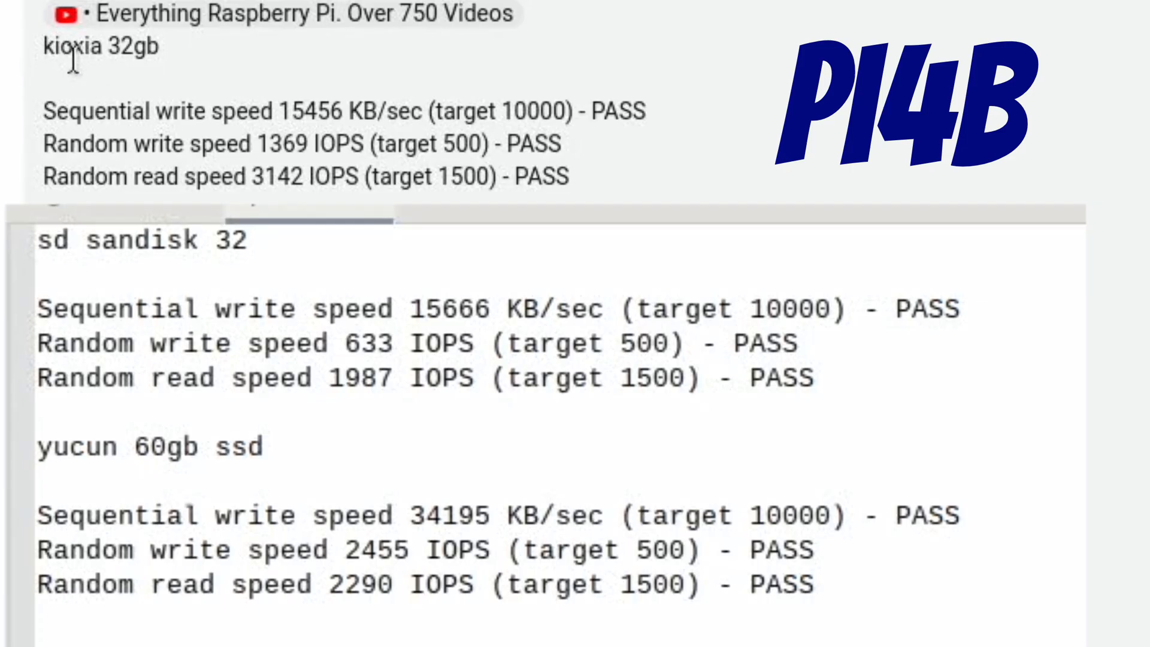
pyautogui.moveTo(168, 143)
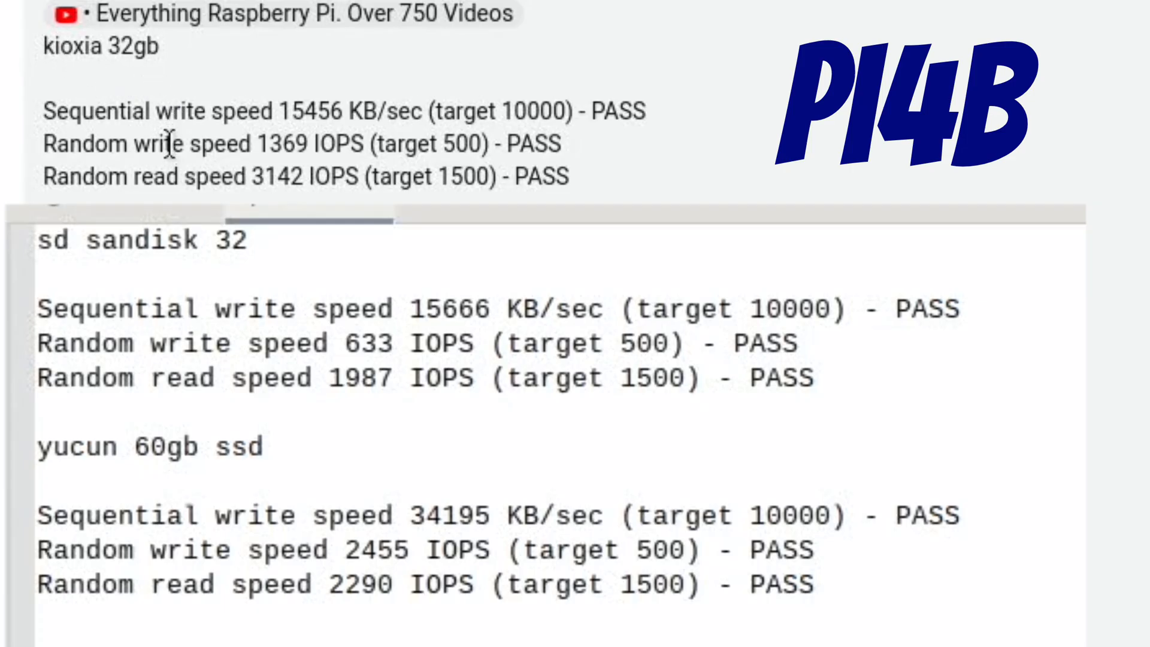
pyautogui.moveTo(253, 110)
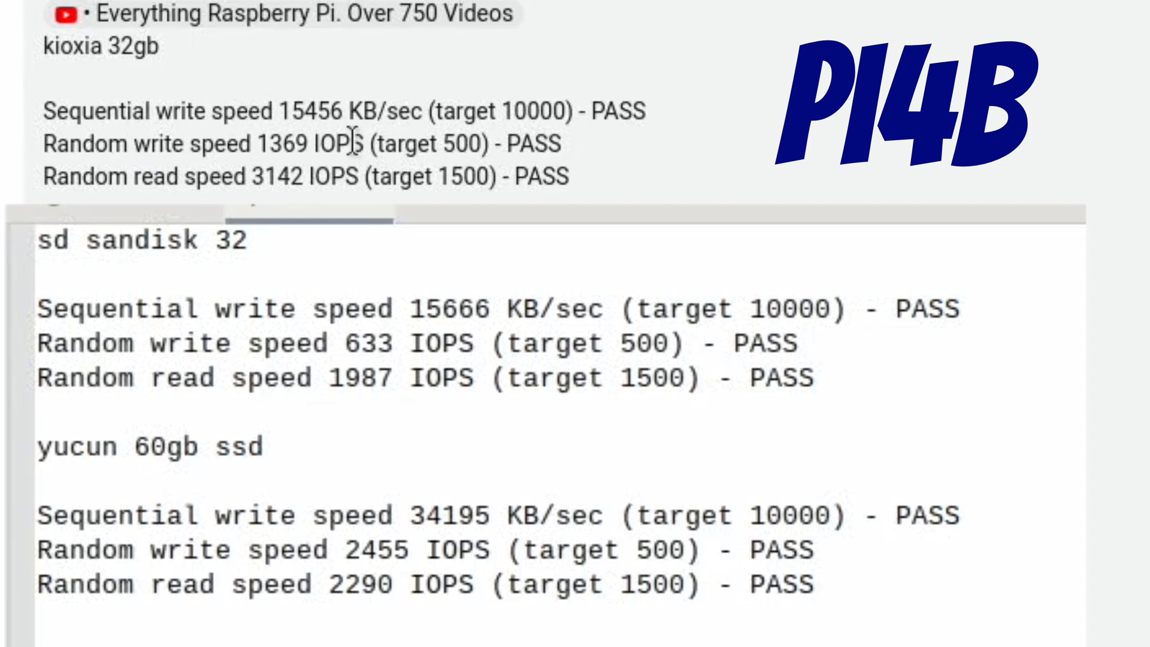
pyautogui.moveTo(244, 343)
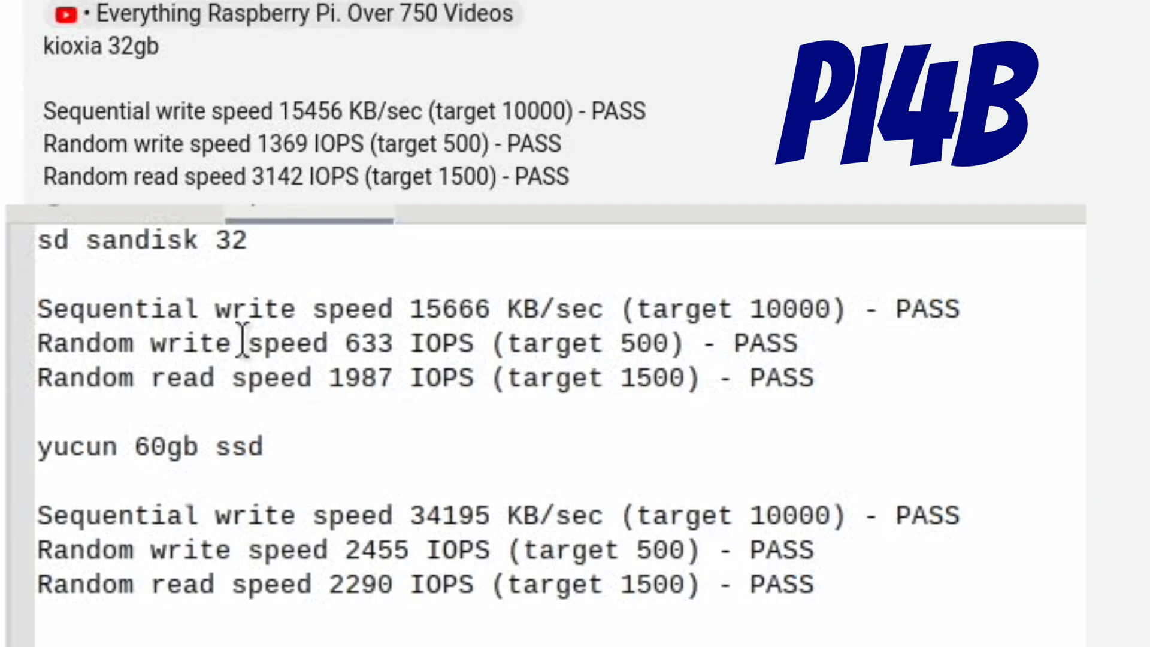
pyautogui.moveTo(351, 308)
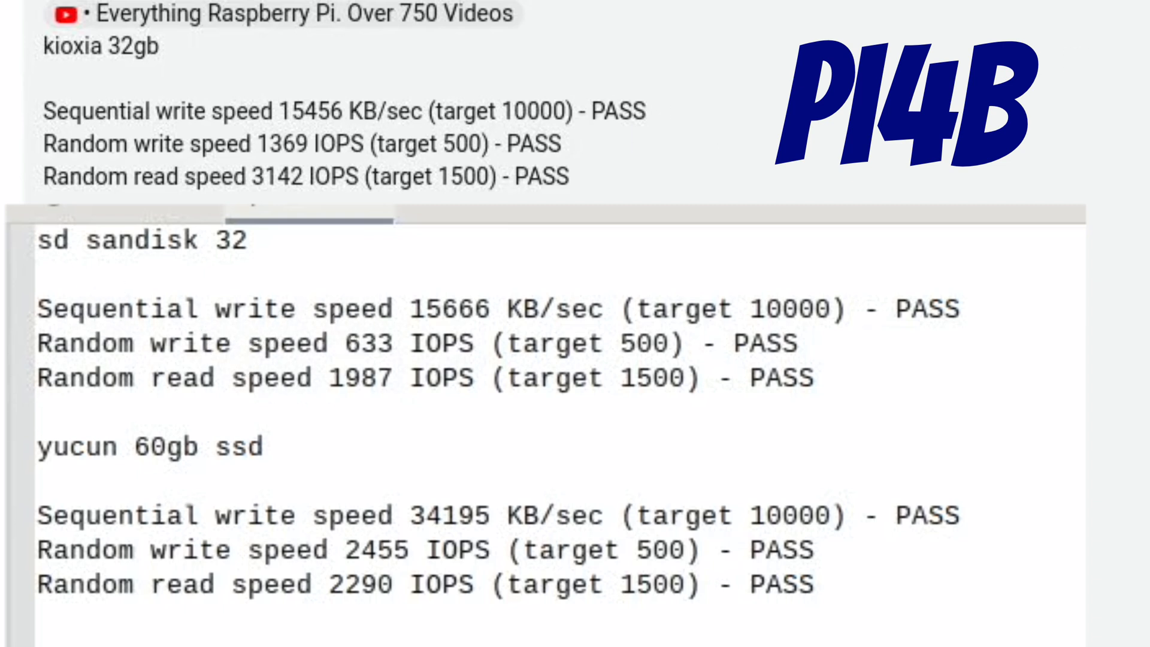
pyautogui.moveTo(1103, 45)
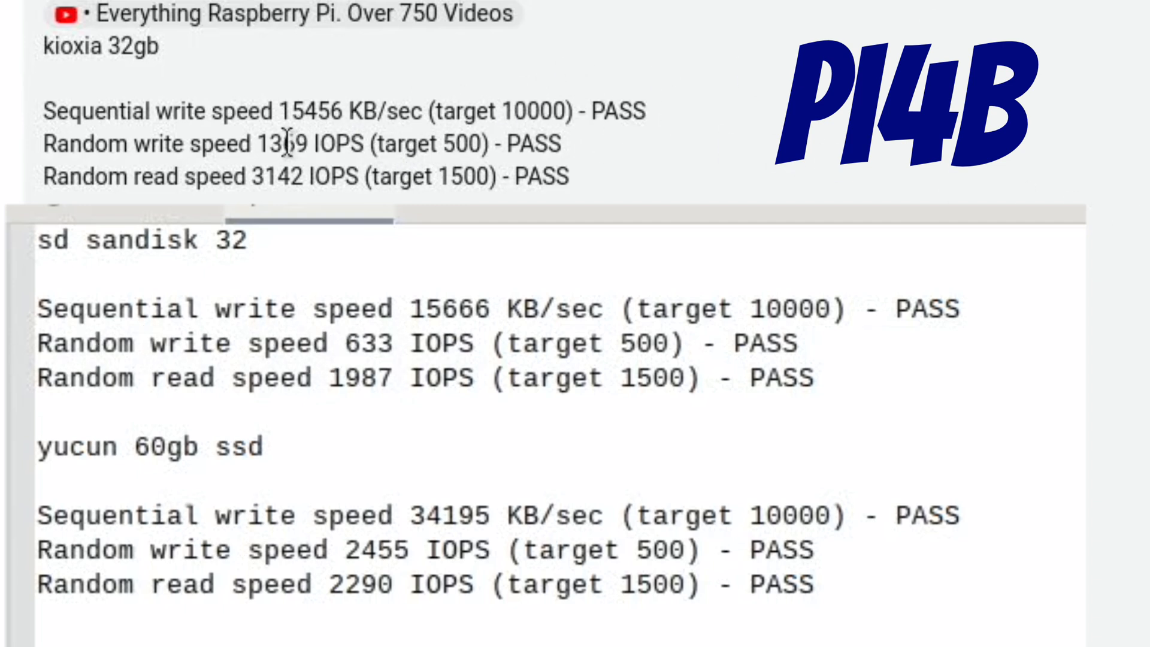
pyautogui.moveTo(281, 181)
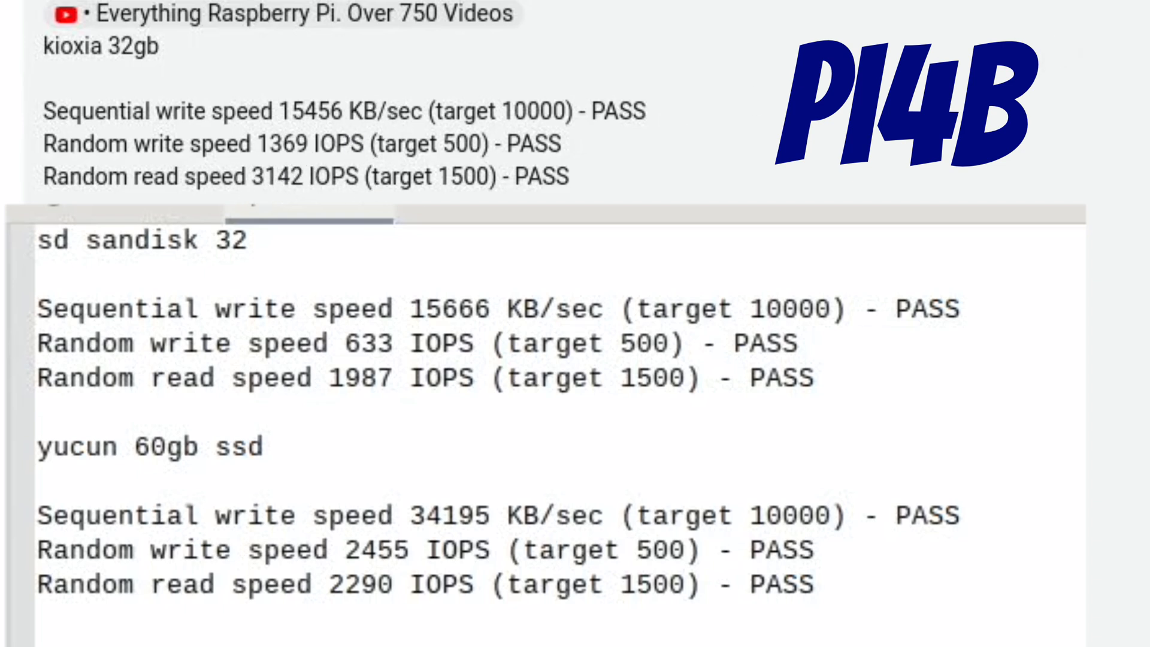
pyautogui.moveTo(550, 41)
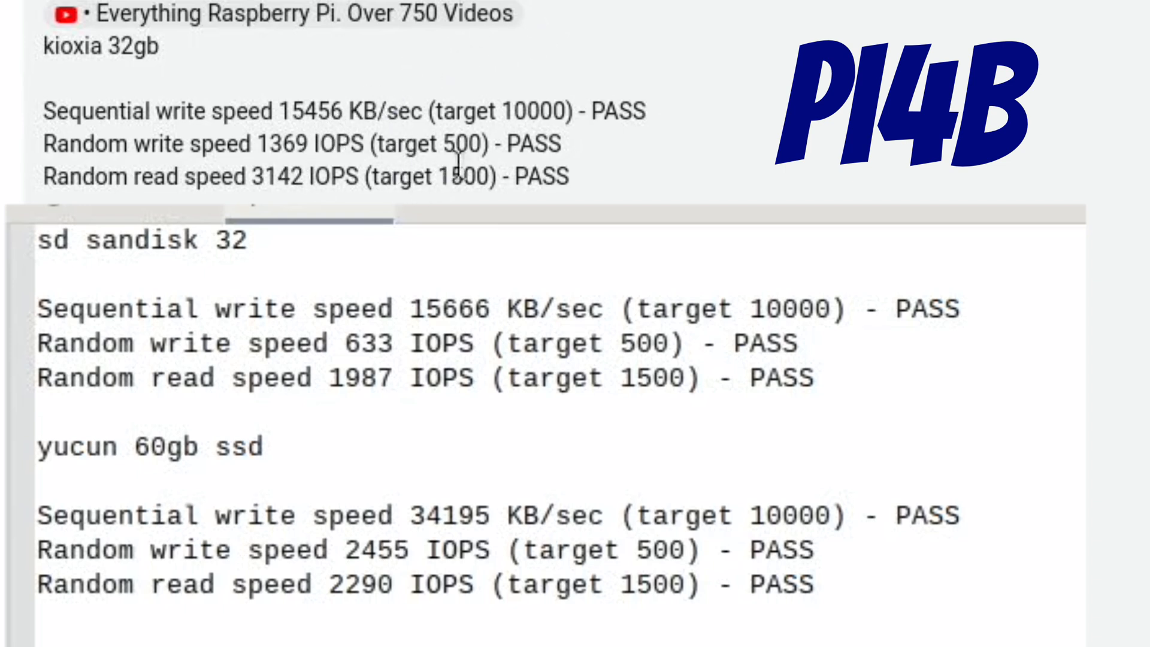
pyautogui.moveTo(224, 564)
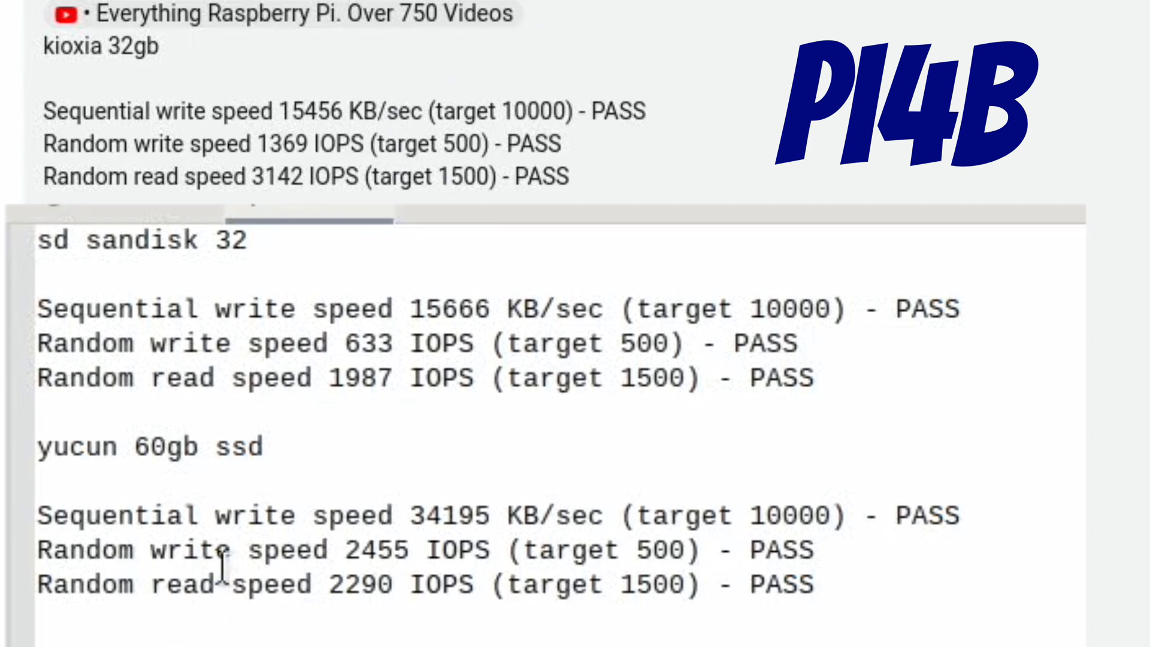
pyautogui.moveTo(208, 623)
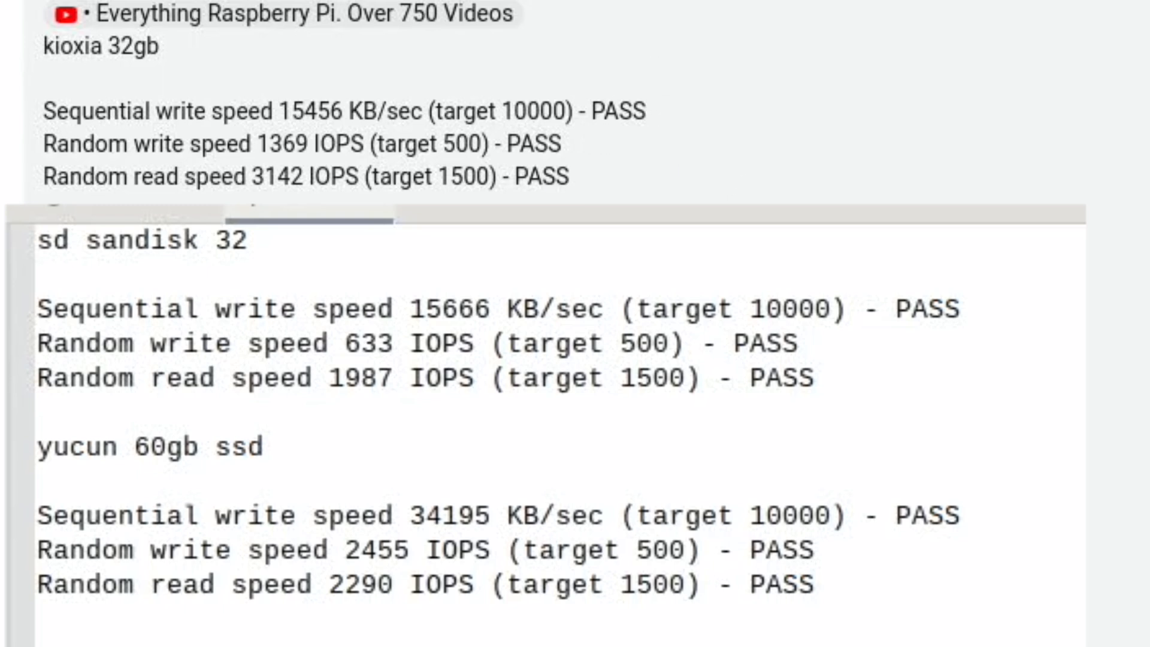
pyautogui.moveTo(407, 154)
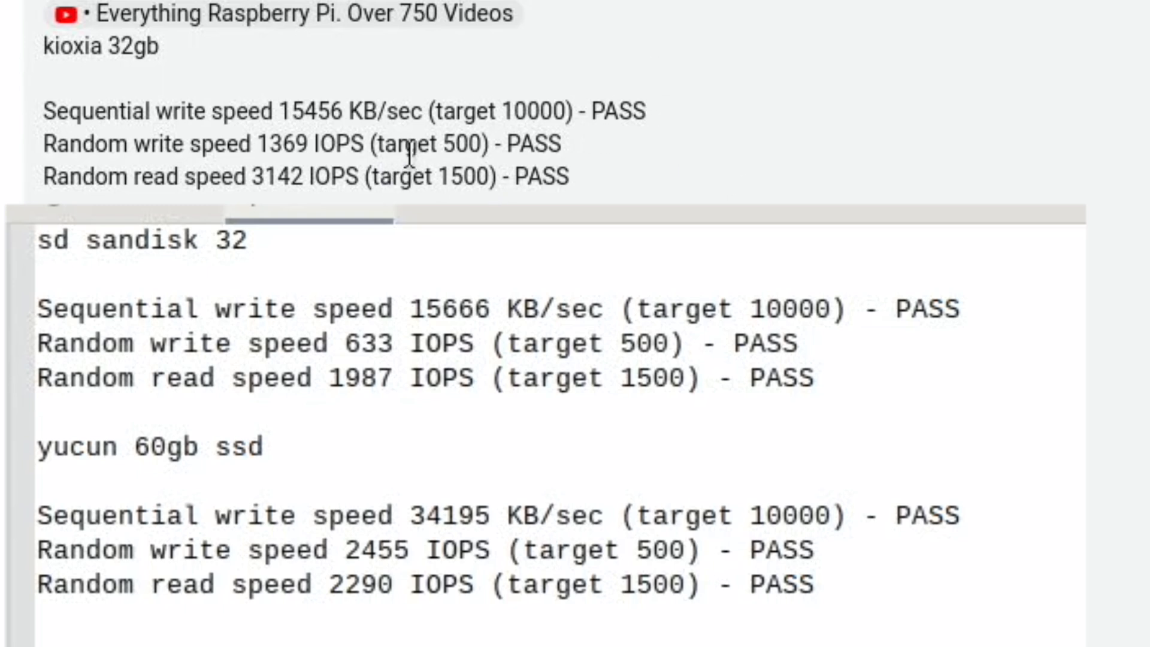